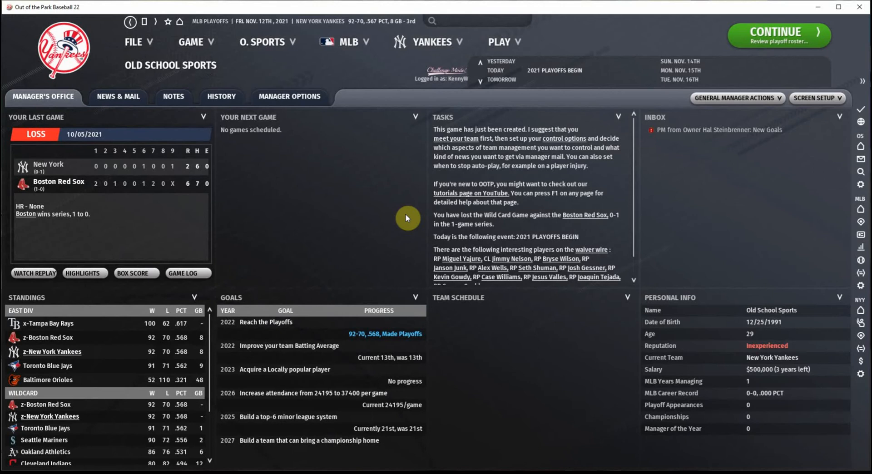
{"action": "mouse_move", "coordinate": [370, 29]}
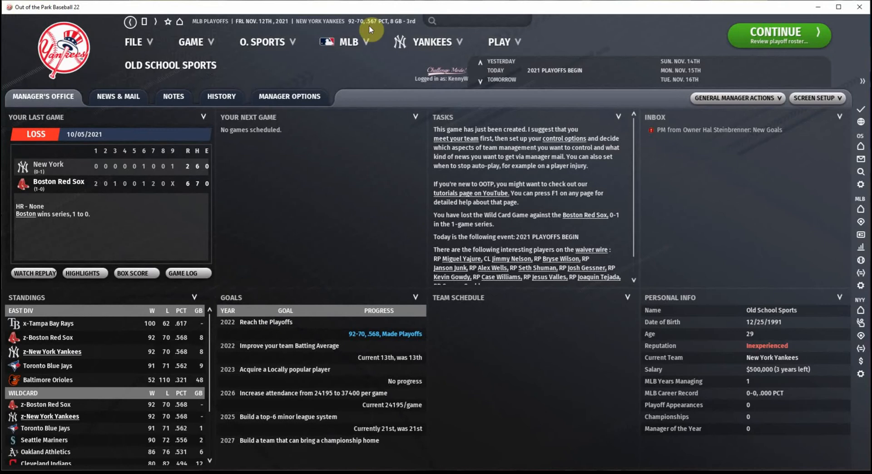
{"action": "mouse_move", "coordinate": [64, 177]}
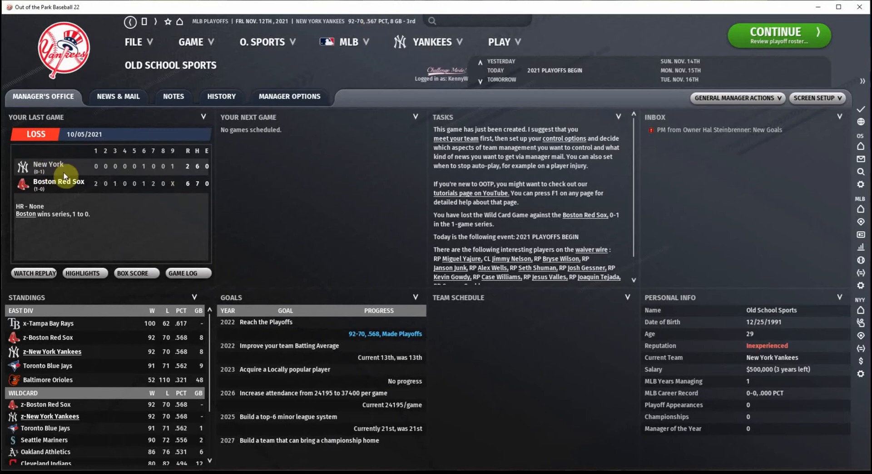
{"action": "mouse_move", "coordinate": [323, 263]}
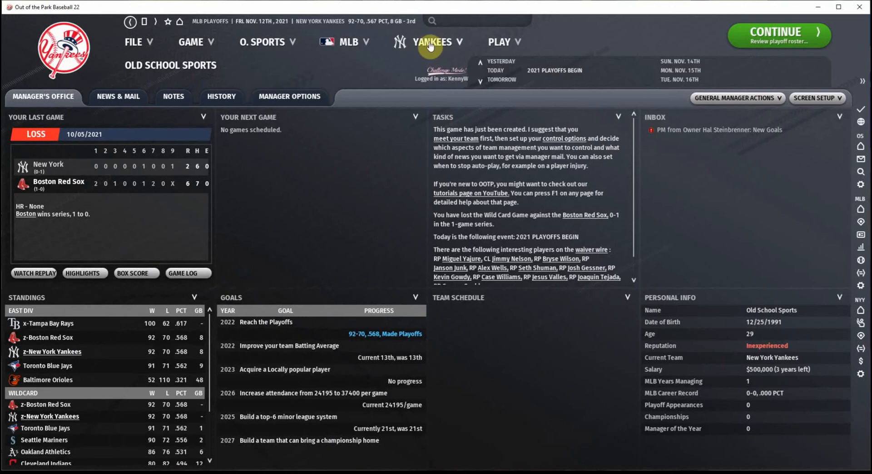
Step: Open the Yankees Front Office finances page with budget, revenue and attendance figures
{"action": "left_click", "coordinate": [433, 42]}
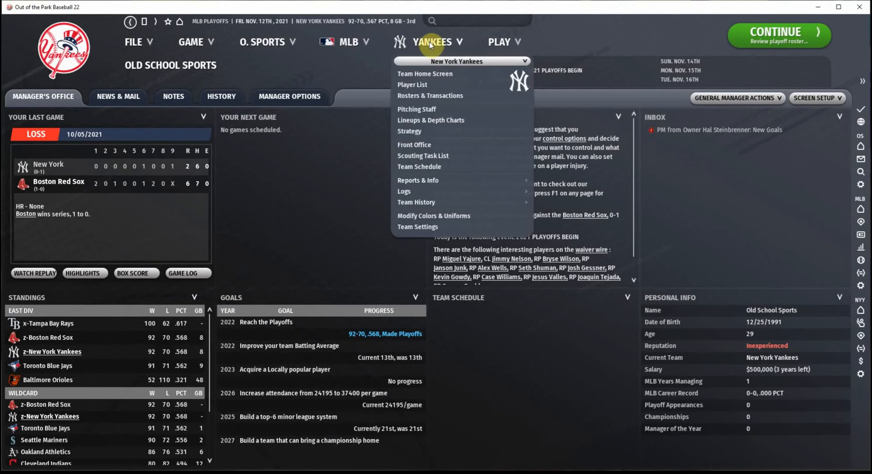
{"action": "left_click", "coordinate": [413, 145]}
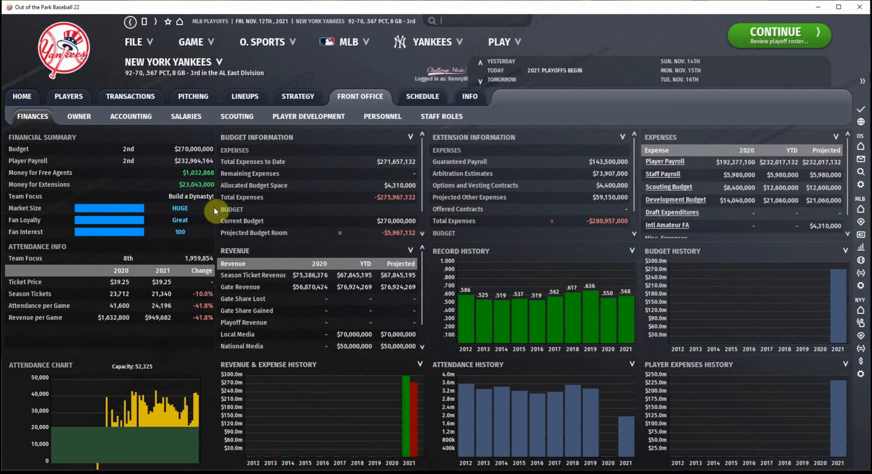
{"action": "mouse_move", "coordinate": [166, 159]}
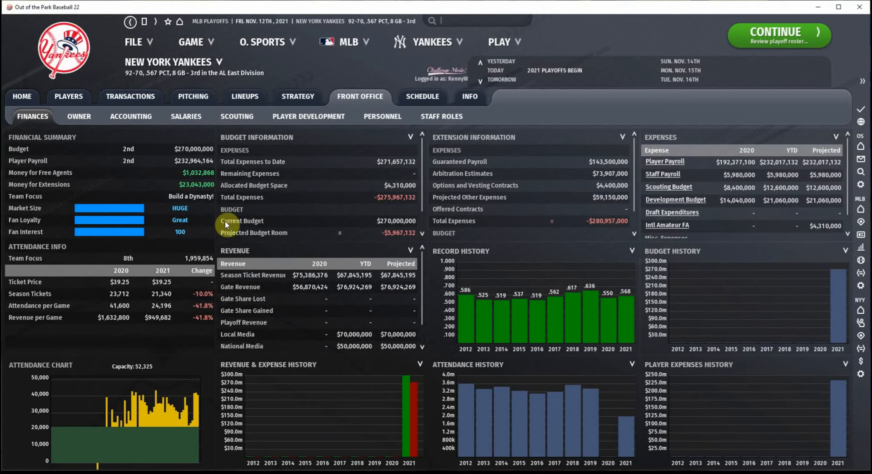
{"action": "mouse_move", "coordinate": [69, 96]}
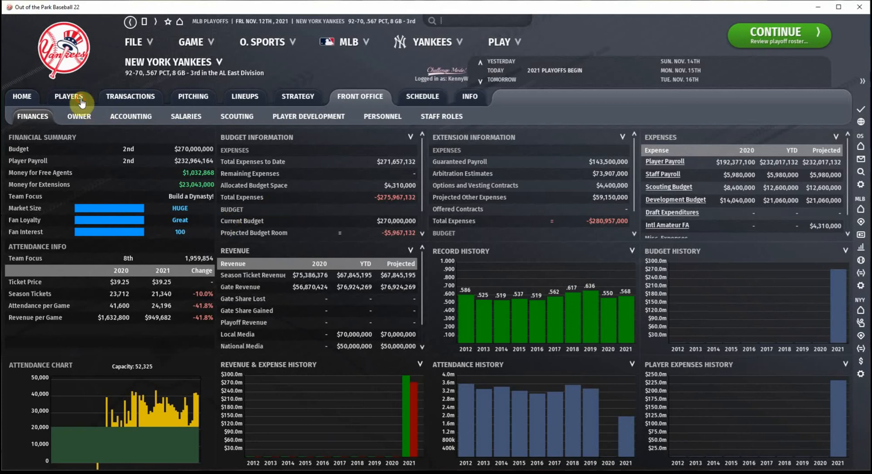
Step: Show the Yankees playoff roster in the Batting Stats 1 view
{"action": "left_click", "coordinate": [69, 96]}
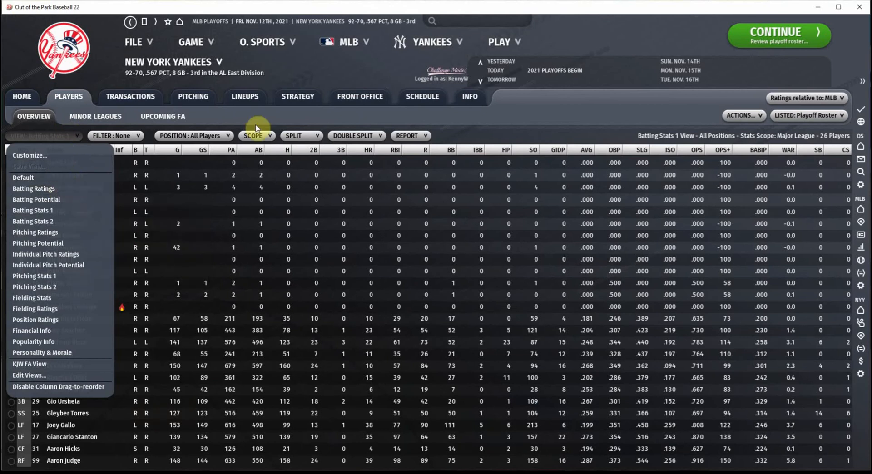
{"action": "mouse_move", "coordinate": [436, 78]}
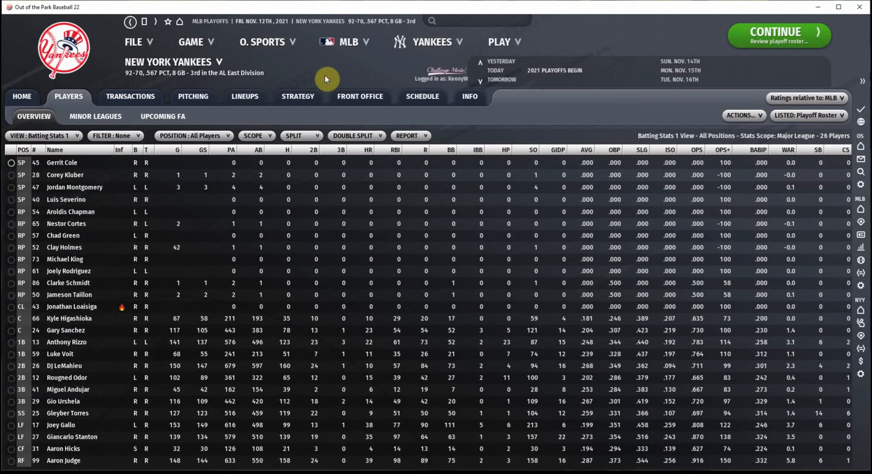
{"action": "mouse_move", "coordinate": [438, 82]}
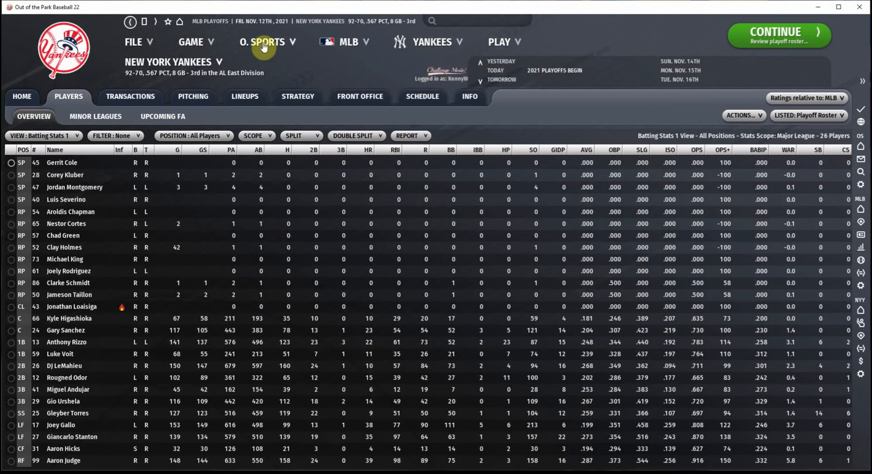
Step: Open the Players & FaceGen game settings and toggle the personality ratings on player profiles
{"action": "left_click", "coordinate": [264, 42]}
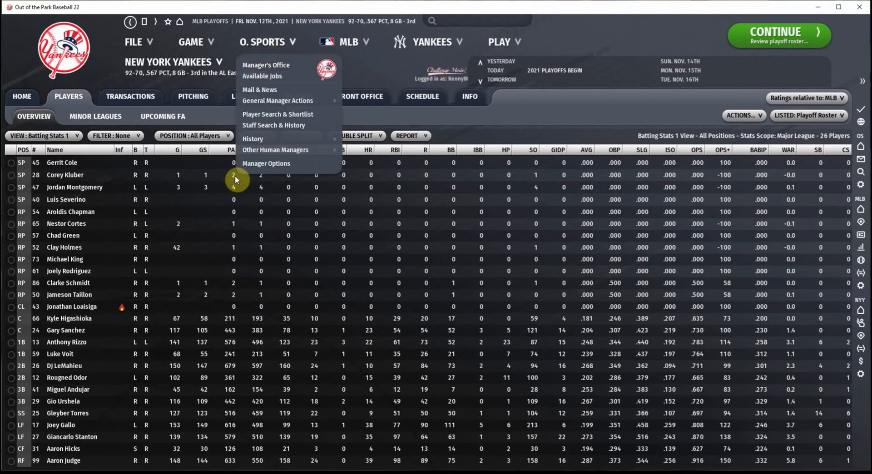
{"action": "left_click", "coordinate": [195, 41]}
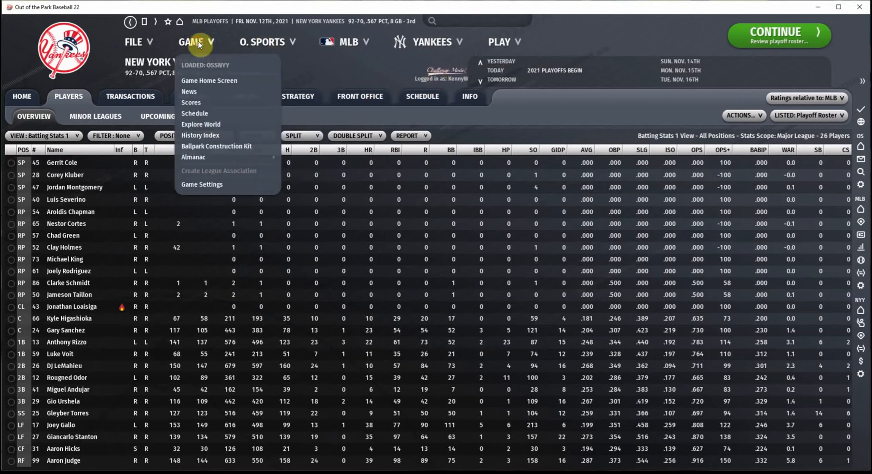
{"action": "left_click", "coordinate": [201, 184]}
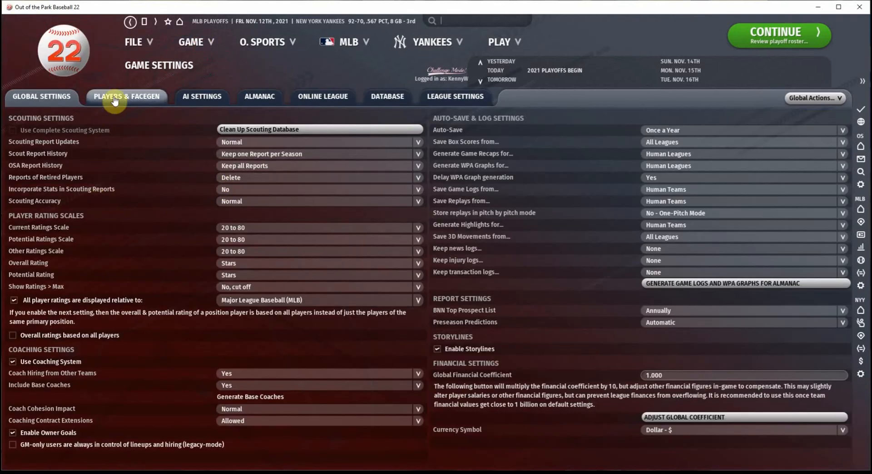
{"action": "left_click", "coordinate": [126, 97]}
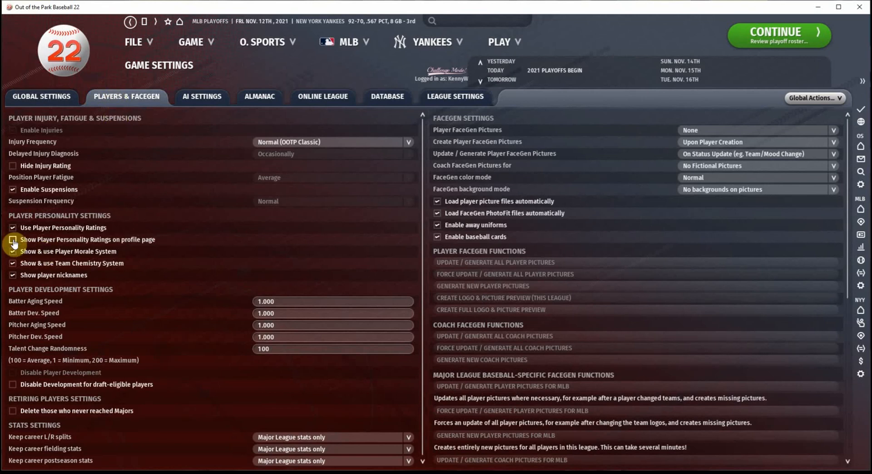
{"action": "left_click", "coordinate": [13, 240]}
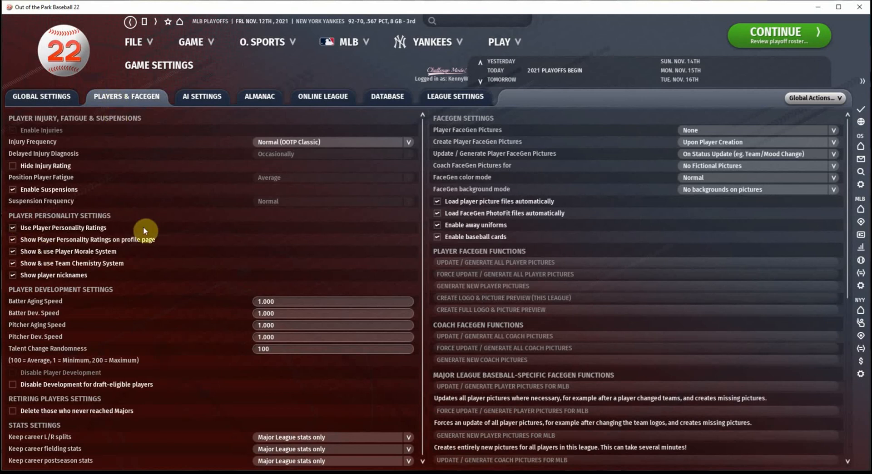
{"action": "left_click", "coordinate": [12, 240]}
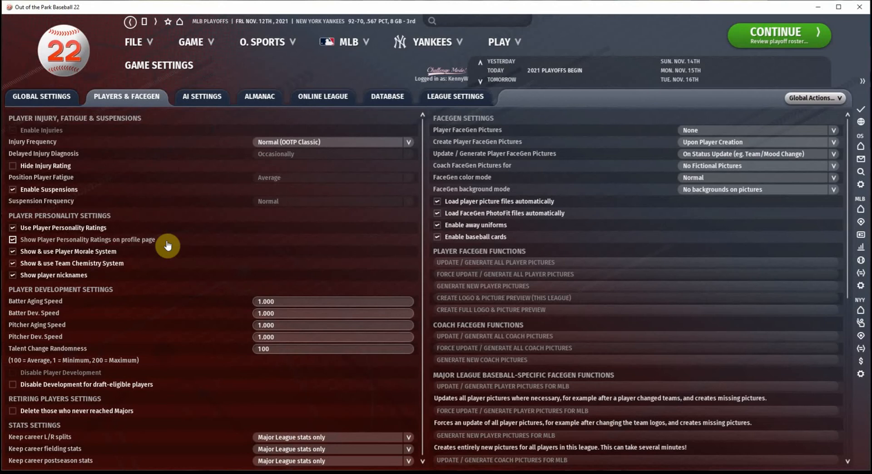
{"action": "mouse_move", "coordinate": [193, 216]}
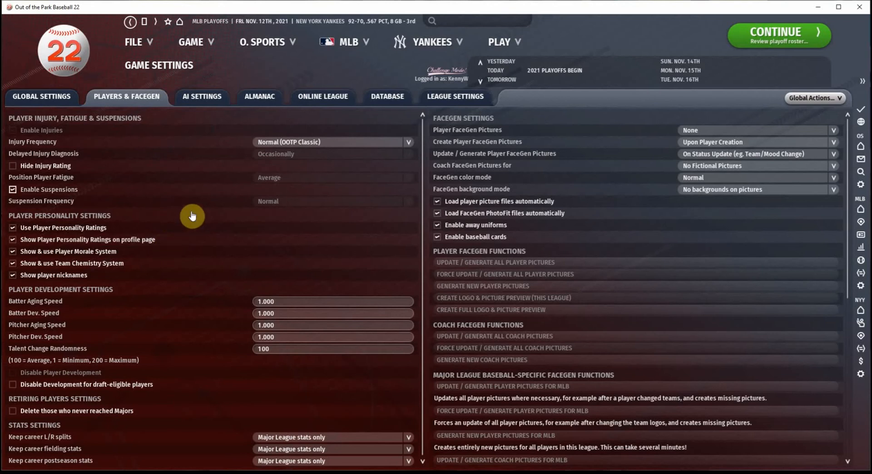
Step: Push AI Trading Difficulty toward Hard, then view the loaded game's Database details
{"action": "left_click", "coordinate": [201, 96]}
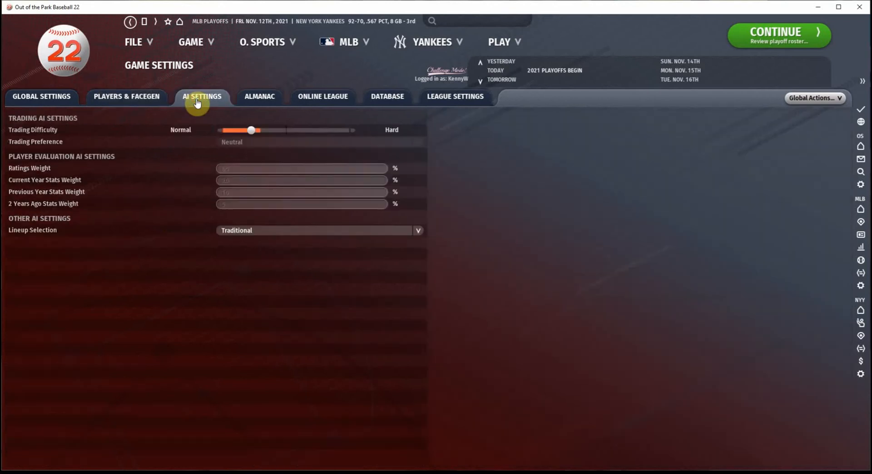
{"action": "mouse_move", "coordinate": [221, 156]}
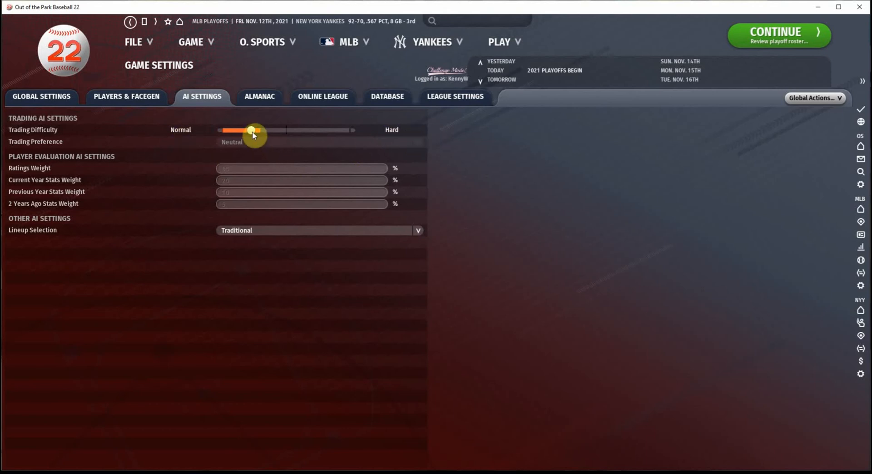
{"action": "left_click_drag", "start_coordinate": [253, 132], "coordinate": [250, 131]}
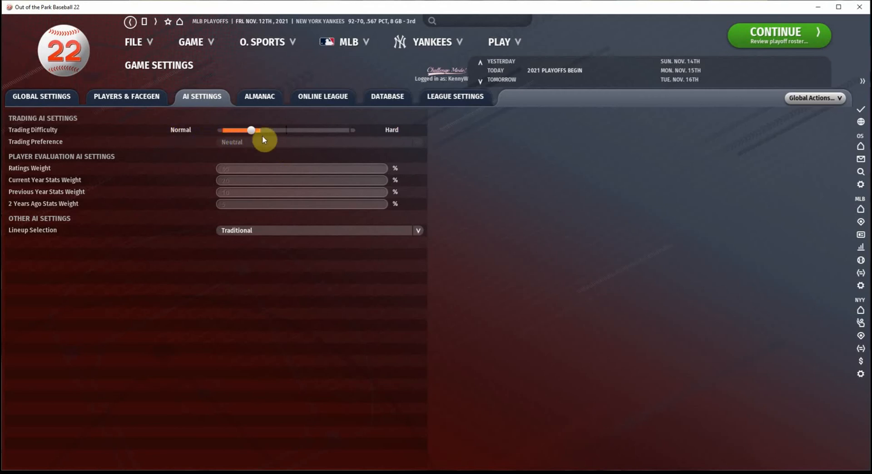
{"action": "left_click_drag", "start_coordinate": [251, 130], "coordinate": [296, 130]}
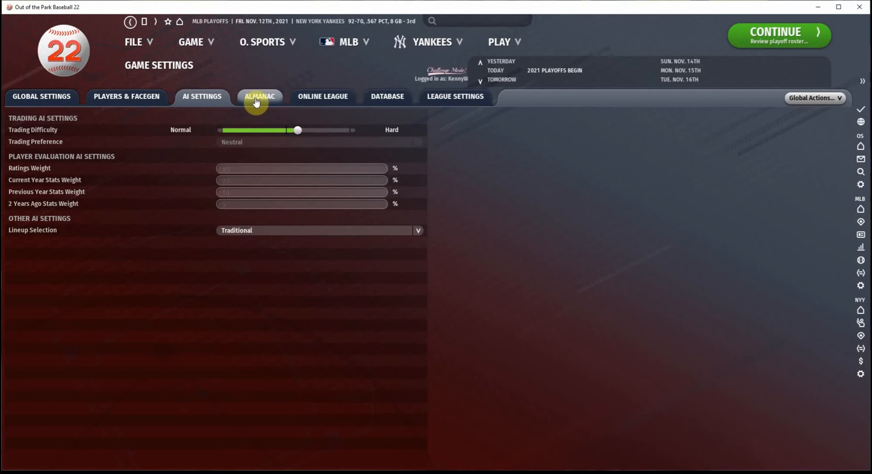
{"action": "left_click", "coordinate": [323, 97]}
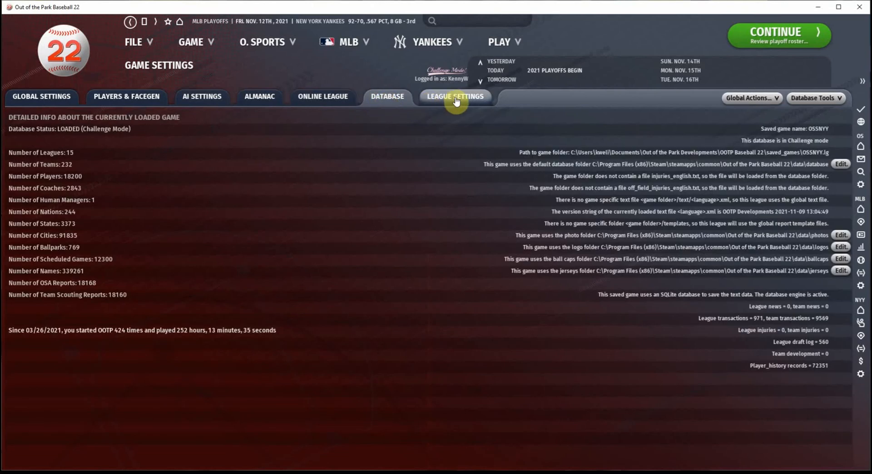
Step: Open the League Settings Options page and switch off automatic league evolution
{"action": "left_click", "coordinate": [455, 97]}
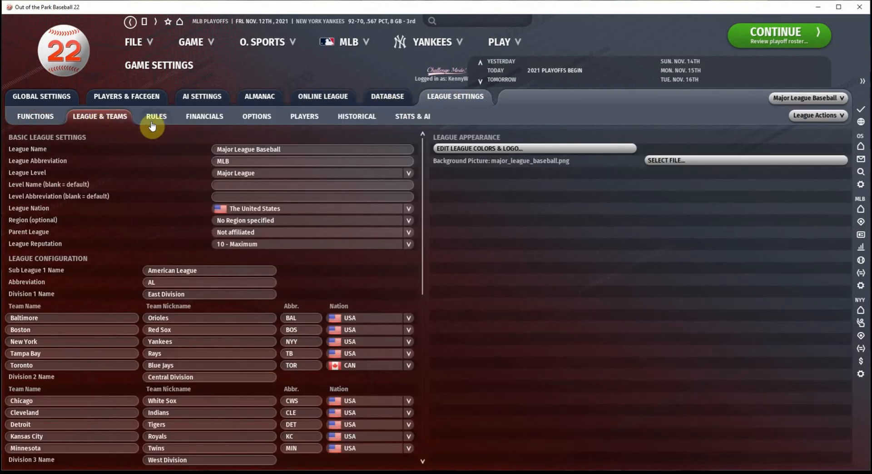
{"action": "left_click", "coordinate": [204, 116]}
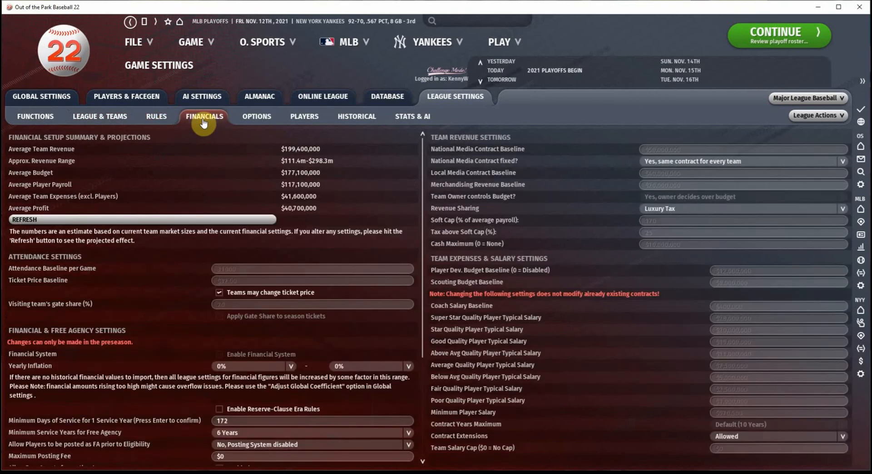
{"action": "left_click", "coordinate": [256, 117]}
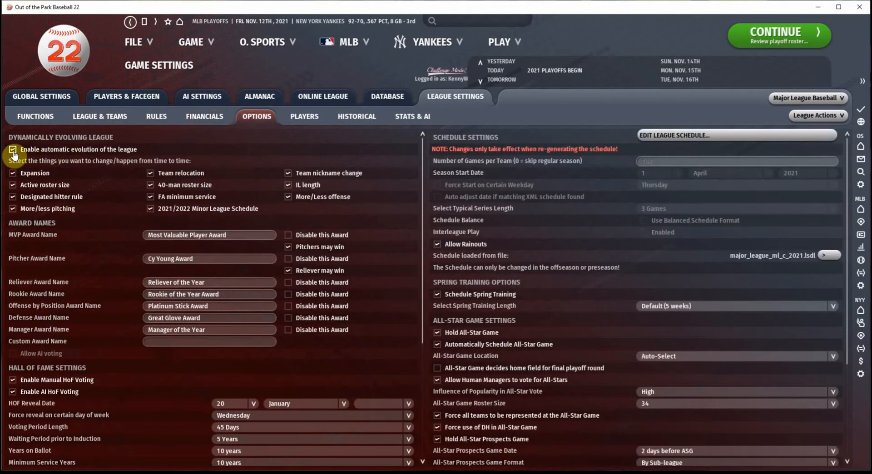
{"action": "left_click", "coordinate": [12, 149]}
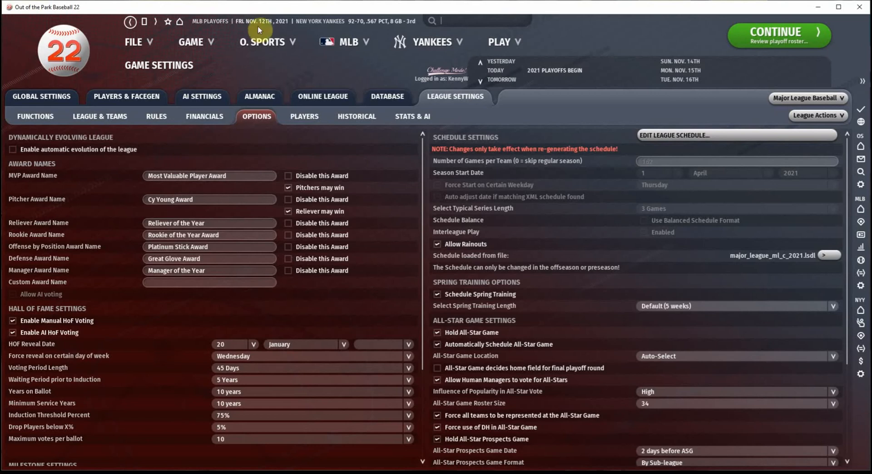
{"action": "mouse_move", "coordinate": [276, 77]}
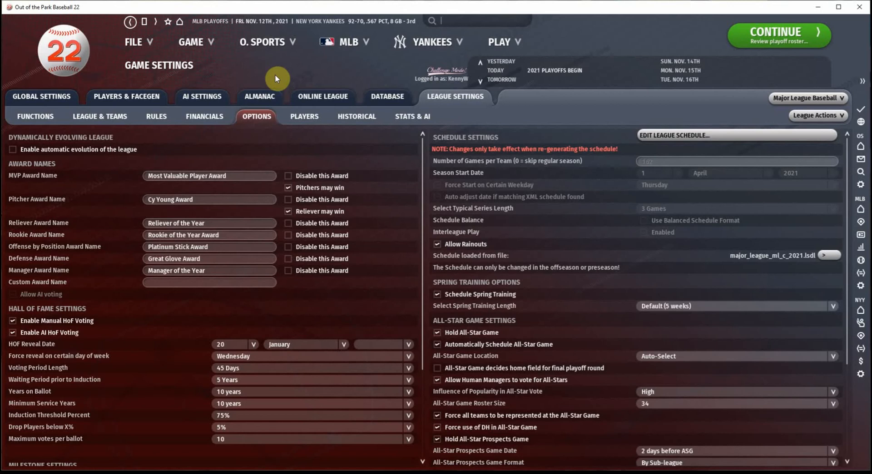
{"action": "mouse_move", "coordinate": [245, 250]}
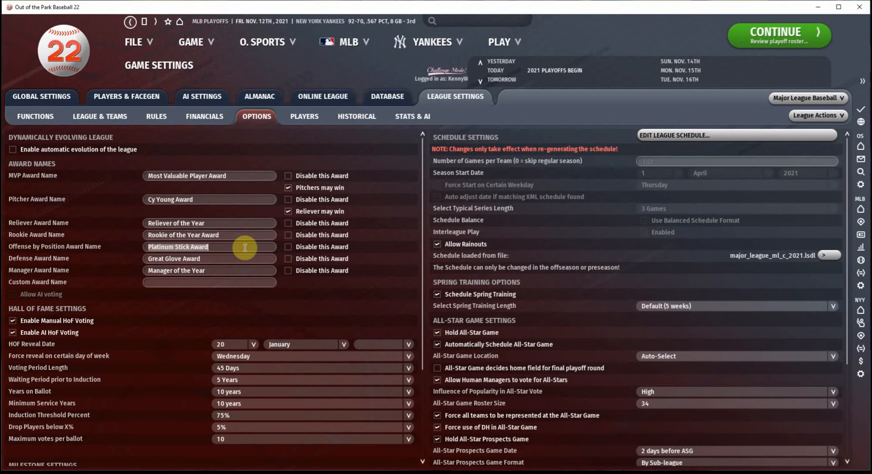
Step: Rename the position awards to 'Silver Slugger Award' and 'Gold Glove Award', then view Stats & AI
{"action": "type", "text": "Silver S"}
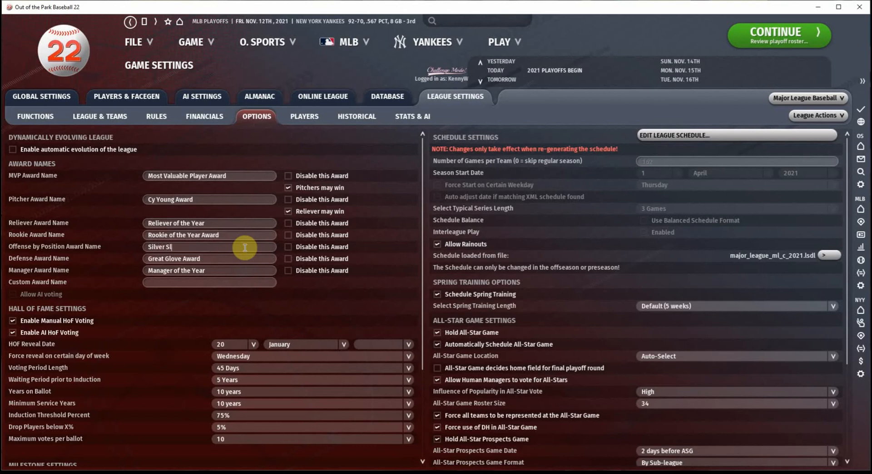
{"action": "type", "text": "lugger Award"}
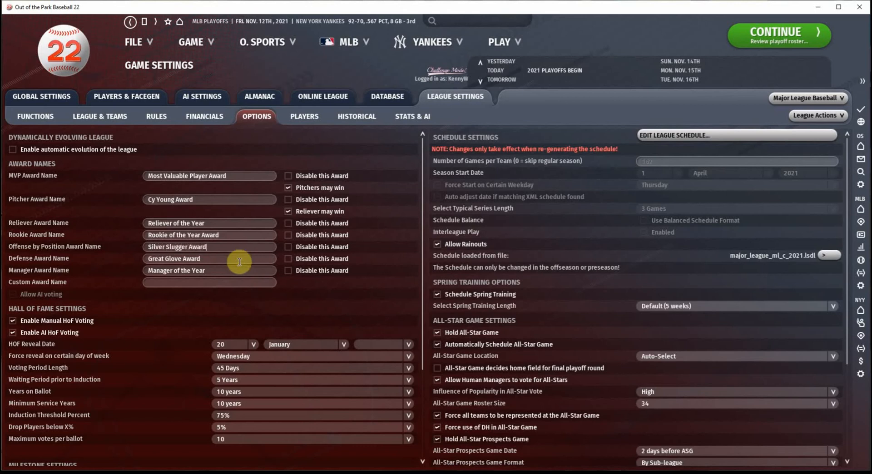
{"action": "type", "text": "Gold"}
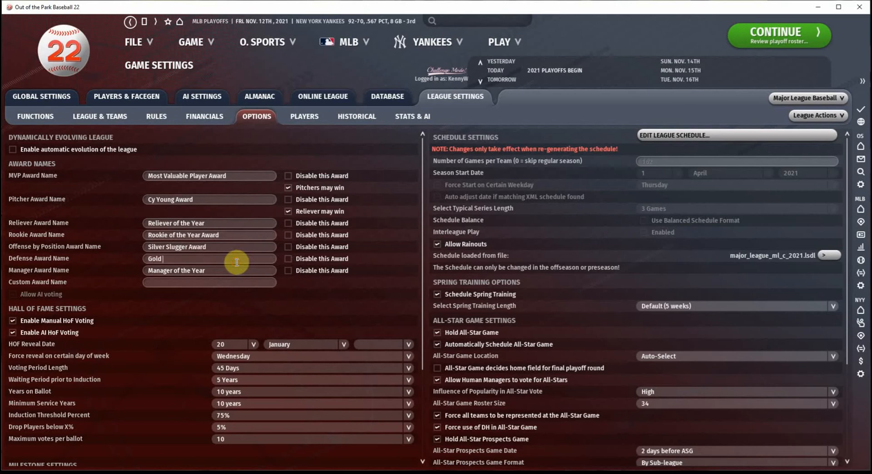
{"action": "type", "text": "Glove Award"}
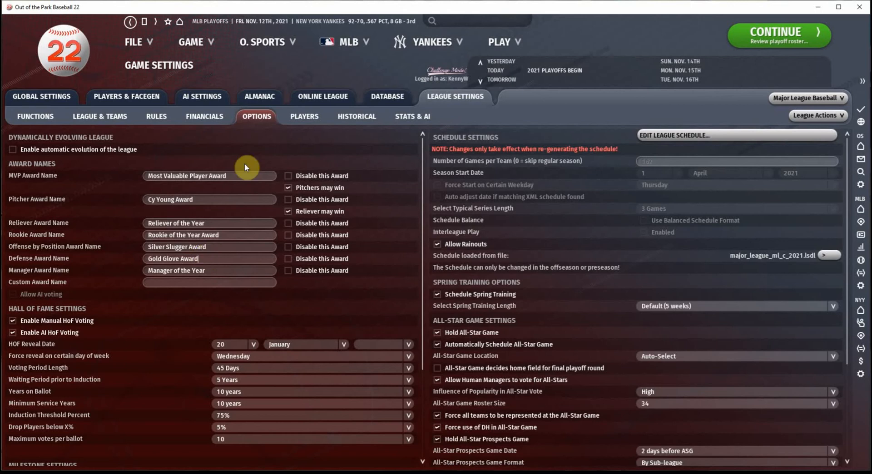
{"action": "left_click", "coordinate": [357, 116]}
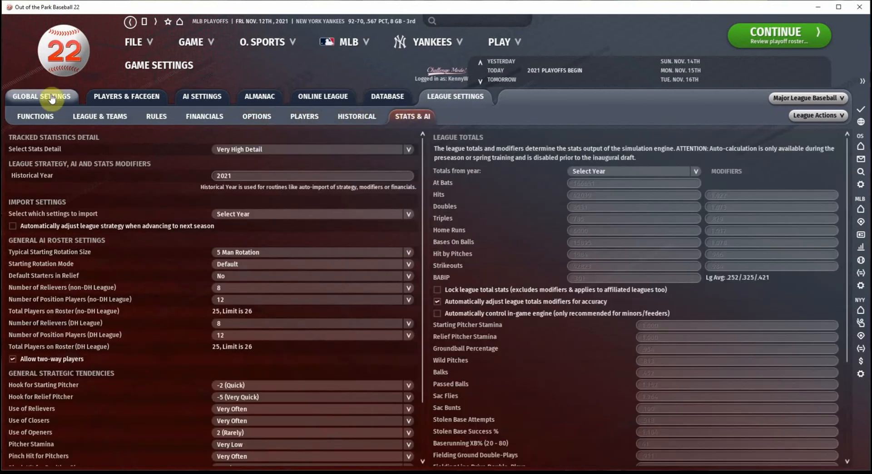
Step: Leave Global Settings and return to the Yankees Front Office finances page
{"action": "left_click", "coordinate": [42, 96]}
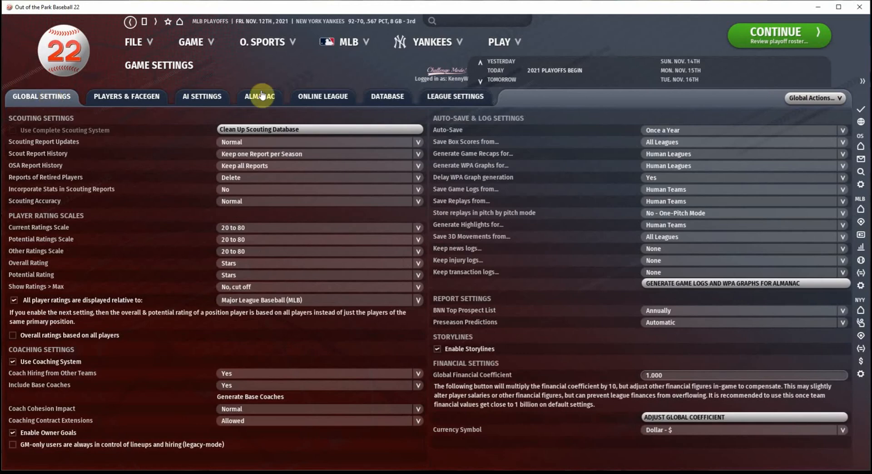
{"action": "mouse_move", "coordinate": [430, 42]}
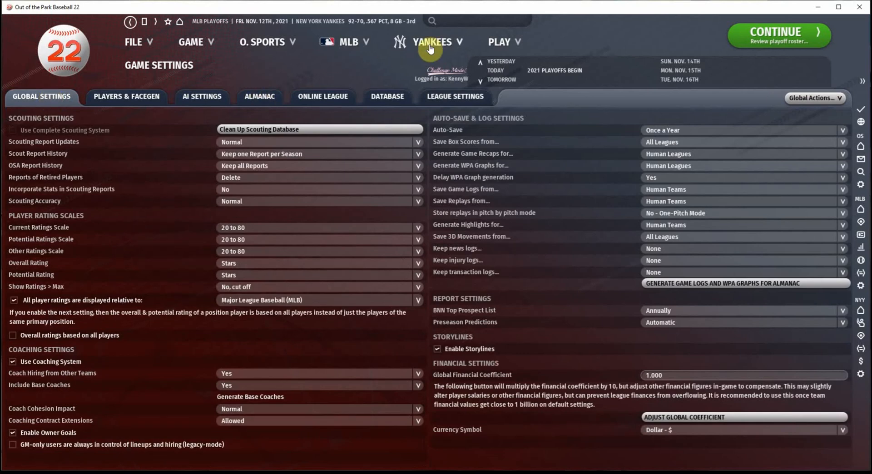
{"action": "left_click", "coordinate": [433, 41]}
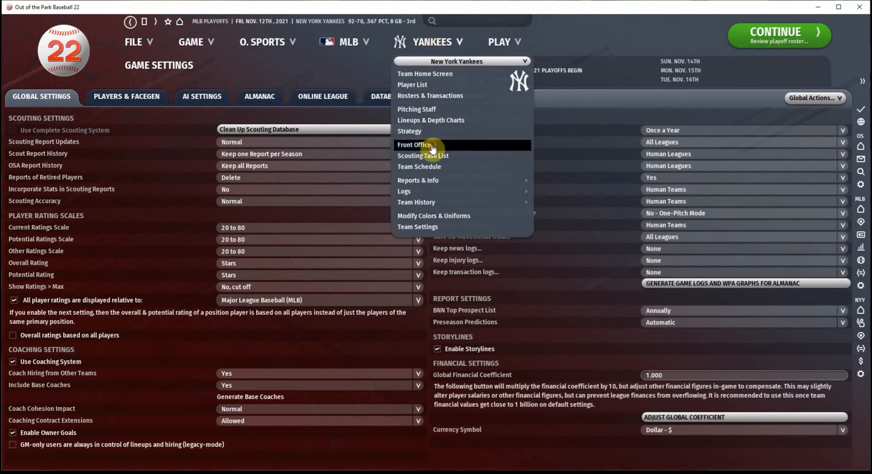
{"action": "left_click", "coordinate": [414, 144]}
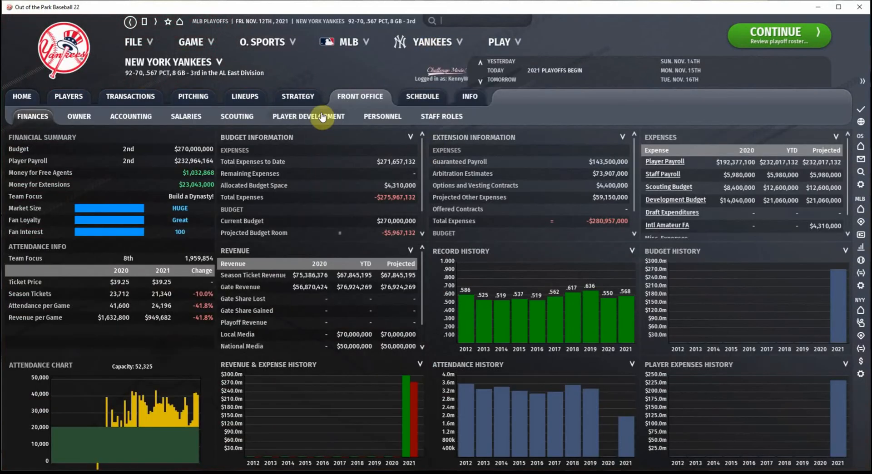
{"action": "mouse_move", "coordinate": [387, 126]}
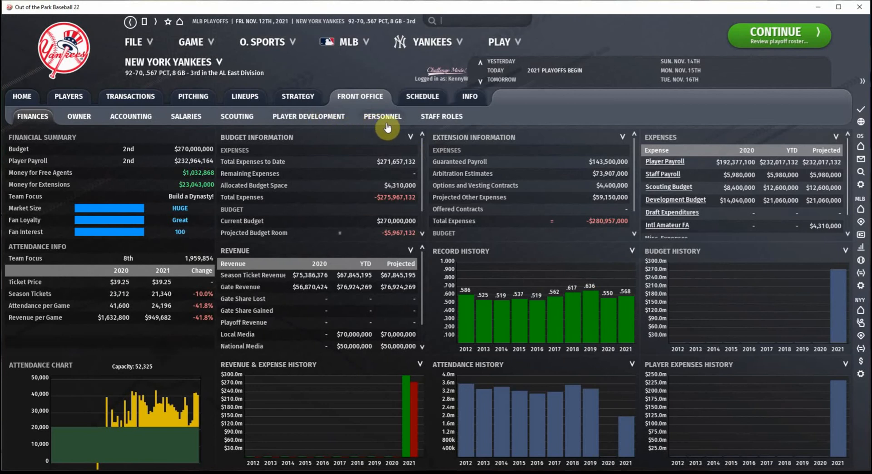
{"action": "mouse_move", "coordinate": [256, 145]}
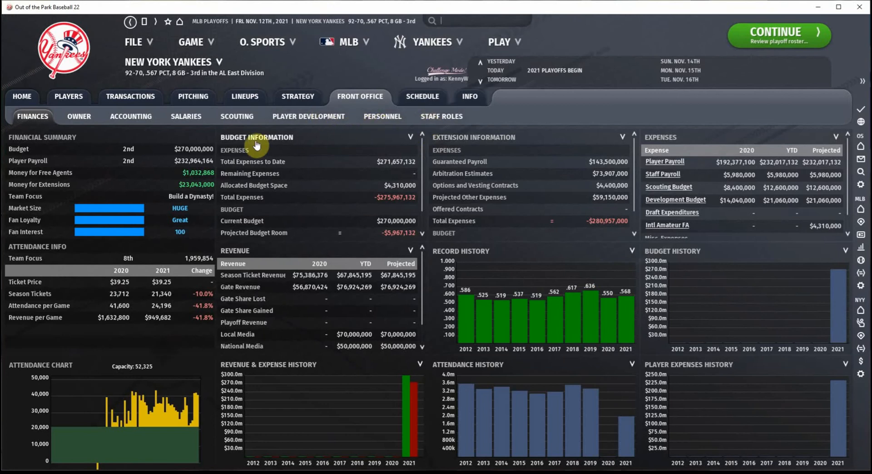
{"action": "mouse_move", "coordinate": [278, 155]}
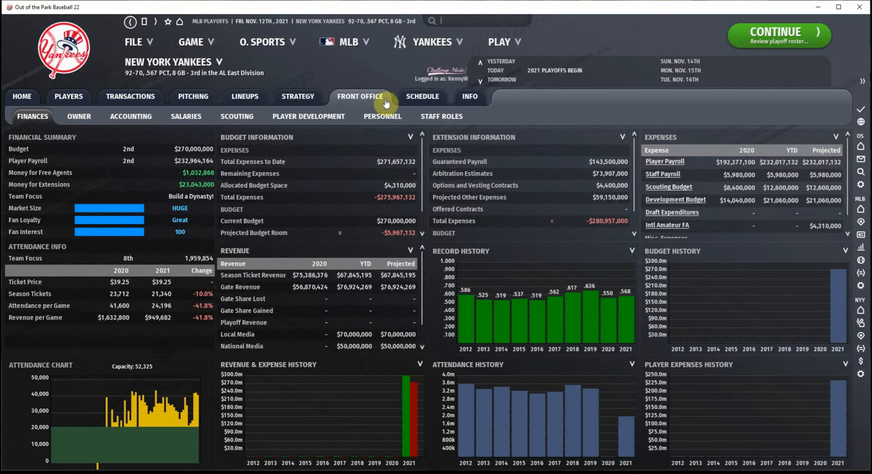
Step: Switch the Yankees roster view to Batting Ratings and open the Position filter
{"action": "left_click", "coordinate": [431, 42]}
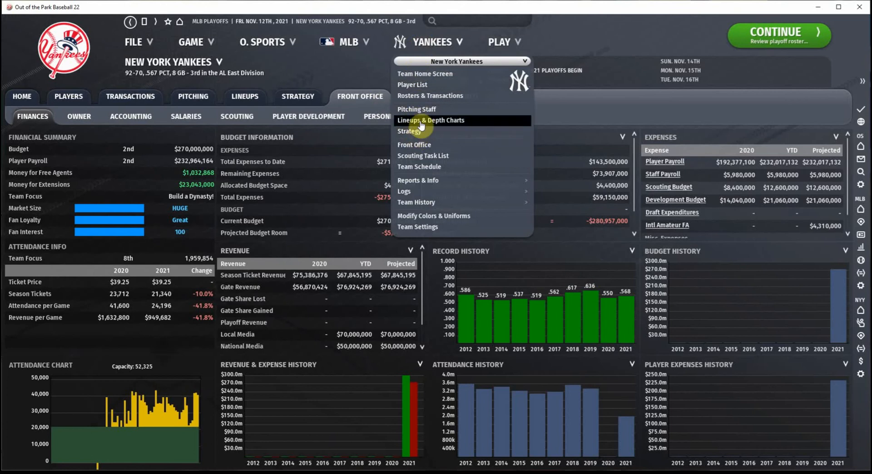
{"action": "mouse_move", "coordinate": [420, 145]}
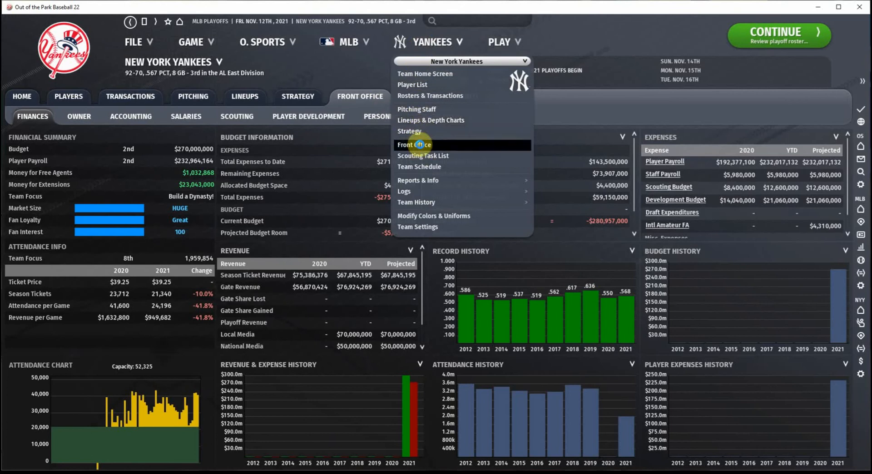
{"action": "left_click", "coordinate": [68, 96]}
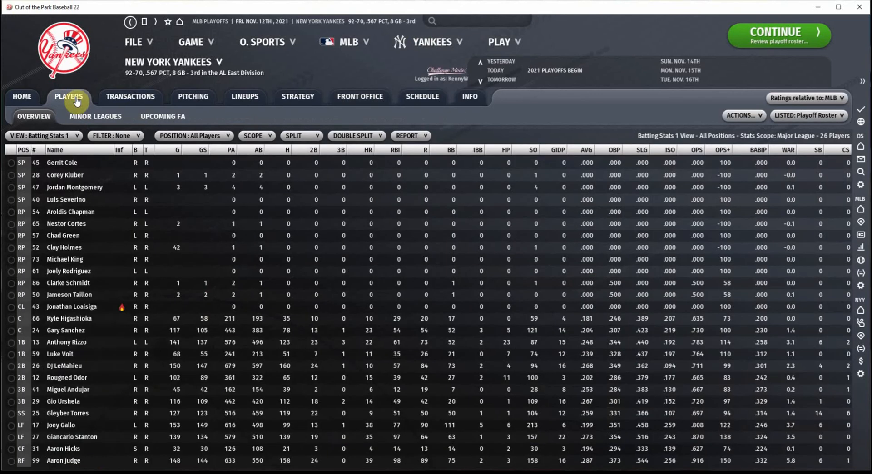
{"action": "left_click", "coordinate": [42, 136]}
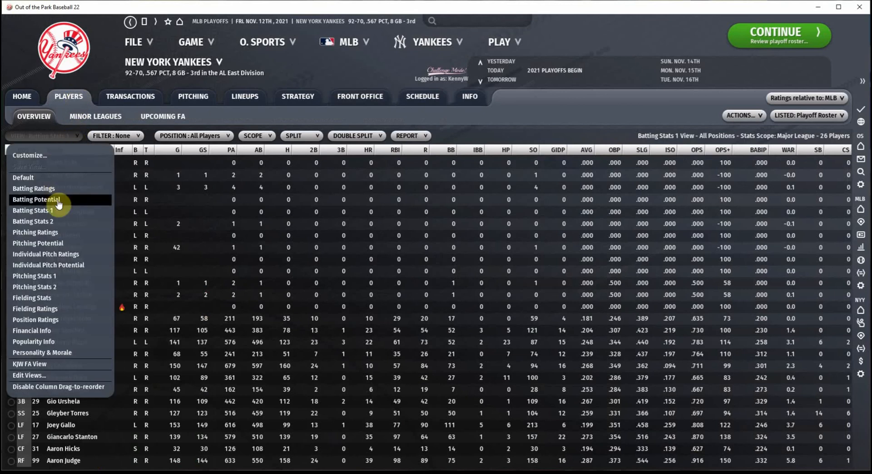
{"action": "mouse_move", "coordinate": [62, 266]}
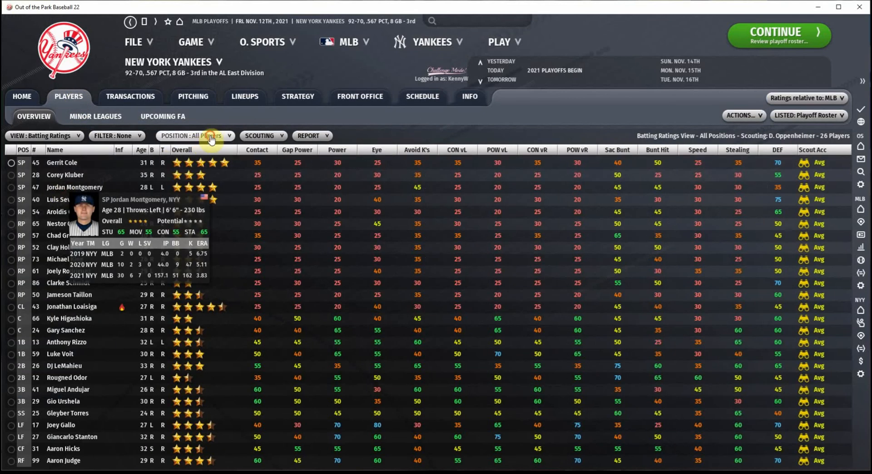
{"action": "left_click", "coordinate": [195, 136]}
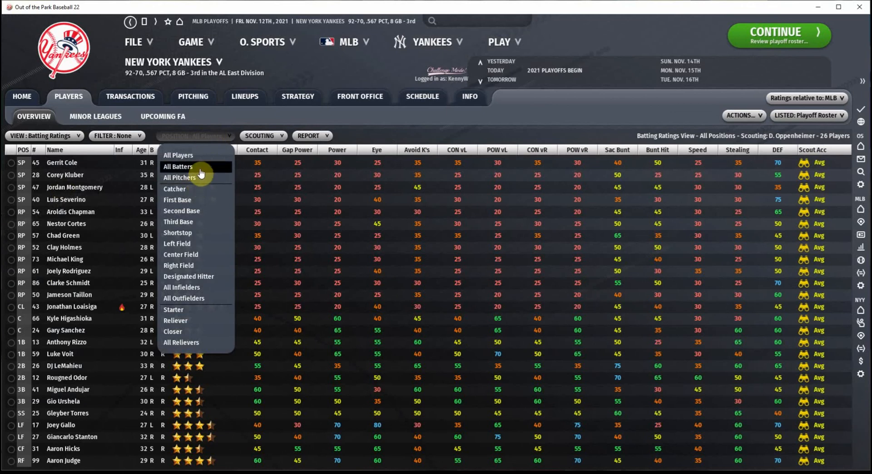
Step: Filter the Yankees roster to All Batters
{"action": "left_click", "coordinate": [178, 167]}
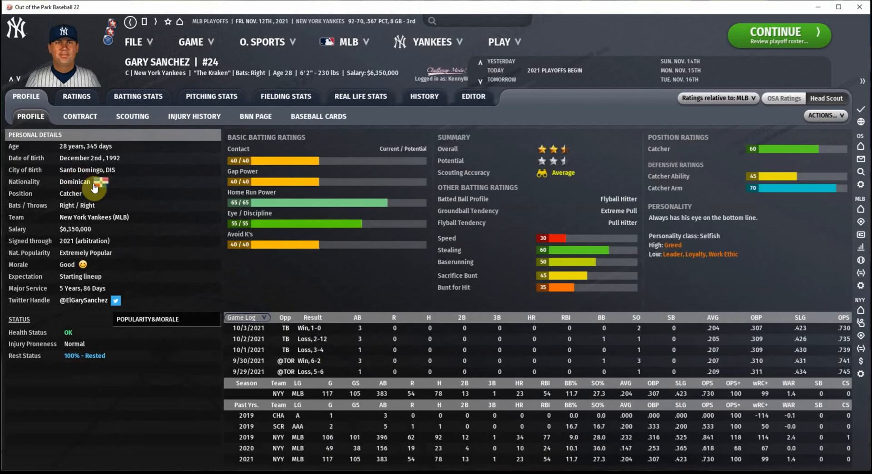
{"action": "mouse_move", "coordinate": [285, 171]}
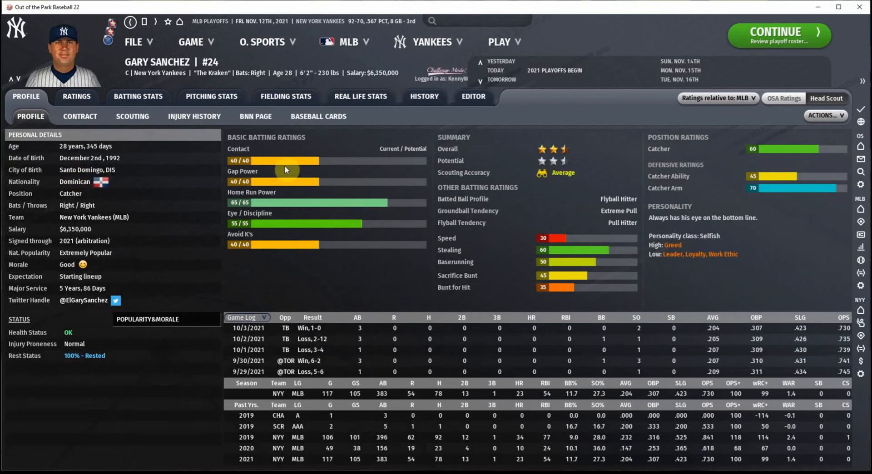
{"action": "mouse_move", "coordinate": [285, 248]}
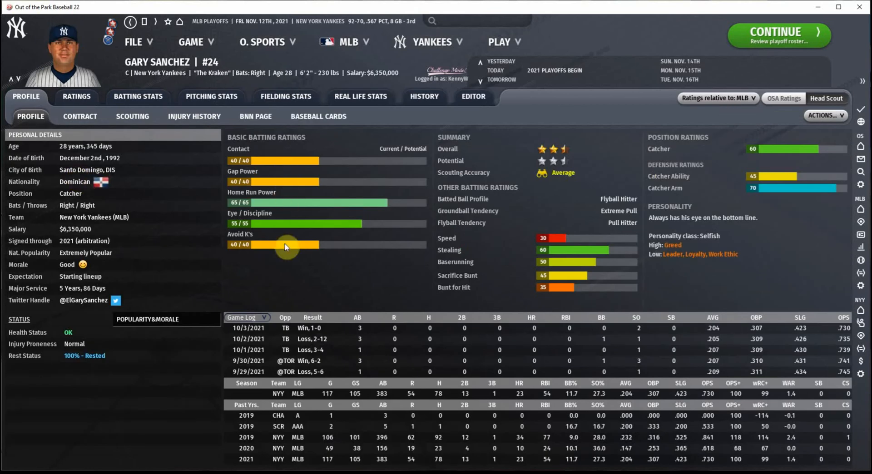
{"action": "mouse_move", "coordinate": [788, 181]}
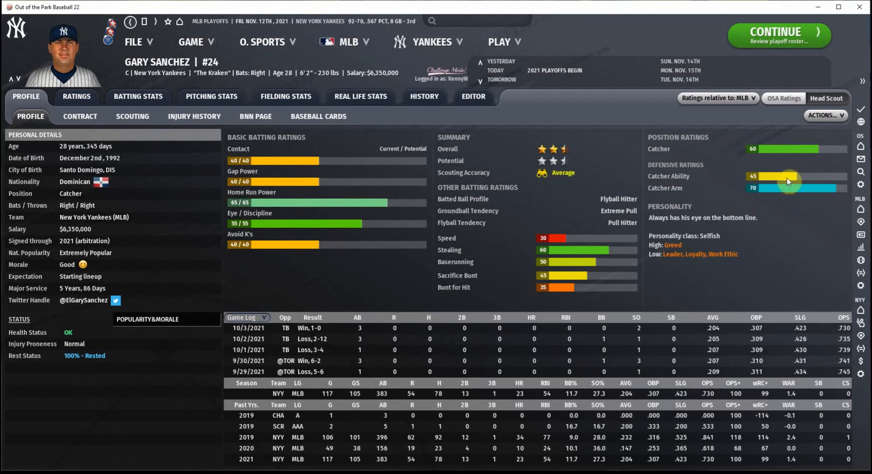
{"action": "mouse_move", "coordinate": [726, 253]}
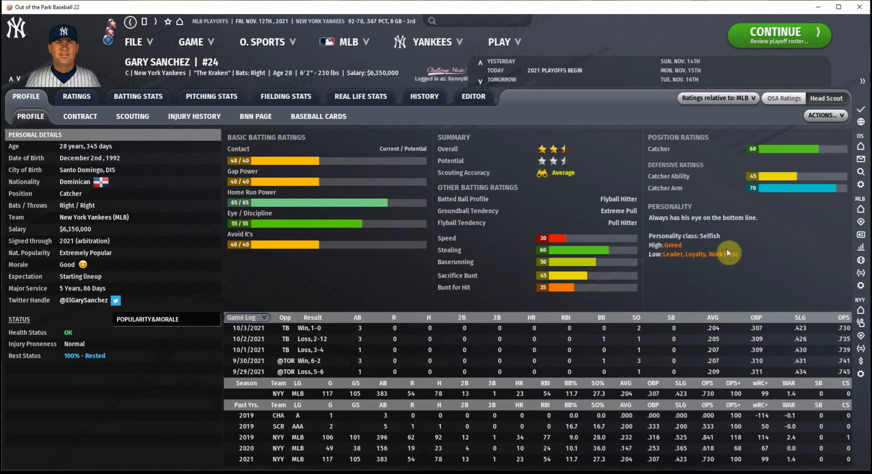
{"action": "mouse_move", "coordinate": [698, 263]}
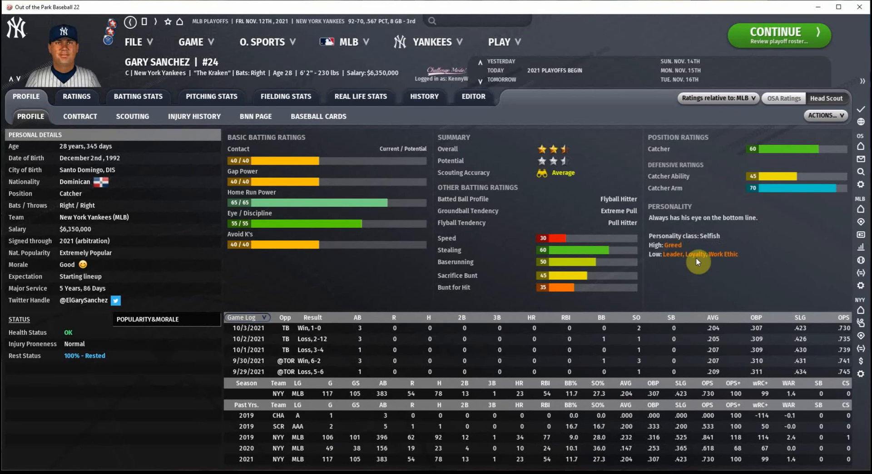
{"action": "mouse_move", "coordinate": [158, 106]}
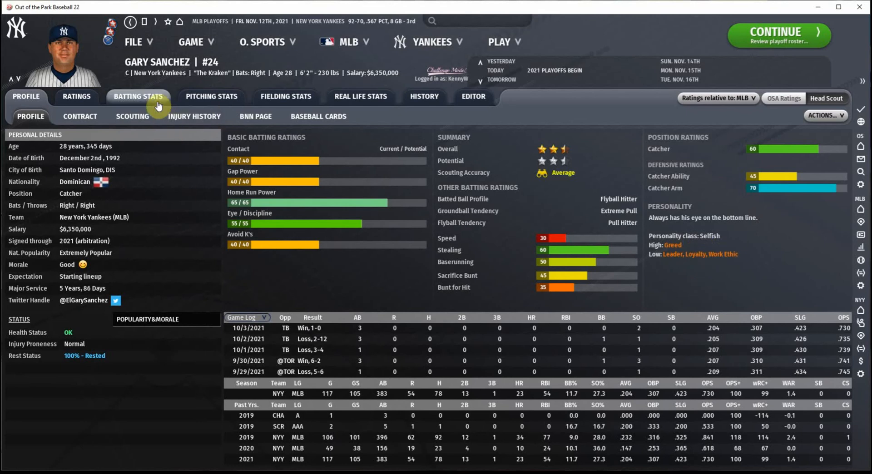
{"action": "left_click", "coordinate": [138, 96]}
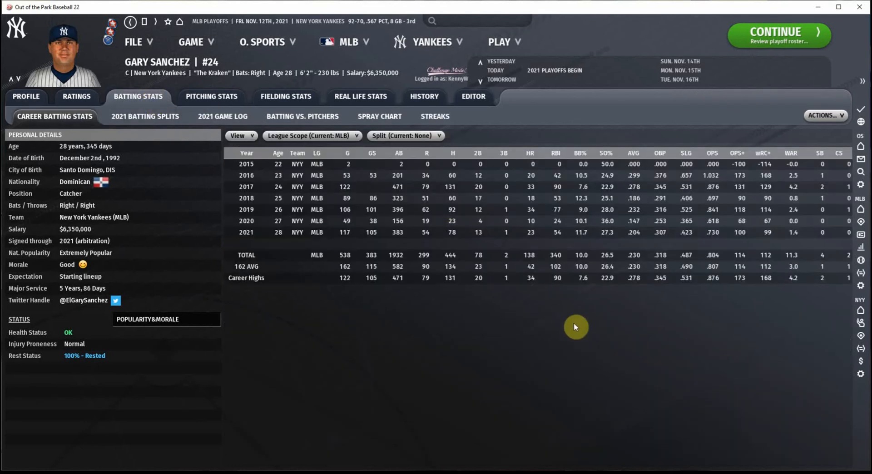
{"action": "mouse_move", "coordinate": [644, 233]}
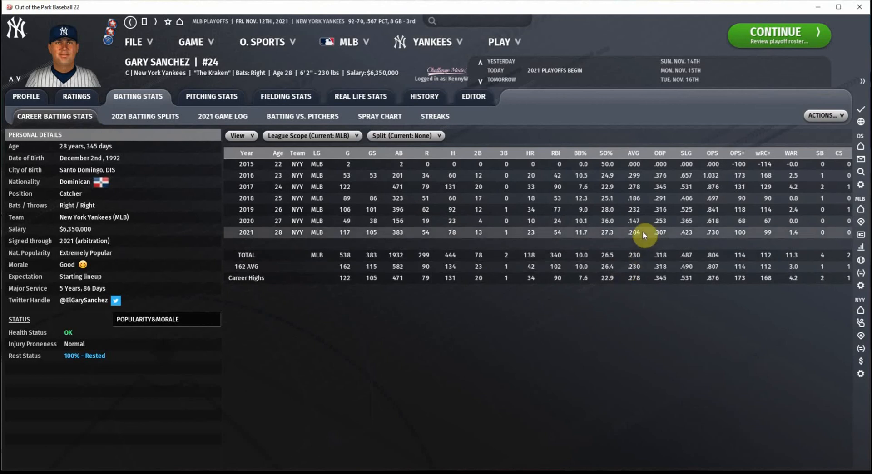
{"action": "mouse_move", "coordinate": [643, 224]}
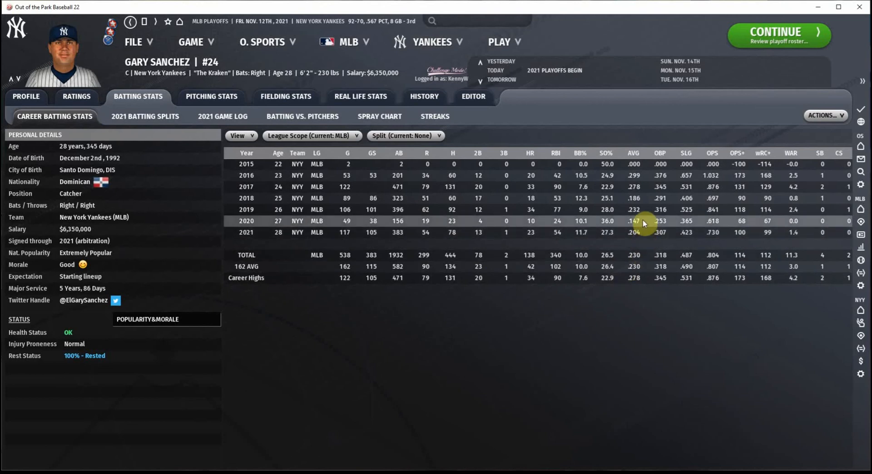
{"action": "mouse_move", "coordinate": [645, 200]}
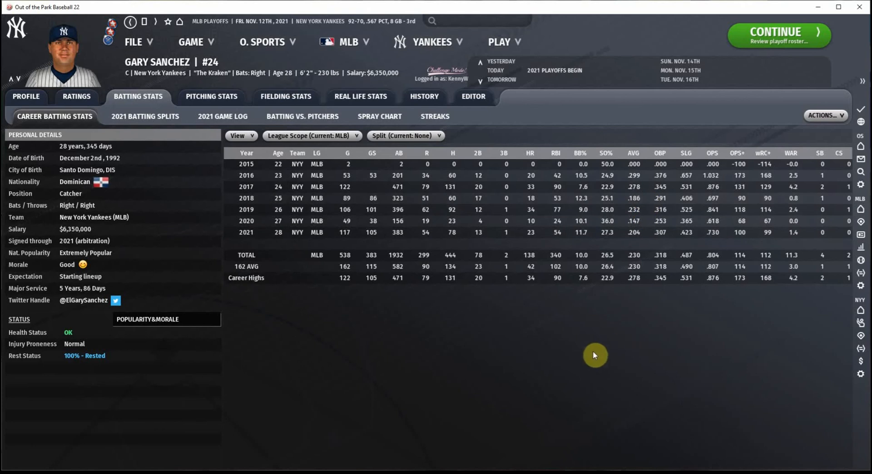
{"action": "mouse_move", "coordinate": [587, 360]}
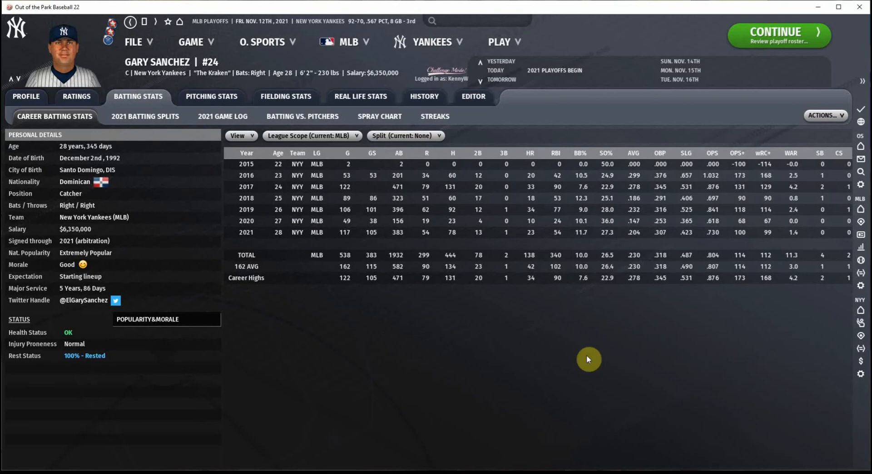
{"action": "mouse_move", "coordinate": [480, 312]}
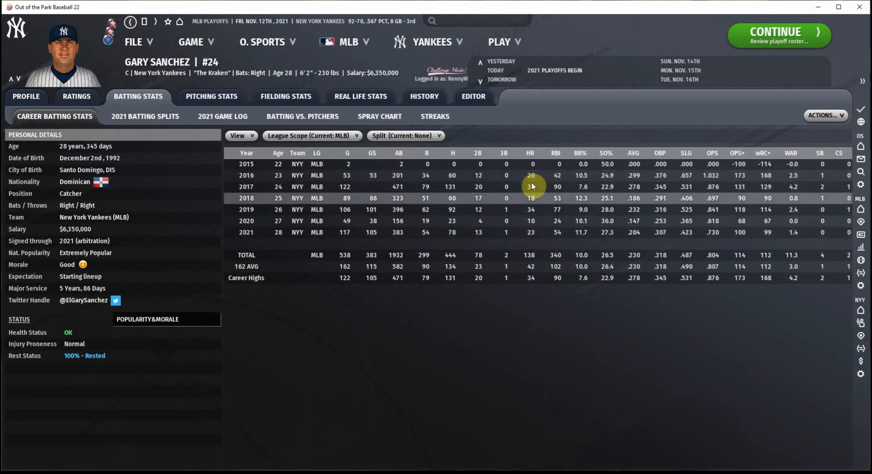
{"action": "mouse_move", "coordinate": [427, 305]}
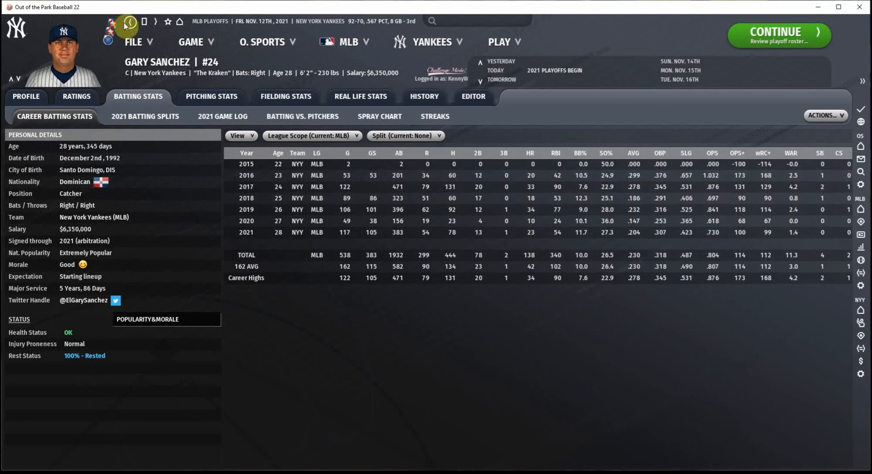
Step: Return to the Yankees roster batting ratings for all 13 batters
{"action": "left_click", "coordinate": [132, 22]}
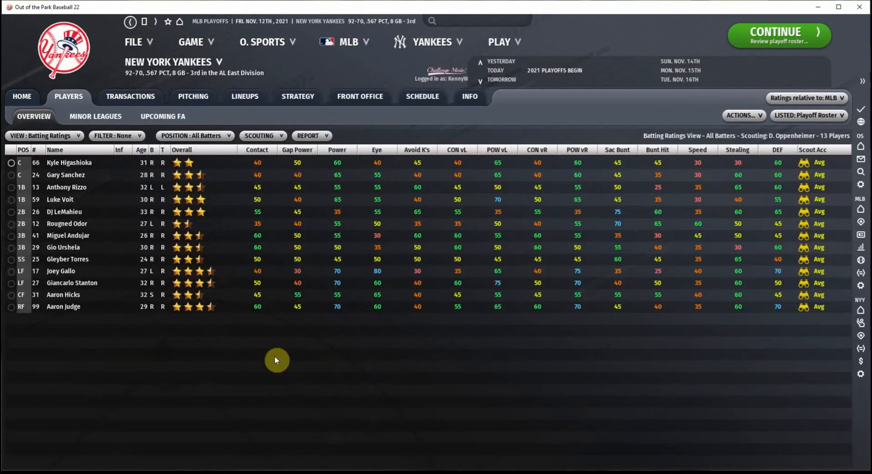
{"action": "mouse_move", "coordinate": [266, 365]}
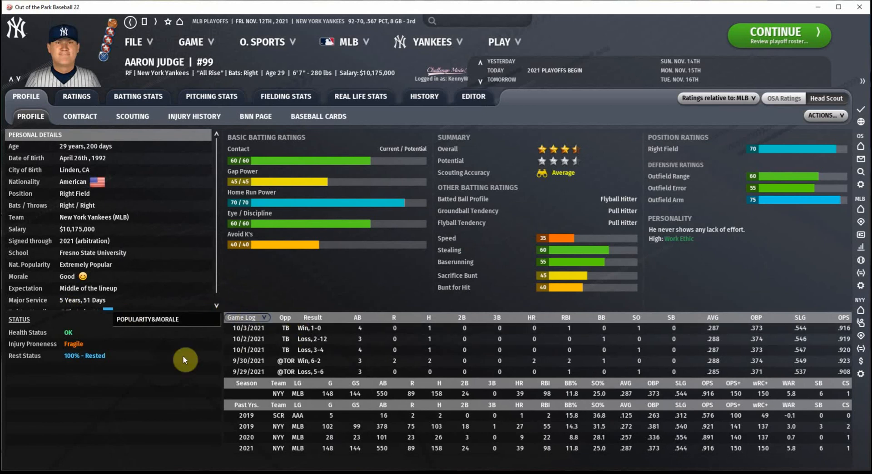
{"action": "mouse_move", "coordinate": [87, 350]}
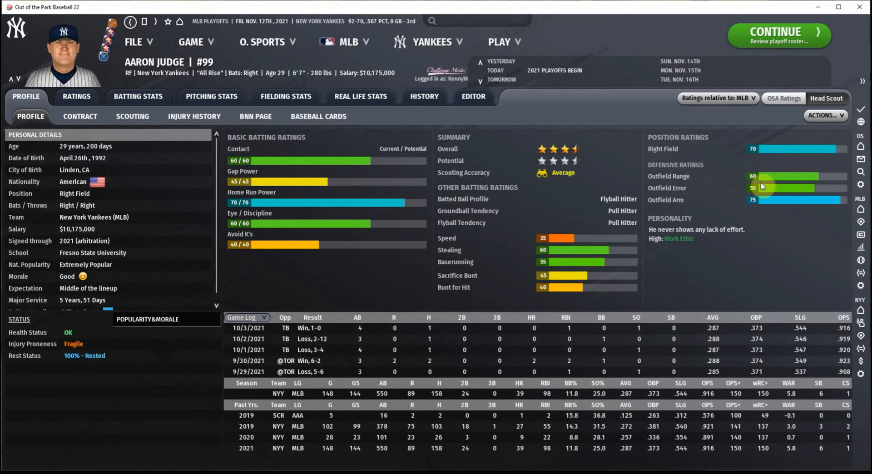
{"action": "mouse_move", "coordinate": [776, 181]}
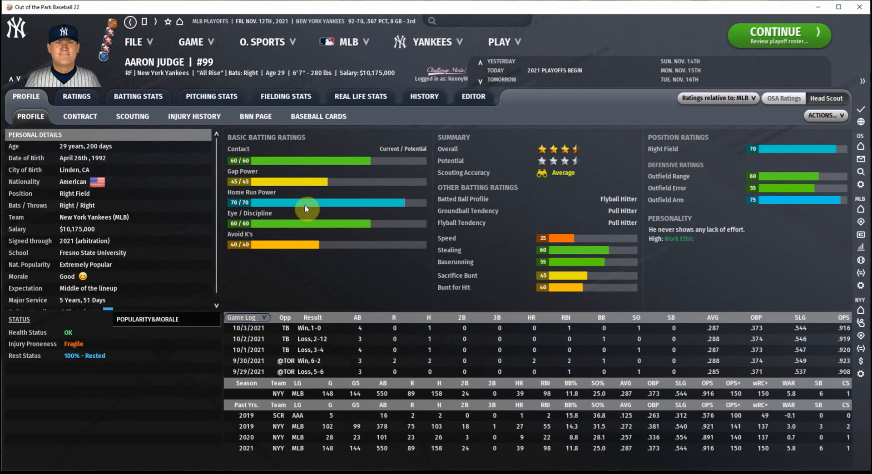
{"action": "mouse_move", "coordinate": [289, 245]}
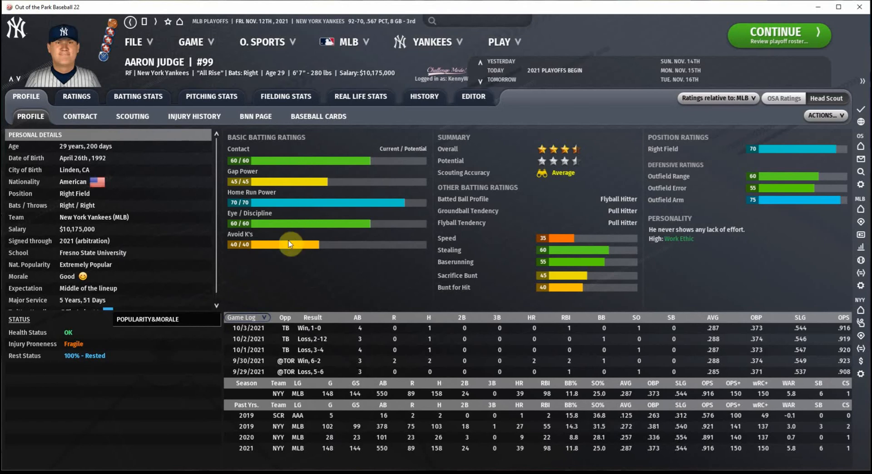
{"action": "mouse_move", "coordinate": [183, 395]}
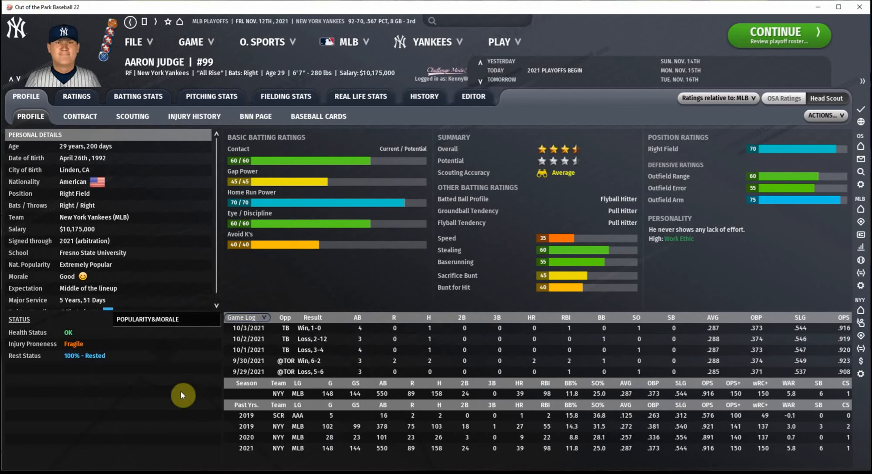
{"action": "mouse_move", "coordinate": [344, 282]}
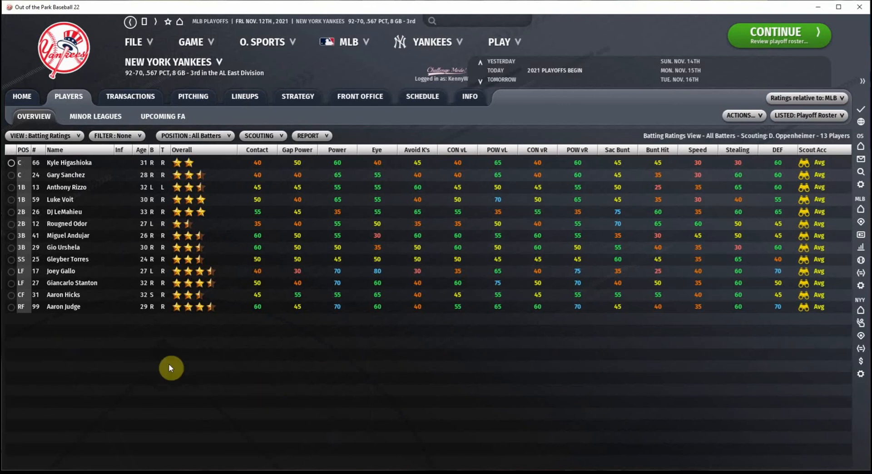
{"action": "mouse_move", "coordinate": [62, 271]}
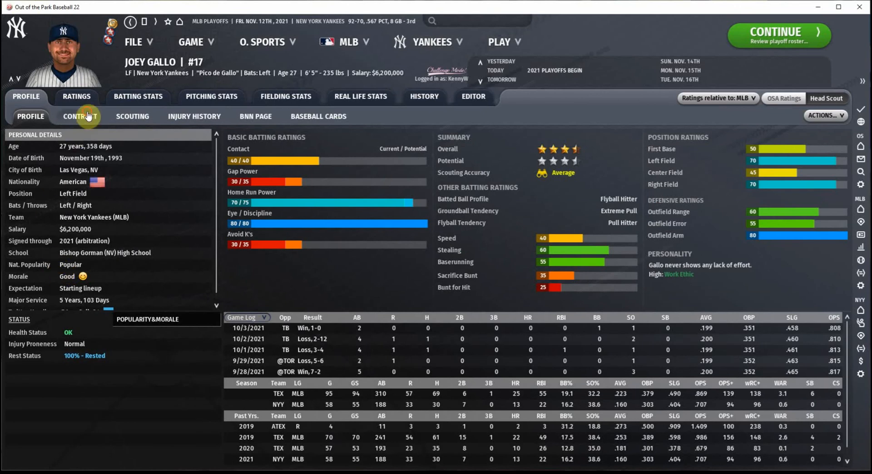
{"action": "left_click", "coordinate": [79, 117]}
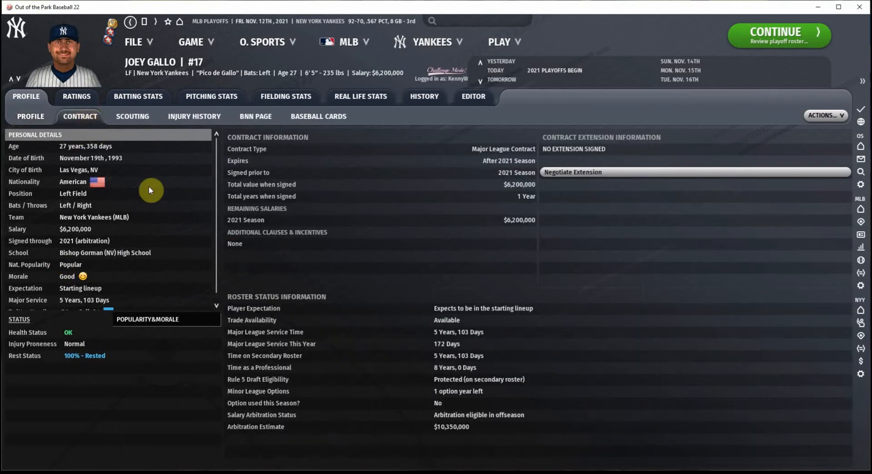
{"action": "mouse_move", "coordinate": [91, 195]}
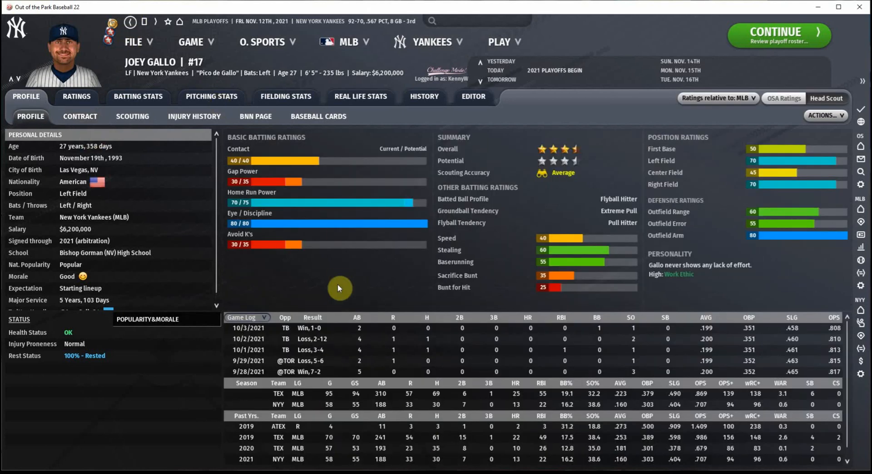
{"action": "mouse_move", "coordinate": [757, 213]}
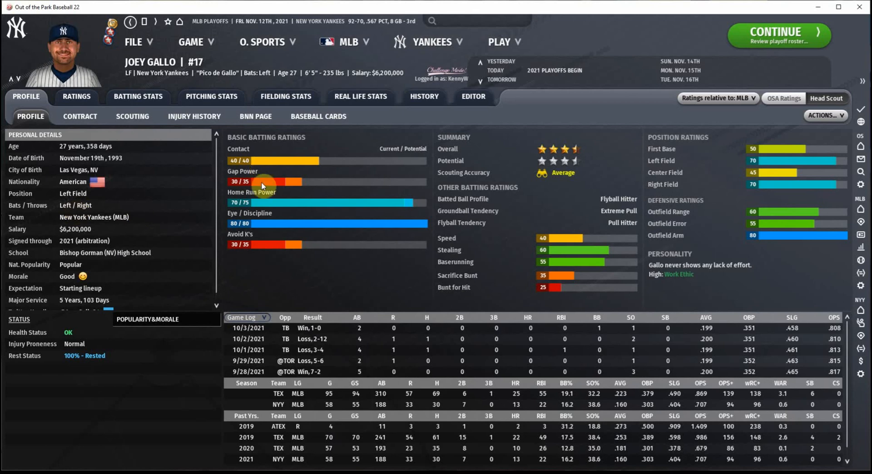
{"action": "mouse_move", "coordinate": [261, 250]}
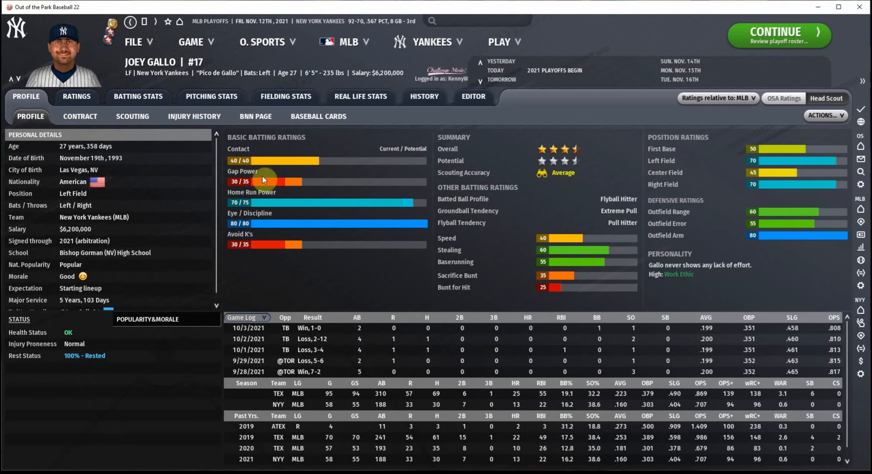
{"action": "left_click", "coordinate": [138, 96]}
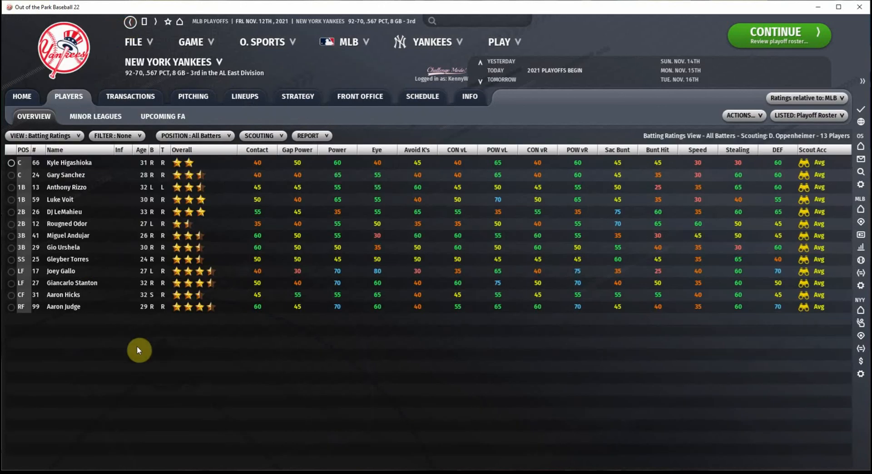
{"action": "mouse_move", "coordinate": [63, 295]}
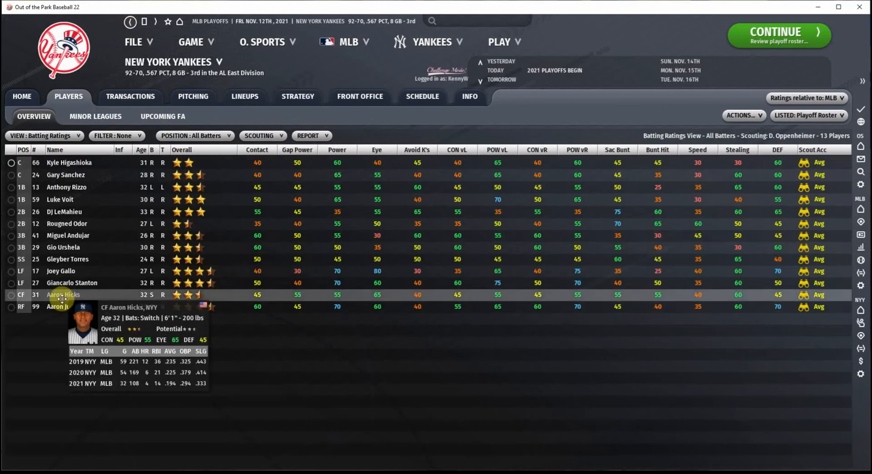
{"action": "left_click", "coordinate": [63, 295]}
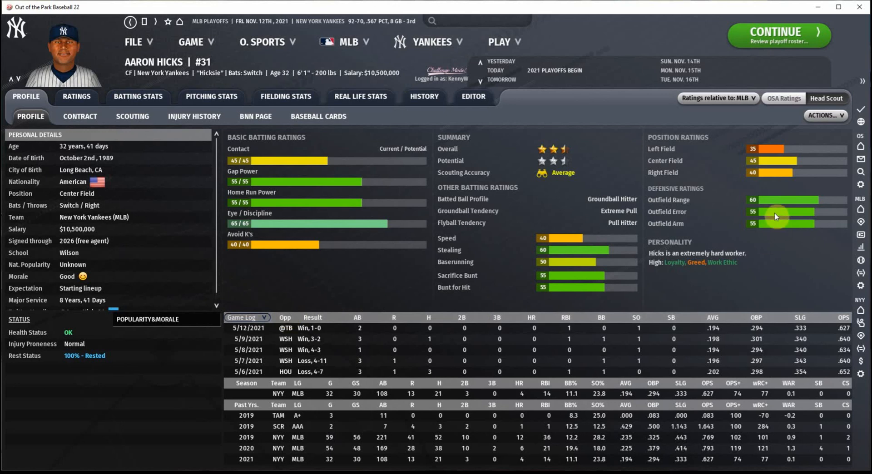
{"action": "mouse_move", "coordinate": [236, 228]}
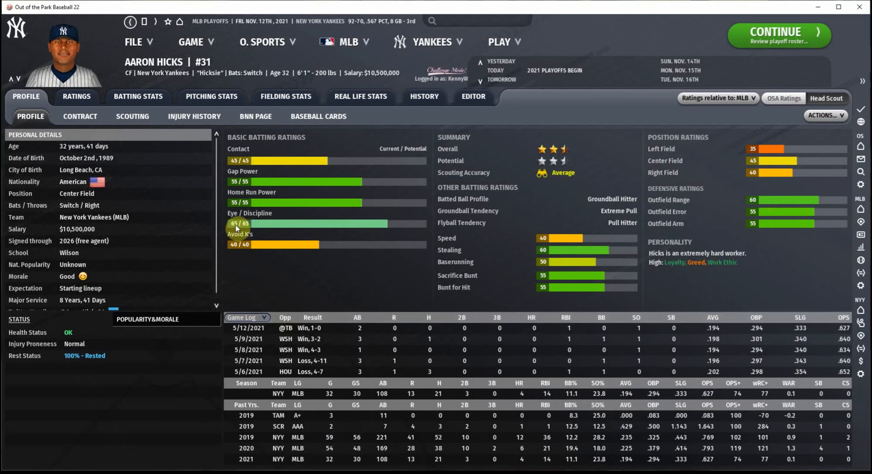
{"action": "mouse_move", "coordinate": [769, 198]}
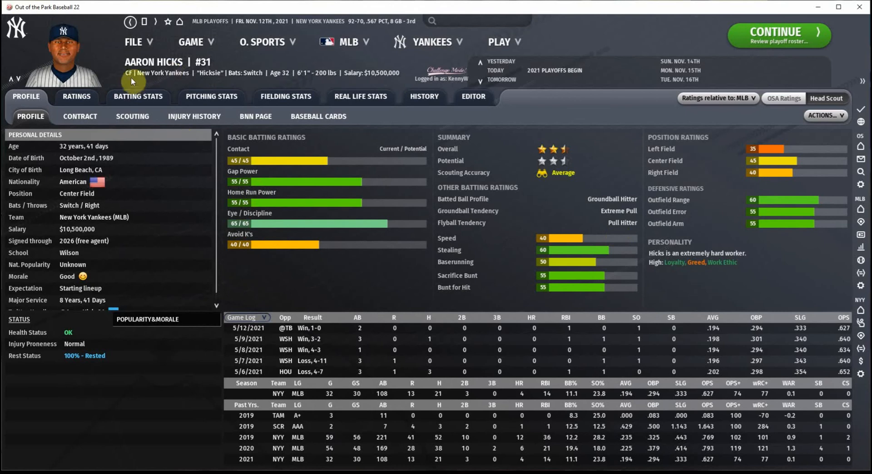
{"action": "mouse_move", "coordinate": [300, 277]}
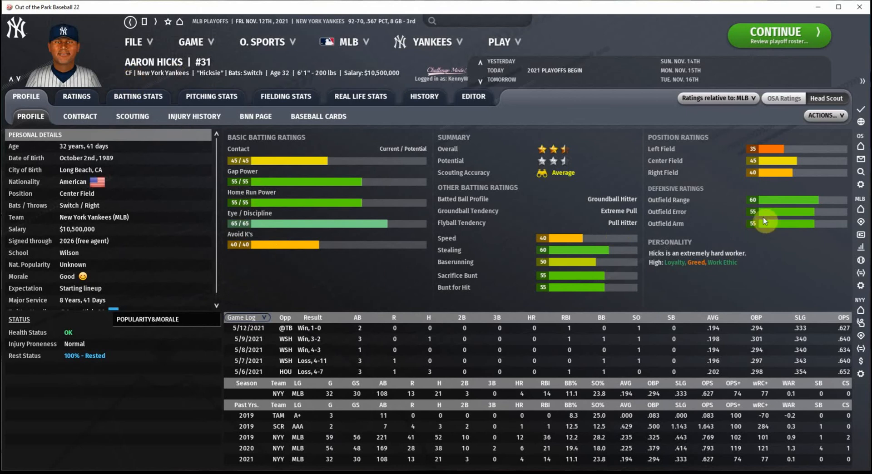
{"action": "mouse_move", "coordinate": [762, 160]}
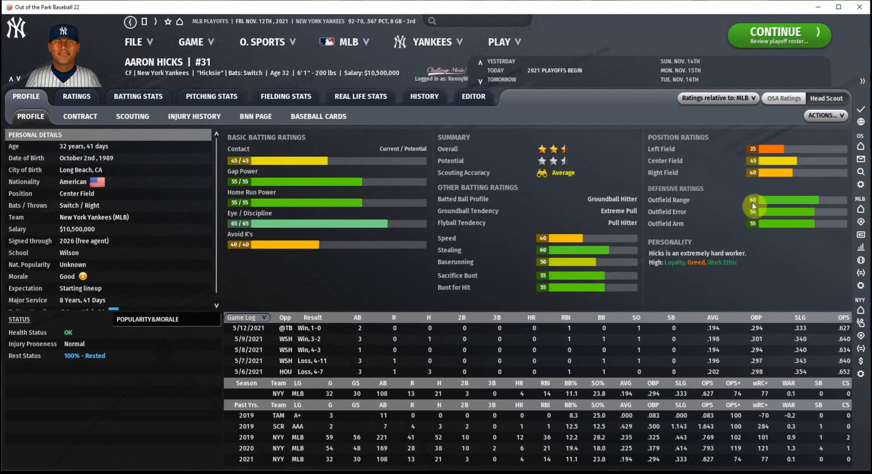
{"action": "mouse_move", "coordinate": [756, 216]}
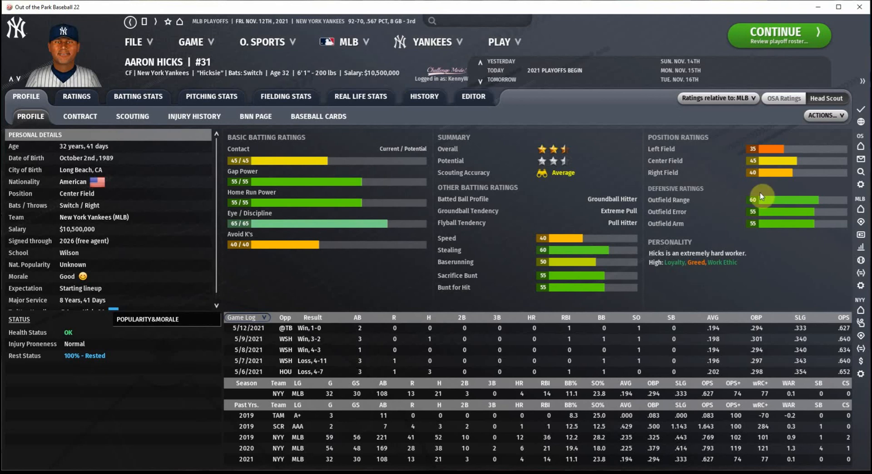
{"action": "mouse_move", "coordinate": [253, 224]}
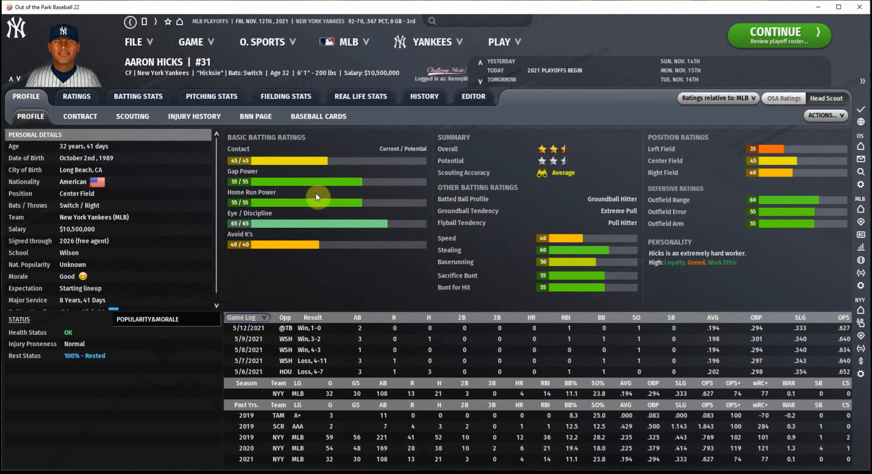
{"action": "mouse_move", "coordinate": [319, 221]}
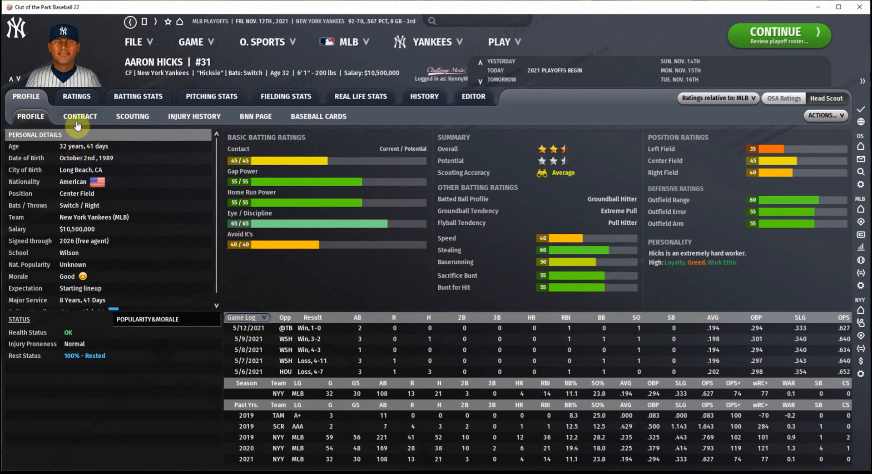
{"action": "left_click", "coordinate": [80, 116]}
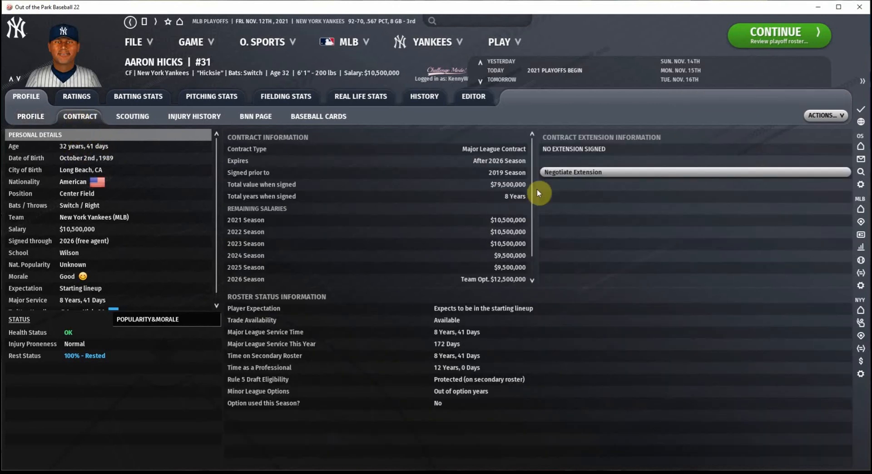
{"action": "scroll", "scroll_direction": "down", "scroll_amount": 3}
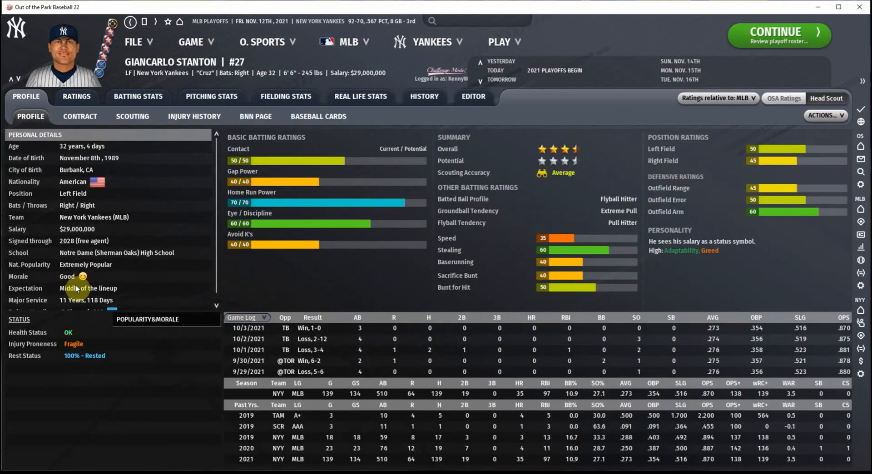
{"action": "mouse_move", "coordinate": [134, 102]}
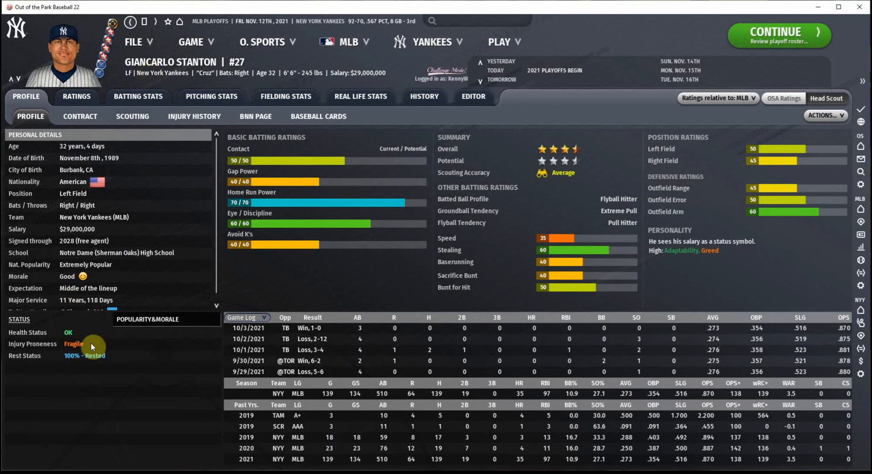
{"action": "mouse_move", "coordinate": [99, 154]}
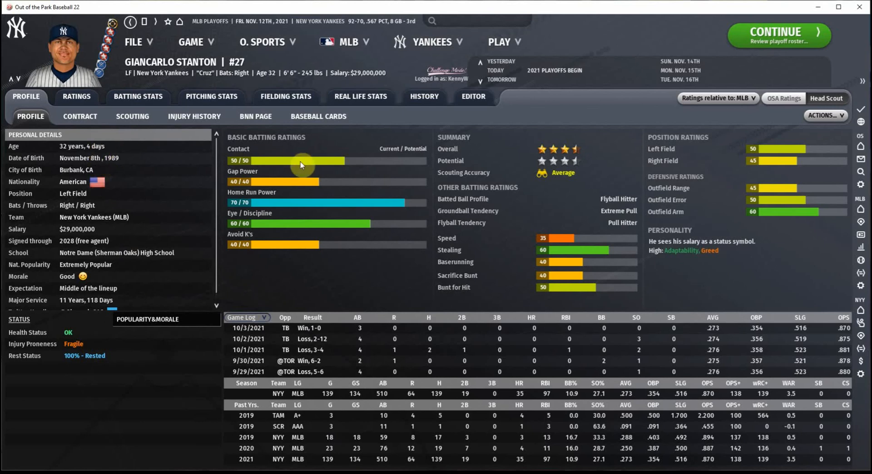
Step: View Giancarlo Stanton's contract, salaries through the 2028 team option plus MVP bonus
{"action": "left_click", "coordinate": [80, 116]}
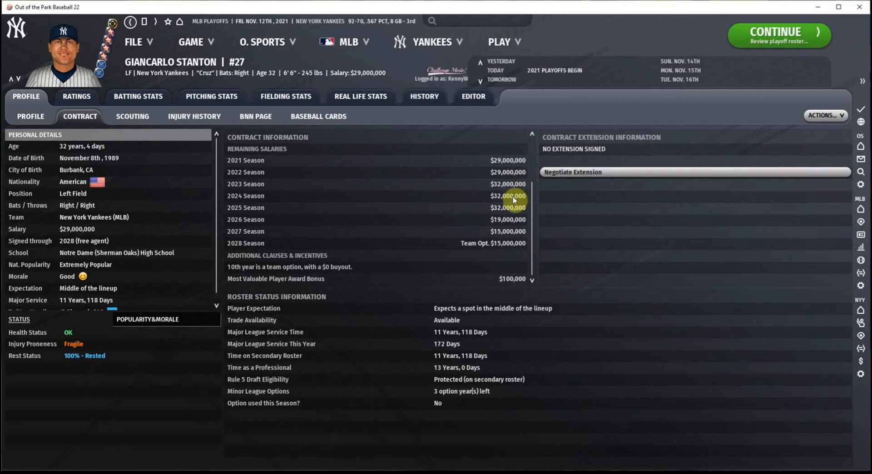
{"action": "mouse_move", "coordinate": [513, 210]}
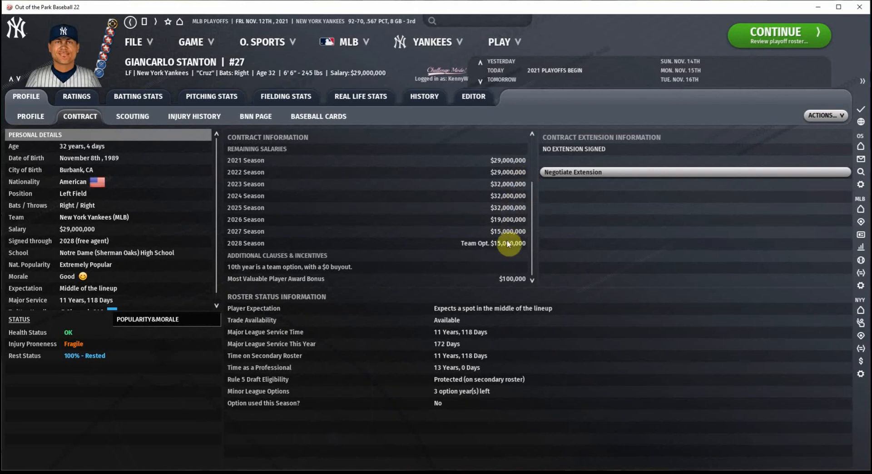
{"action": "mouse_move", "coordinate": [507, 251]}
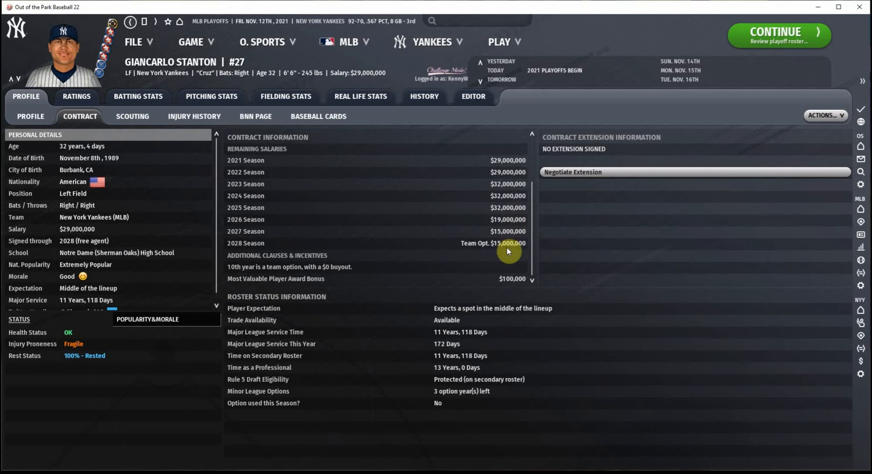
{"action": "mouse_move", "coordinate": [172, 82]}
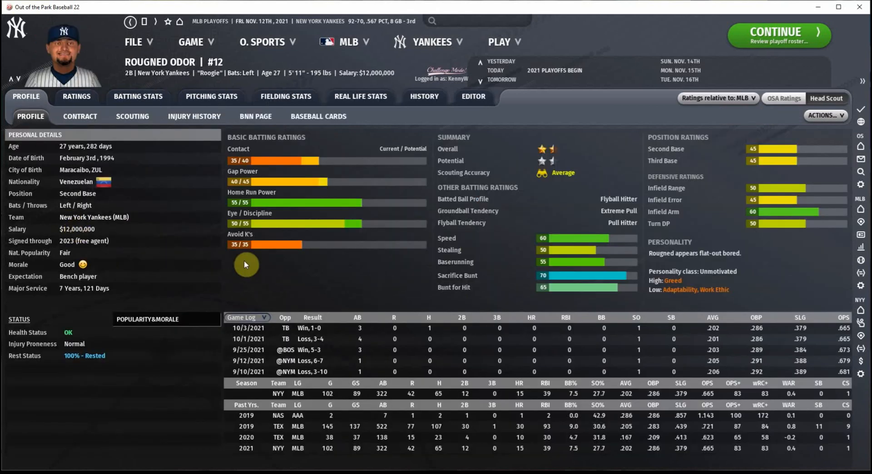
{"action": "mouse_move", "coordinate": [258, 164]}
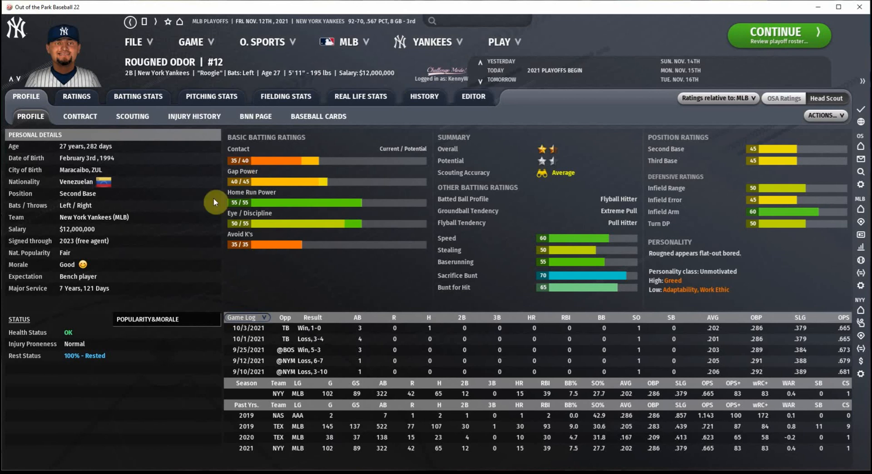
Step: Review Rougned Odor's contract through the 2023 option, then go back to the roster ratings
{"action": "left_click", "coordinate": [80, 116]}
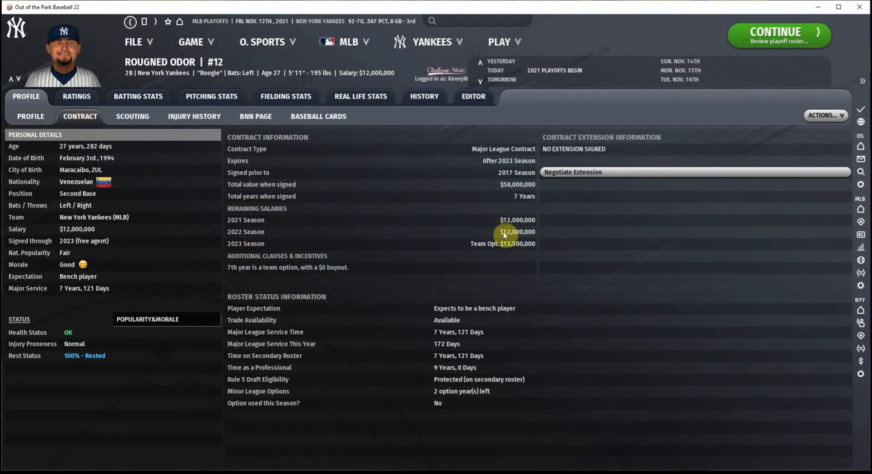
{"action": "mouse_move", "coordinate": [512, 246]}
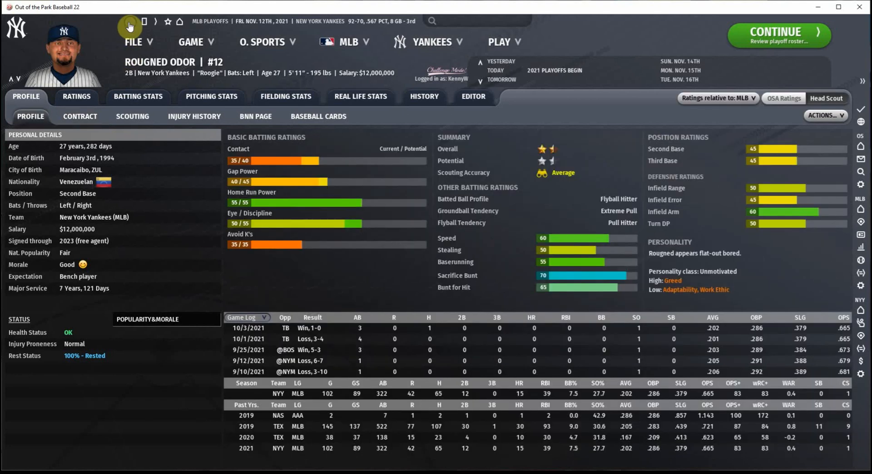
{"action": "left_click", "coordinate": [128, 21]}
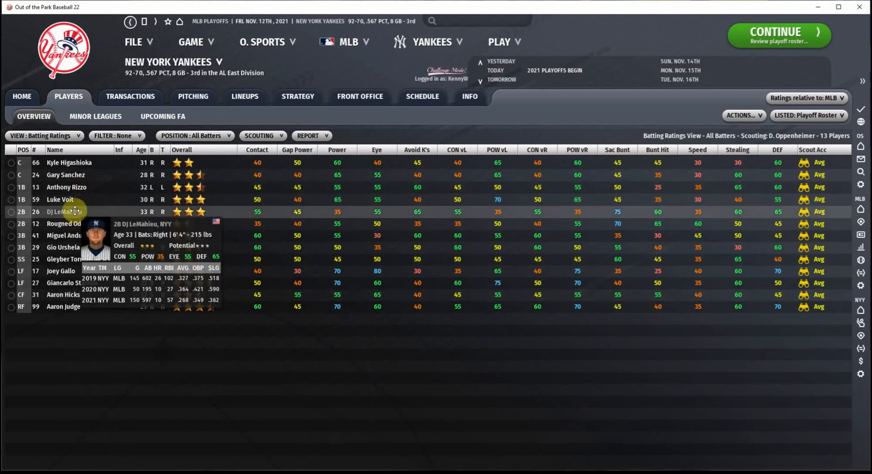
{"action": "left_click", "coordinate": [64, 212]}
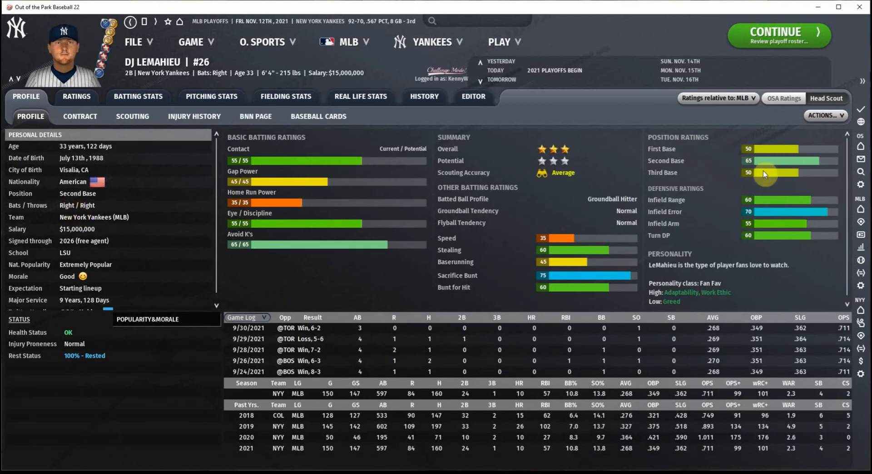
{"action": "mouse_move", "coordinate": [782, 149]}
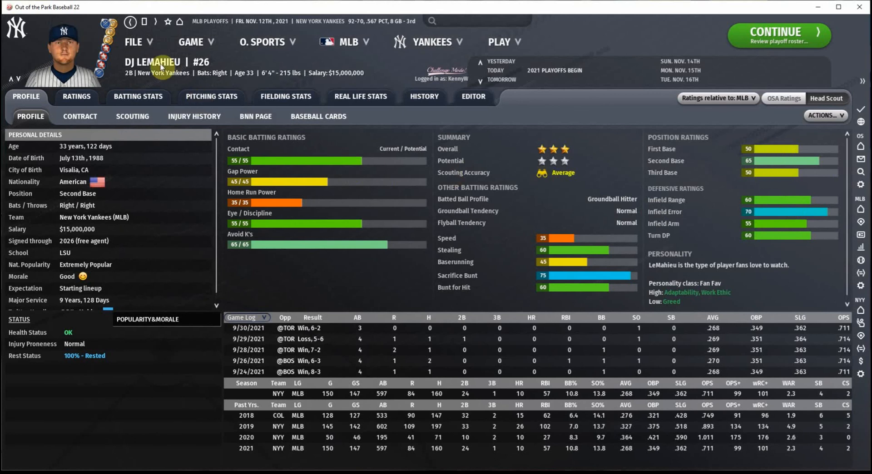
{"action": "left_click", "coordinate": [79, 116]}
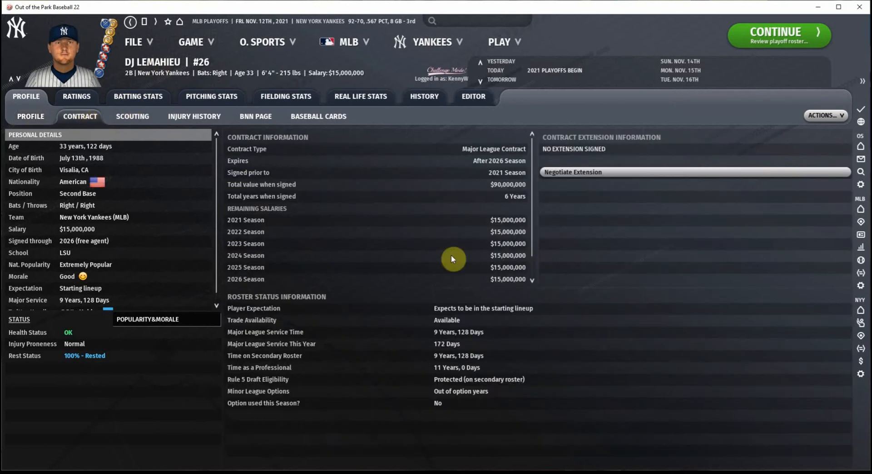
{"action": "mouse_move", "coordinate": [96, 150]}
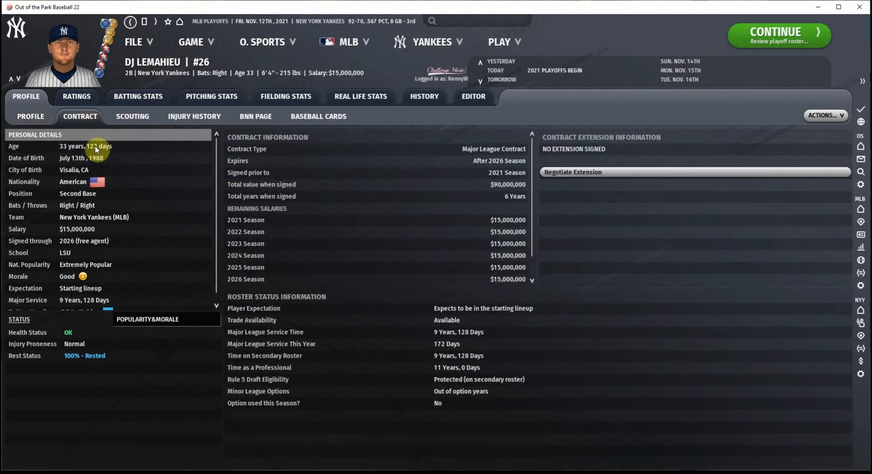
{"action": "mouse_move", "coordinate": [535, 208]}
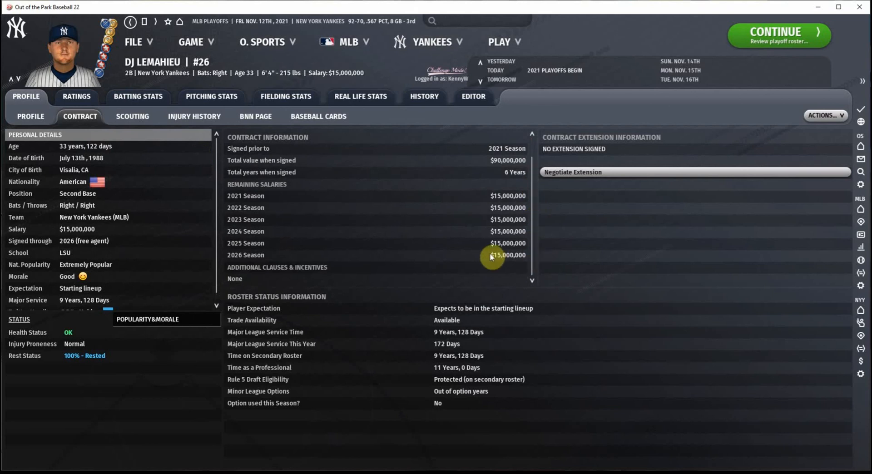
{"action": "mouse_move", "coordinate": [136, 41]}
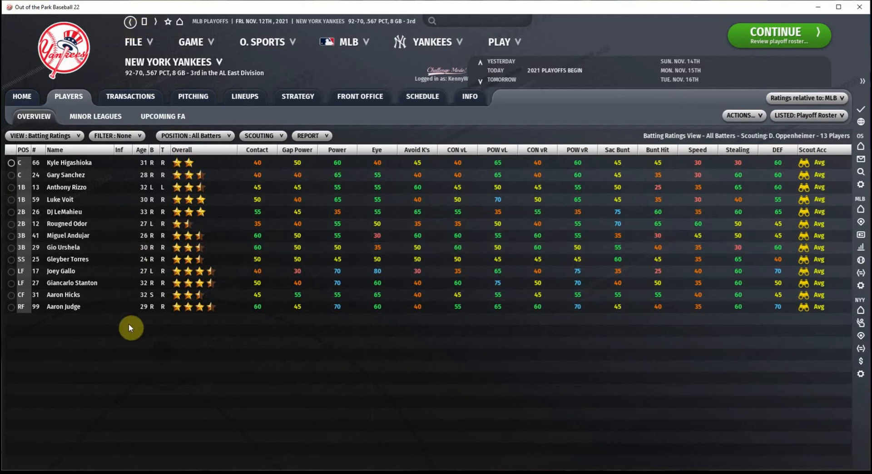
{"action": "mouse_move", "coordinate": [72, 261]}
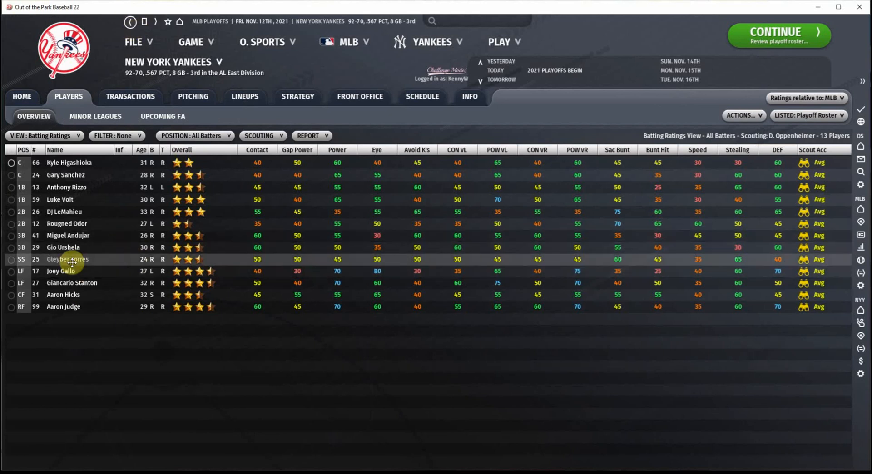
{"action": "mouse_move", "coordinate": [72, 259]}
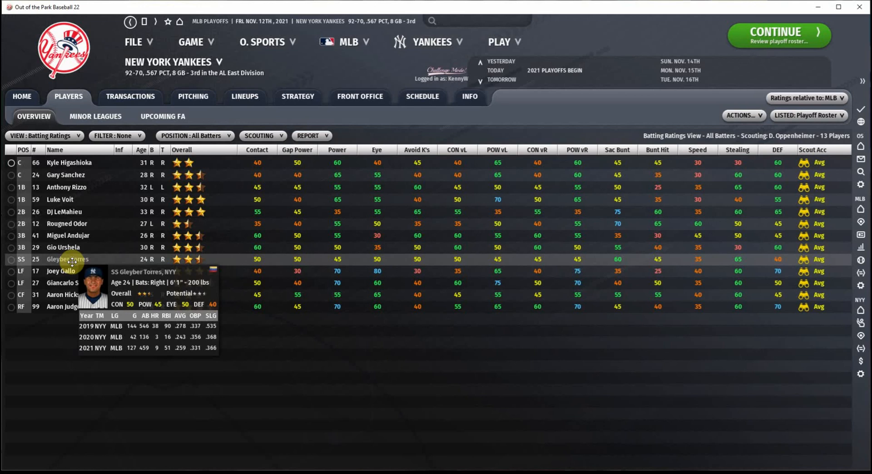
{"action": "mouse_move", "coordinate": [71, 211]}
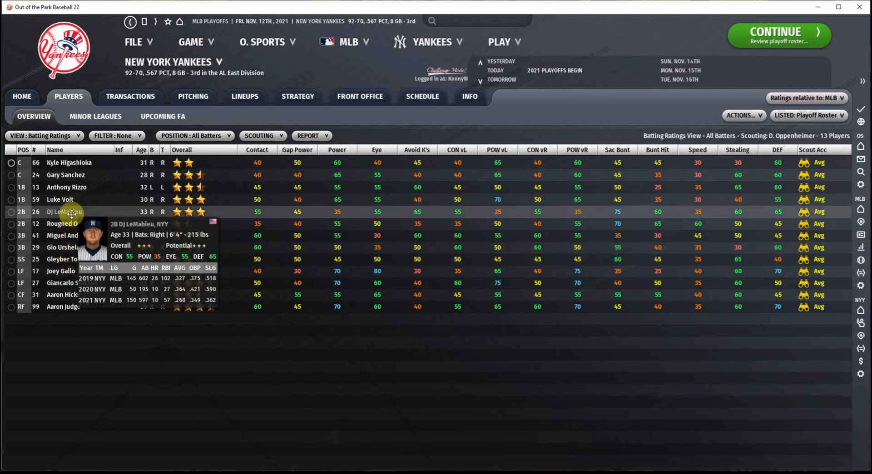
{"action": "mouse_move", "coordinate": [60, 200]}
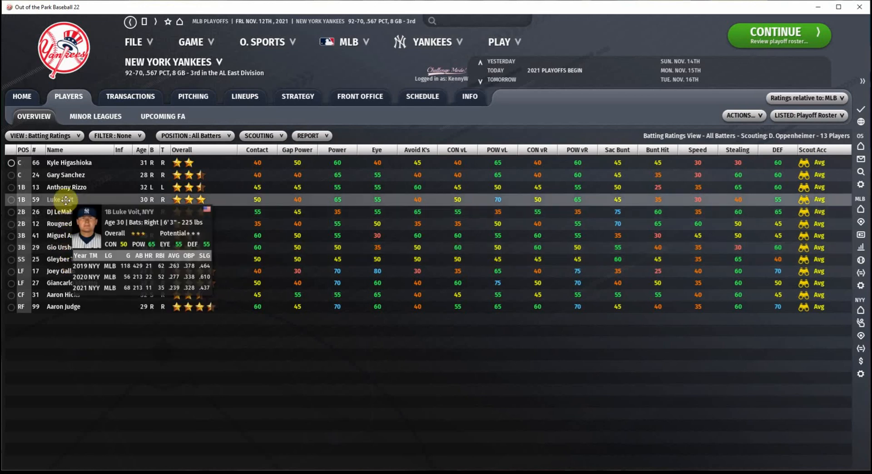
{"action": "left_click", "coordinate": [59, 199]}
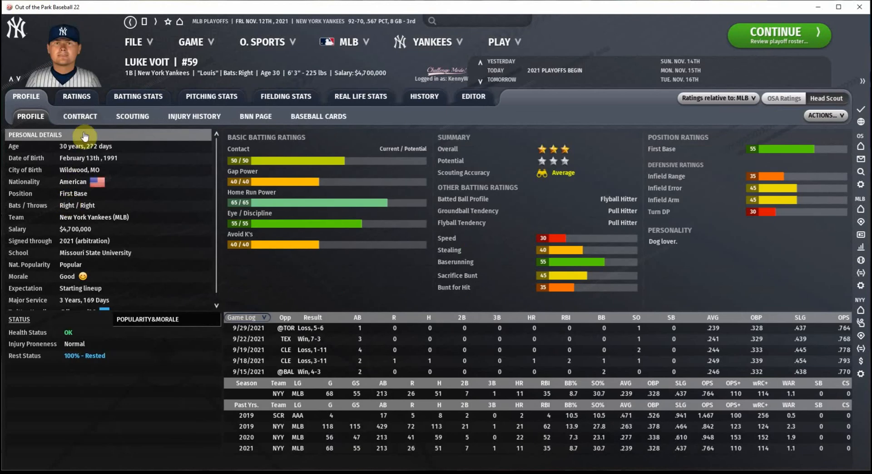
{"action": "left_click", "coordinate": [80, 117]}
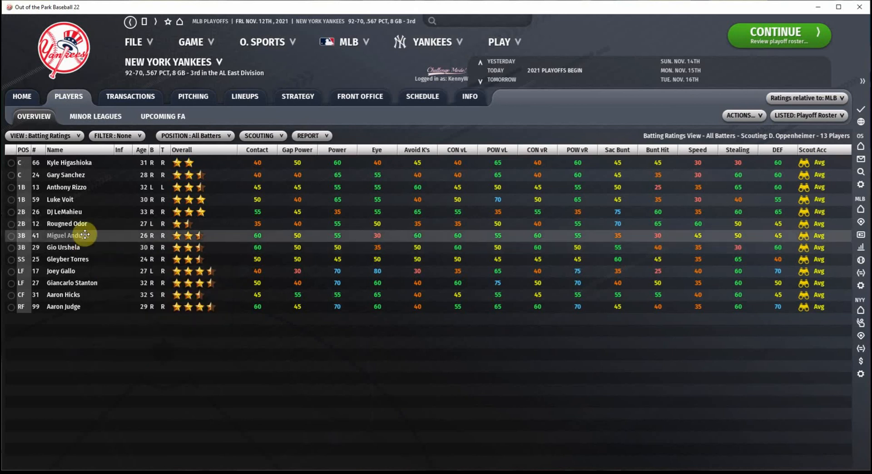
{"action": "mouse_move", "coordinate": [67, 235]}
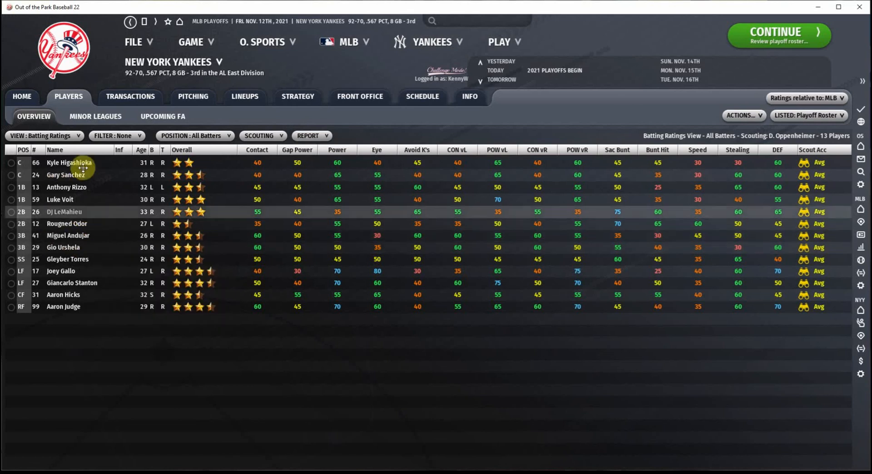
{"action": "mouse_move", "coordinate": [163, 384]}
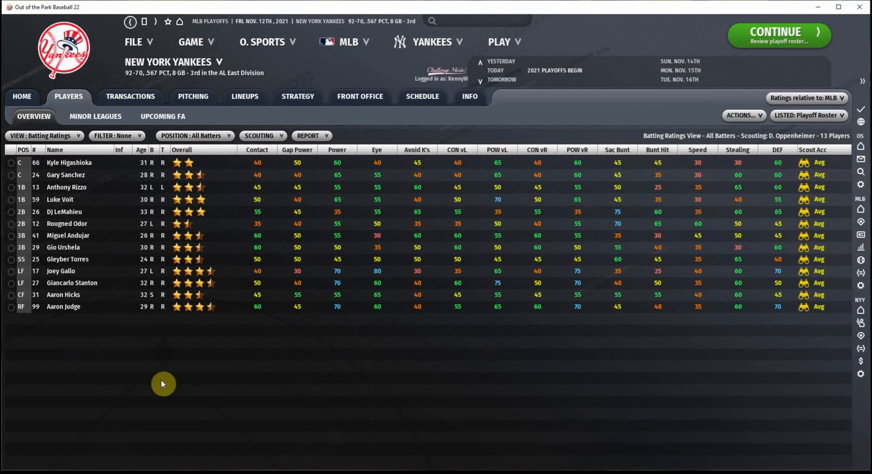
{"action": "mouse_move", "coordinate": [218, 142]}
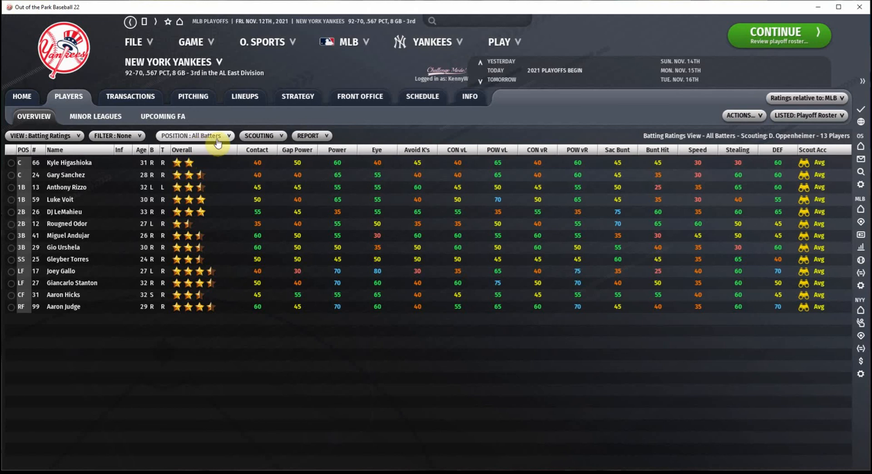
Step: Filter the roster to All Pitchers and review Aroldis Chapman's $16,000,000 contract through 2022
{"action": "left_click", "coordinate": [194, 136]}
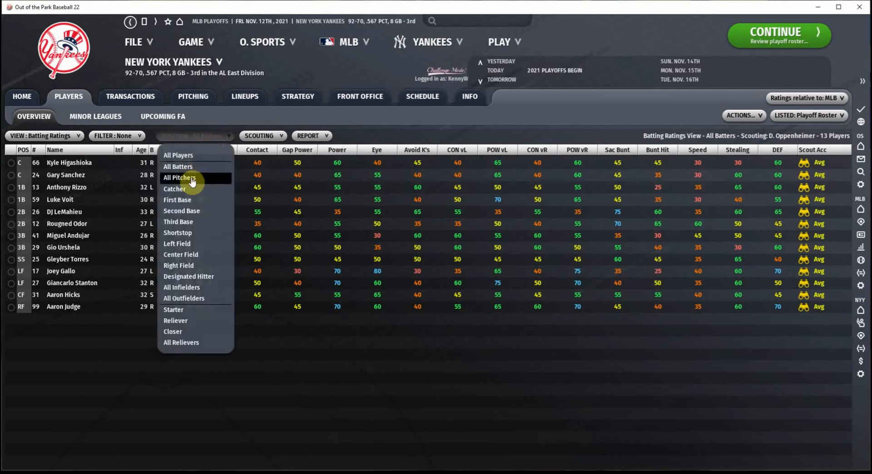
{"action": "left_click", "coordinate": [180, 178]}
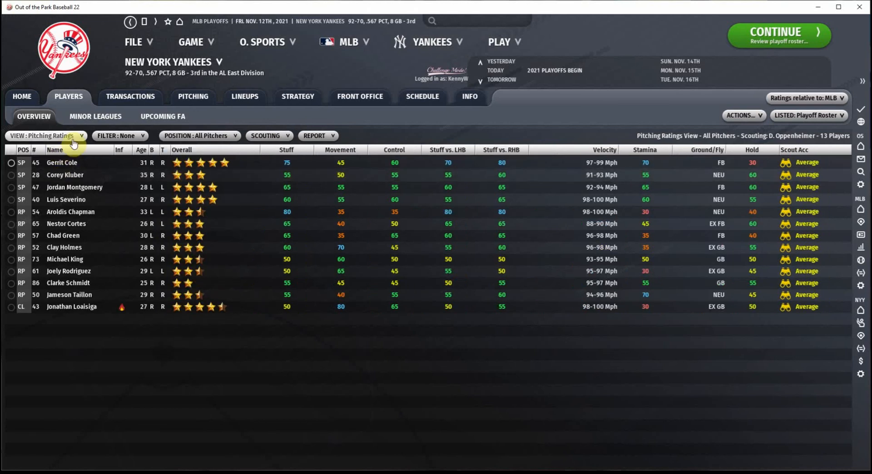
{"action": "mouse_move", "coordinate": [208, 415]}
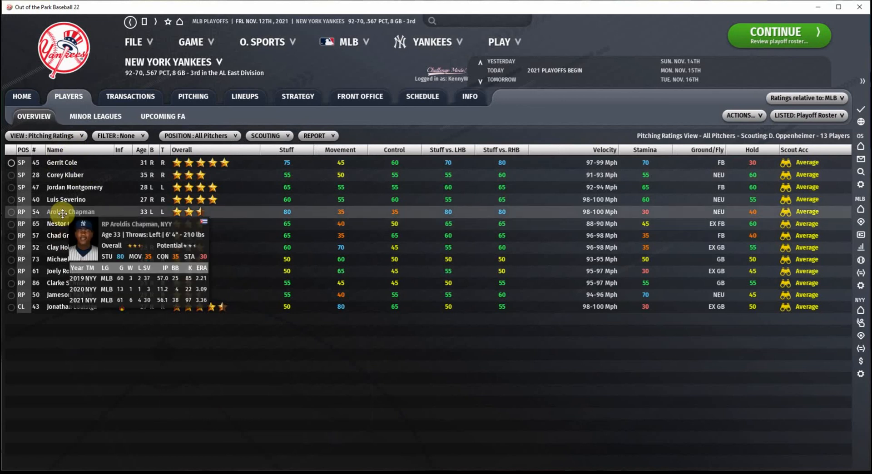
{"action": "left_click", "coordinate": [70, 212]}
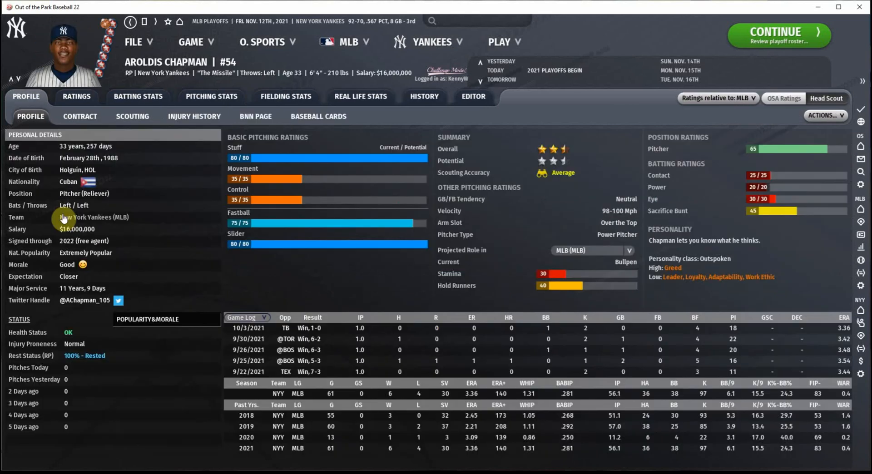
{"action": "mouse_move", "coordinate": [232, 189]}
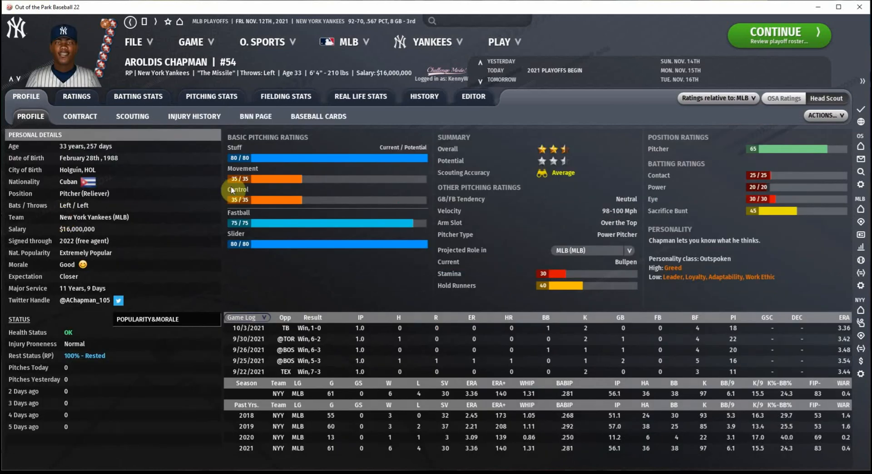
{"action": "mouse_move", "coordinate": [264, 159]}
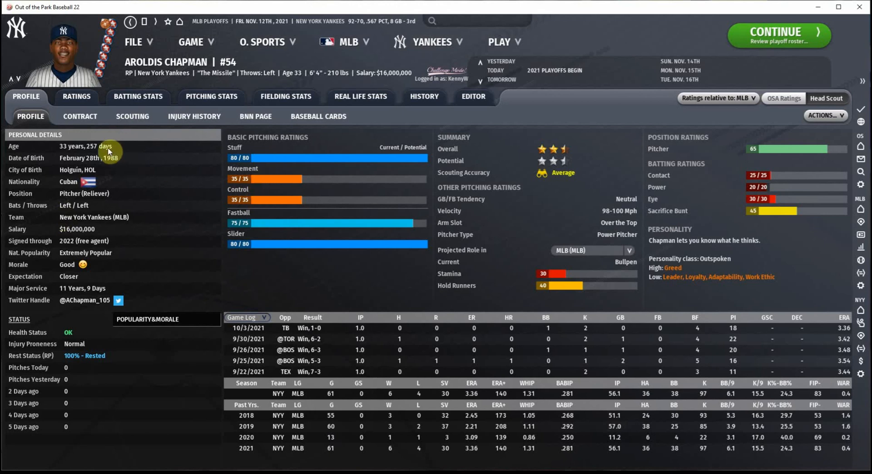
{"action": "mouse_move", "coordinate": [94, 138]}
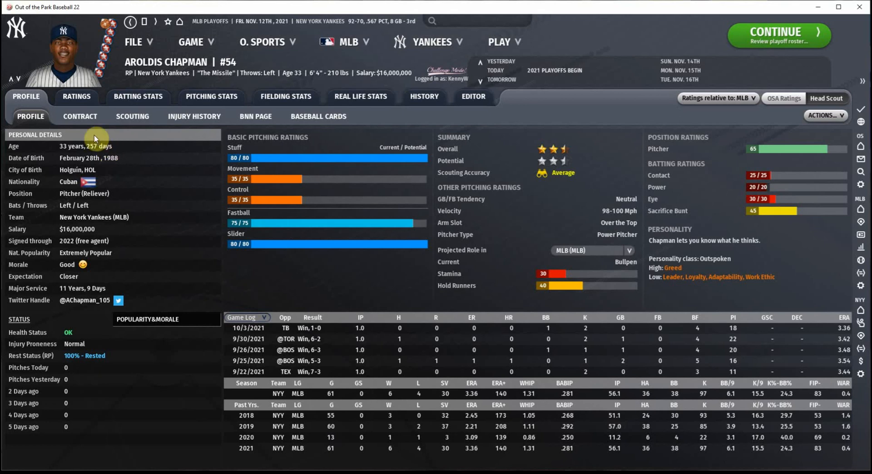
{"action": "left_click", "coordinate": [80, 117]}
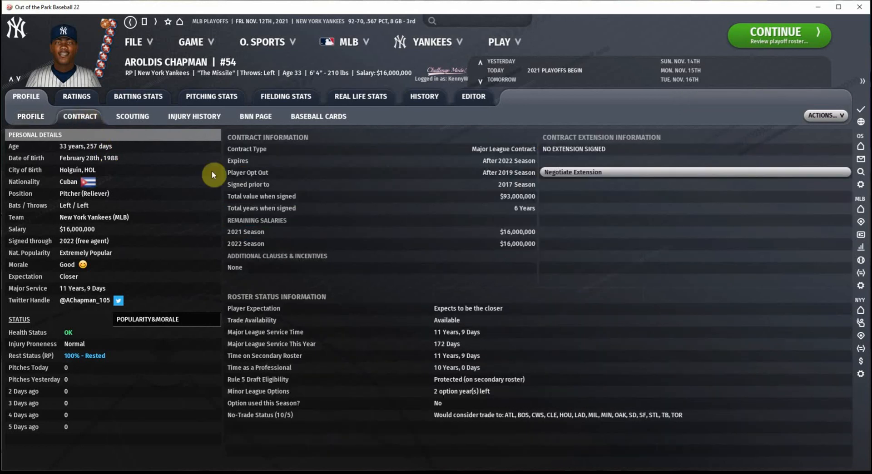
{"action": "mouse_move", "coordinate": [396, 232]}
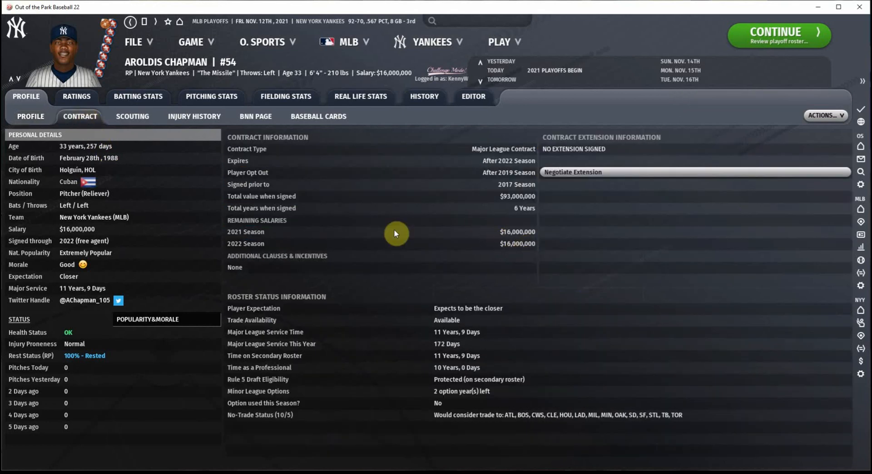
{"action": "left_click", "coordinate": [30, 116]}
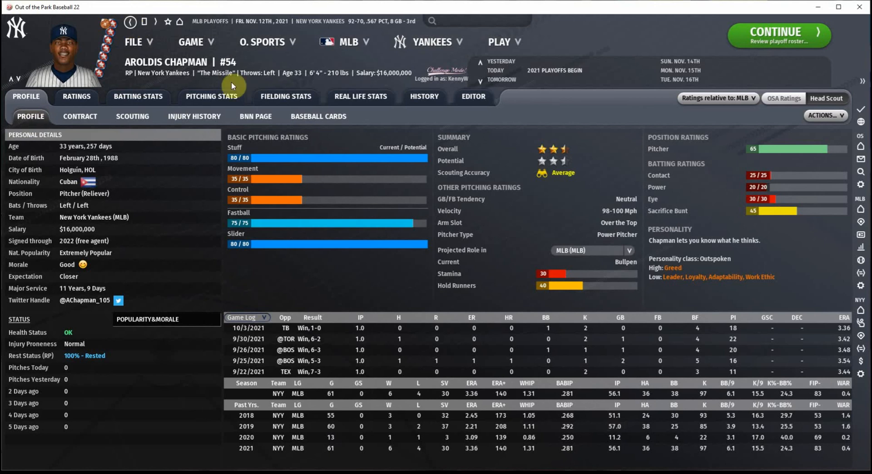
{"action": "mouse_move", "coordinate": [269, 78]}
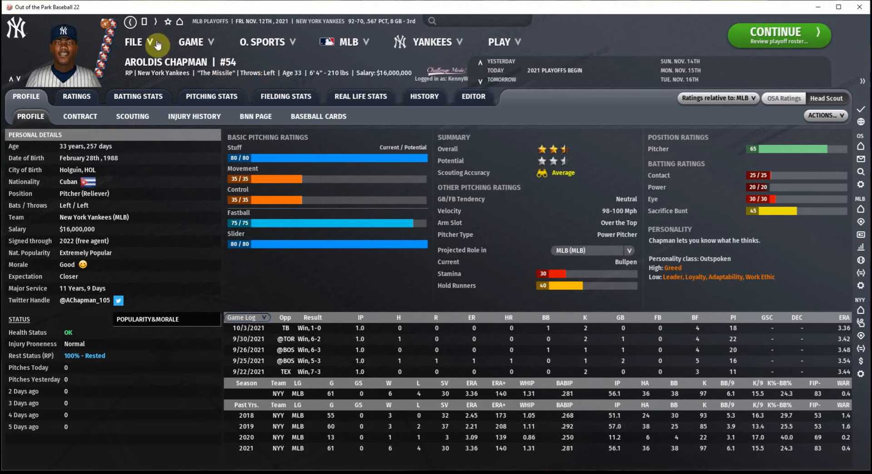
{"action": "mouse_move", "coordinate": [131, 27]}
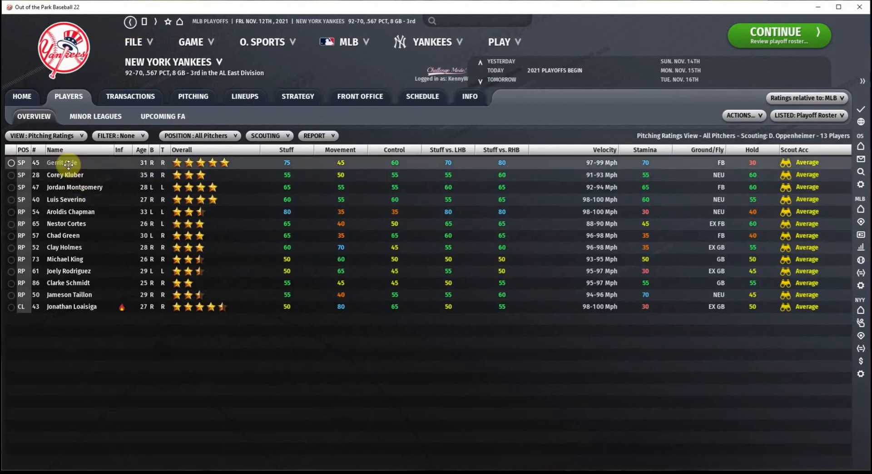
{"action": "left_click", "coordinate": [61, 162]}
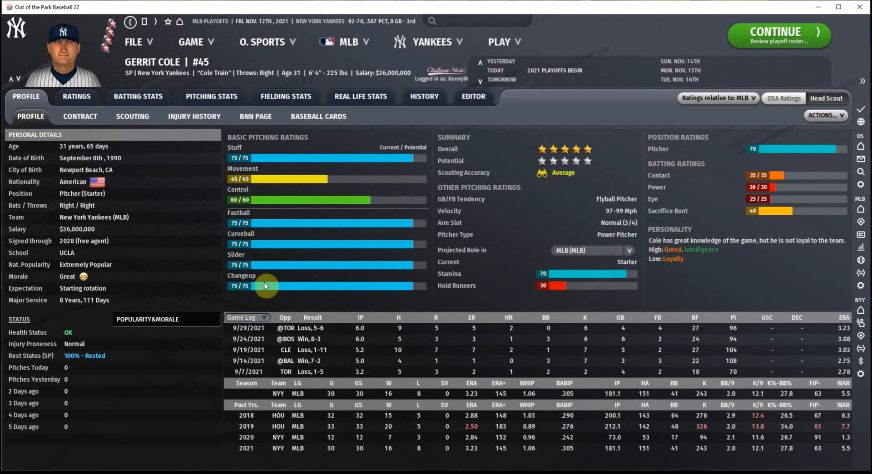
{"action": "mouse_move", "coordinate": [292, 158]}
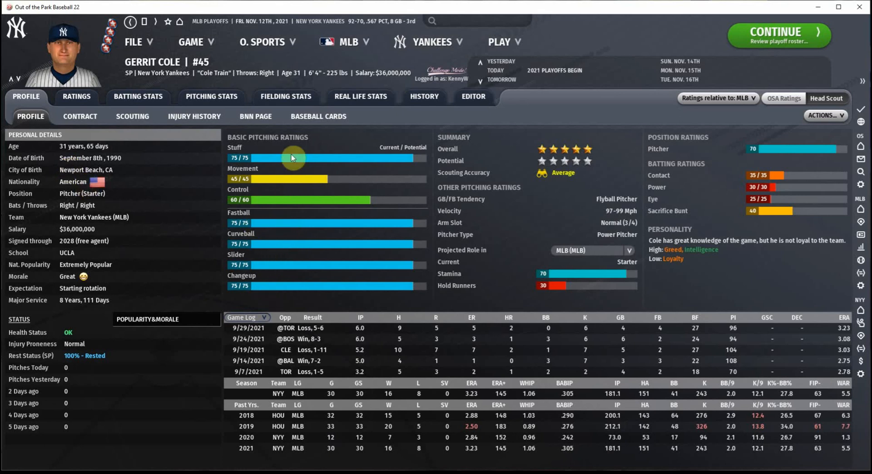
{"action": "mouse_move", "coordinate": [294, 191]}
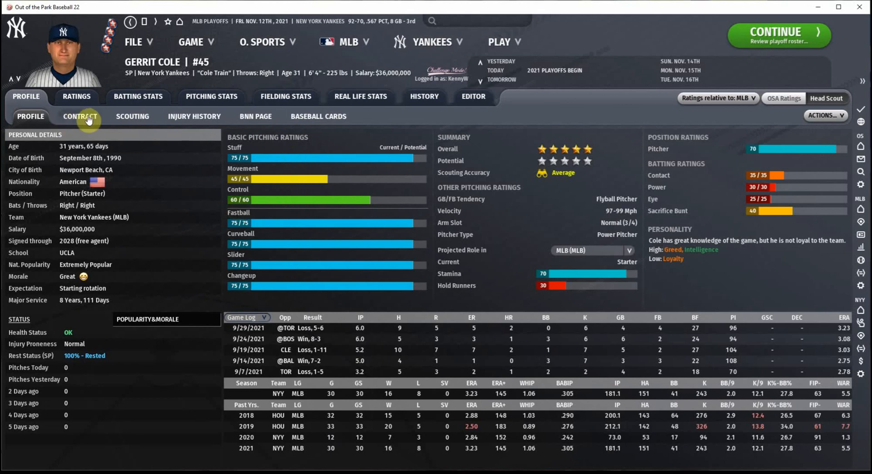
{"action": "left_click", "coordinate": [80, 117]}
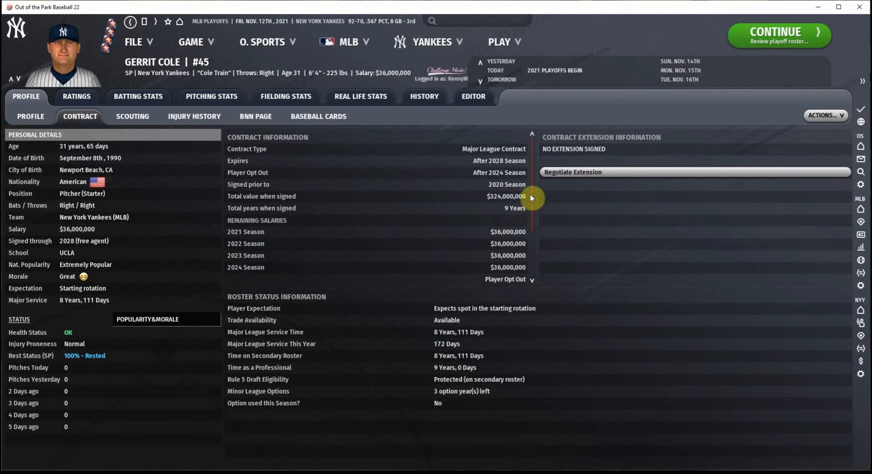
{"action": "scroll", "scroll_direction": "down", "scroll_amount": 3}
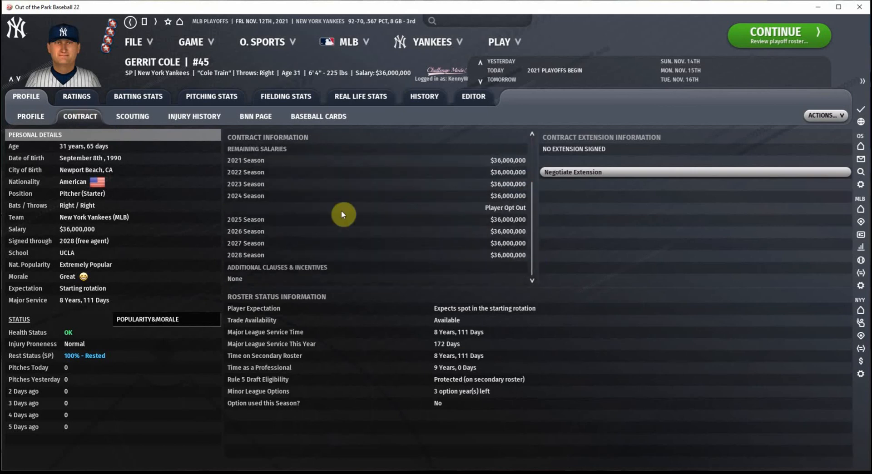
{"action": "mouse_move", "coordinate": [512, 186]}
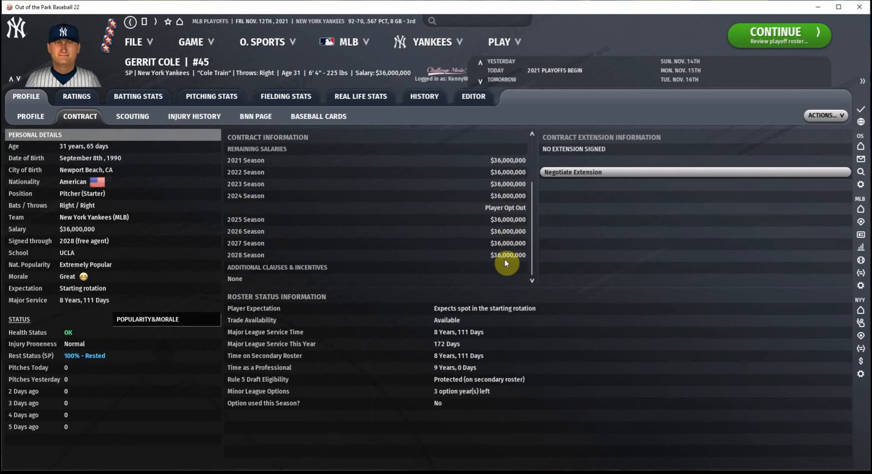
{"action": "mouse_move", "coordinate": [128, 151]}
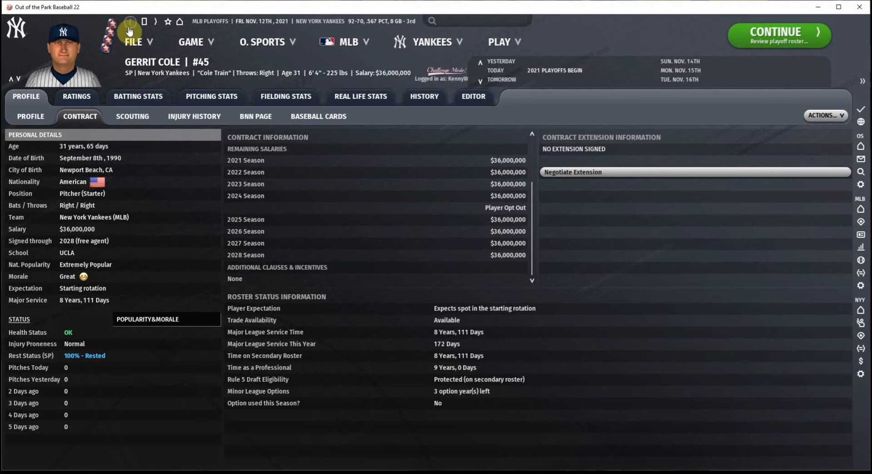
{"action": "mouse_move", "coordinate": [129, 28]}
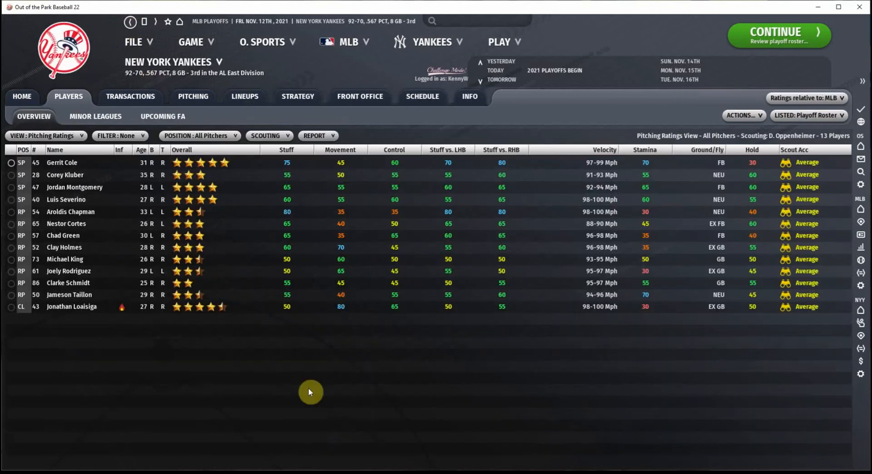
{"action": "mouse_move", "coordinate": [80, 176]}
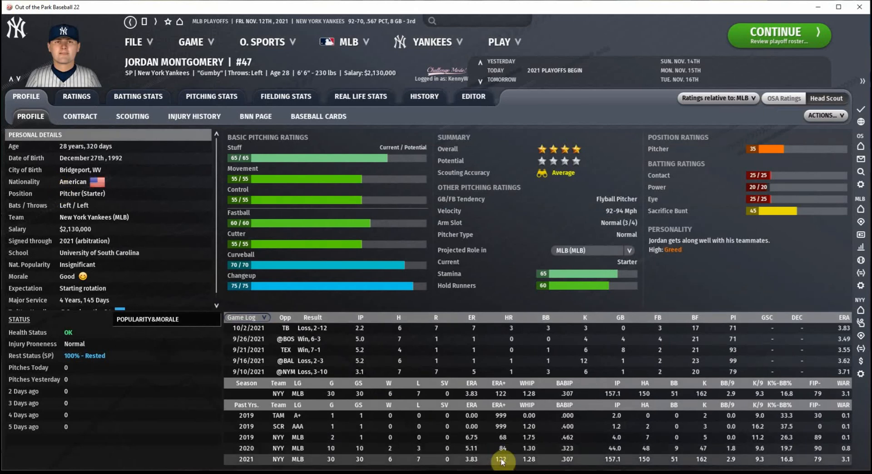
Step: View Jordan Montgomery's contract: $2,130,000 salary and $4,000,000 arbitration estimate
{"action": "left_click", "coordinate": [79, 116]}
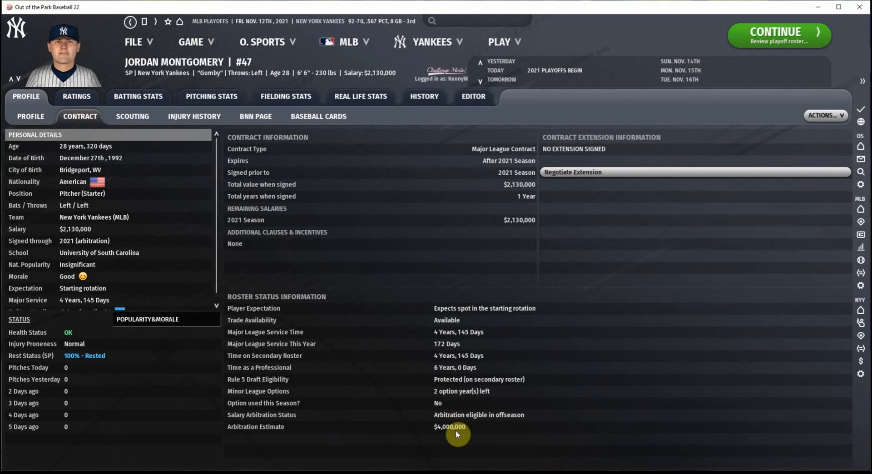
{"action": "mouse_move", "coordinate": [129, 28]}
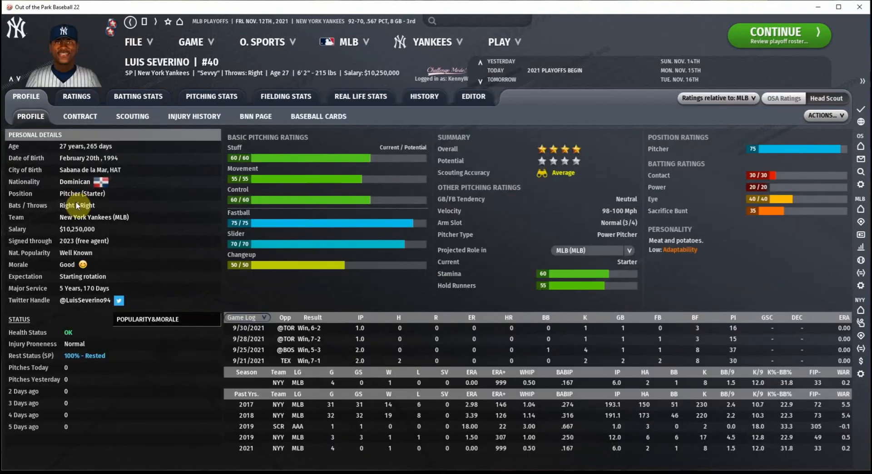
{"action": "mouse_move", "coordinate": [419, 427]}
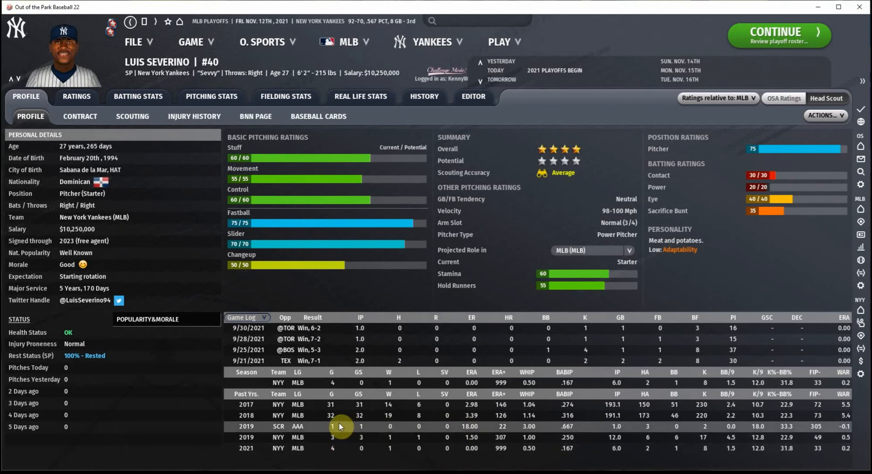
{"action": "mouse_move", "coordinate": [349, 426]}
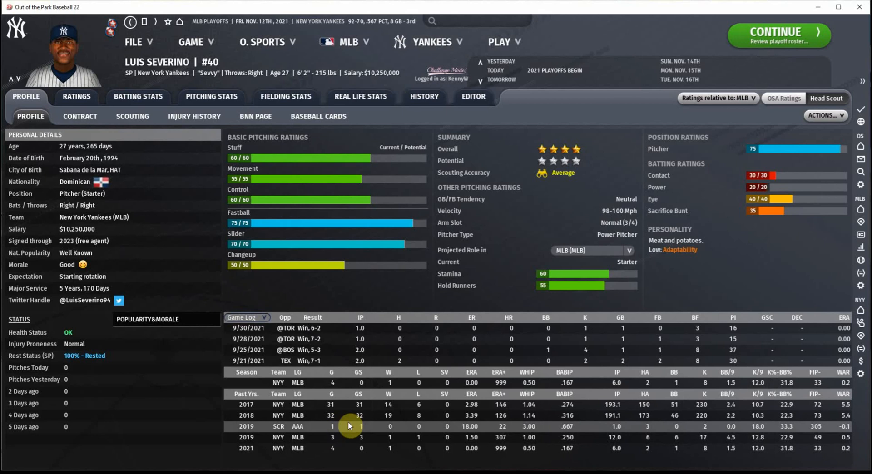
{"action": "mouse_move", "coordinate": [277, 250]}
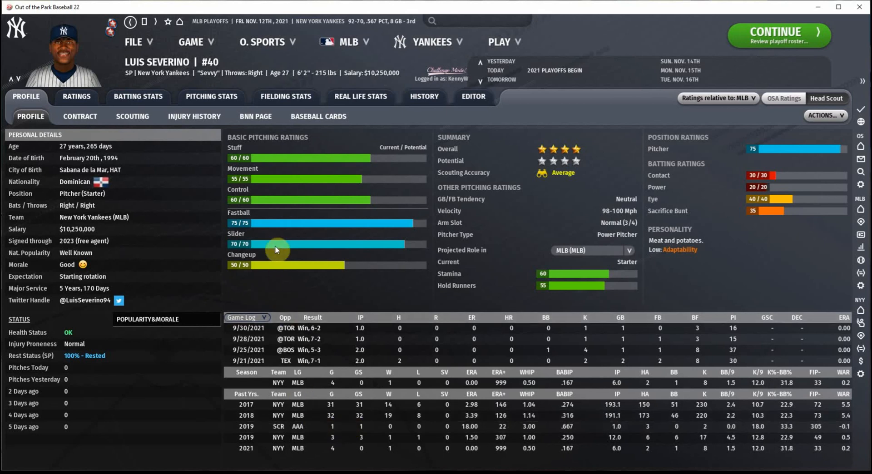
{"action": "mouse_move", "coordinate": [257, 271]}
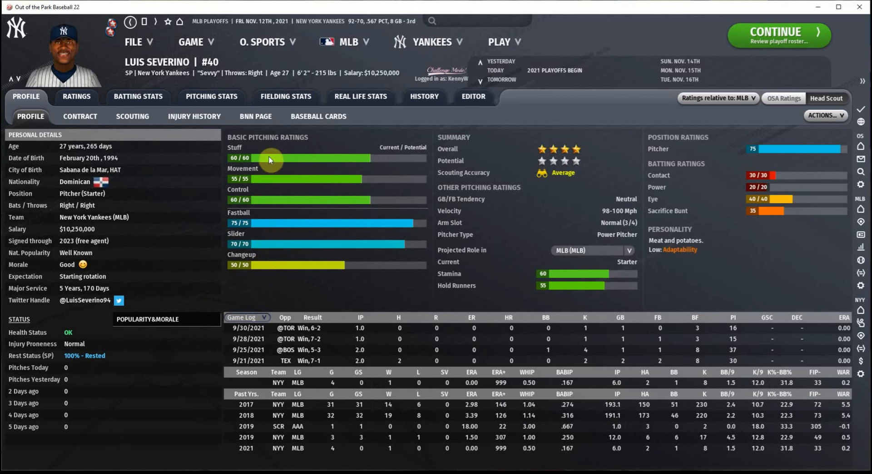
{"action": "mouse_move", "coordinate": [267, 179]}
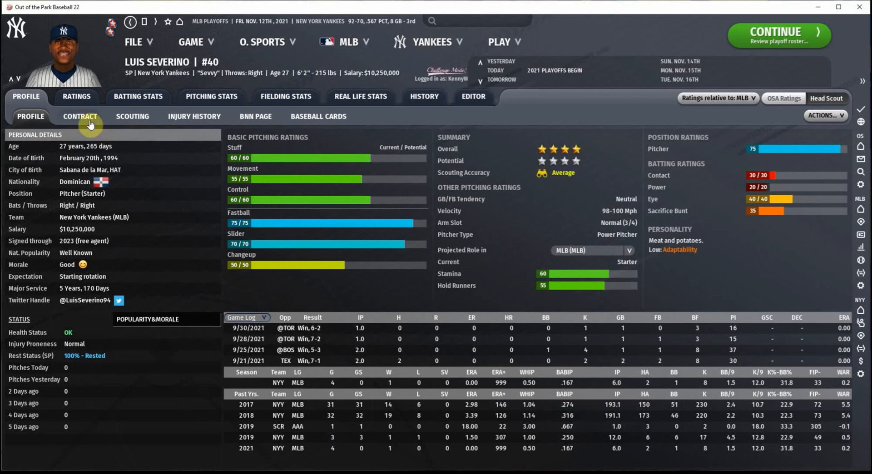
Step: View Luis Severino's contract, with salaries through a $15,000,000 2023 team option
{"action": "left_click", "coordinate": [80, 116]}
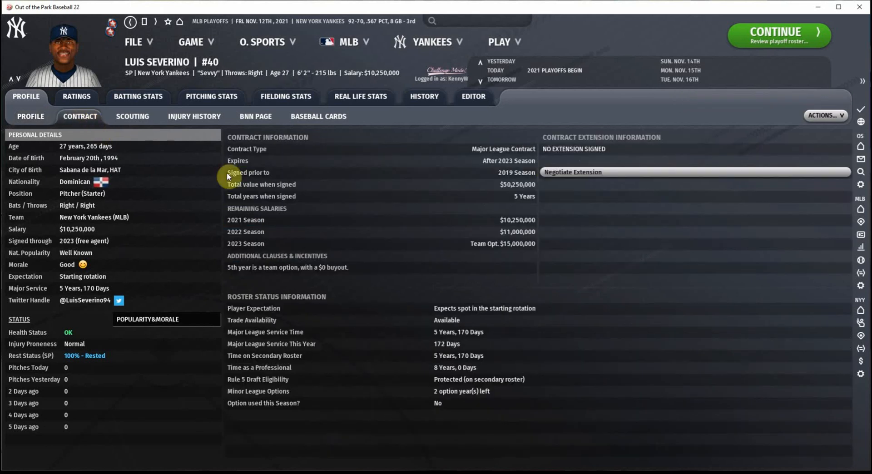
{"action": "mouse_move", "coordinate": [521, 238]}
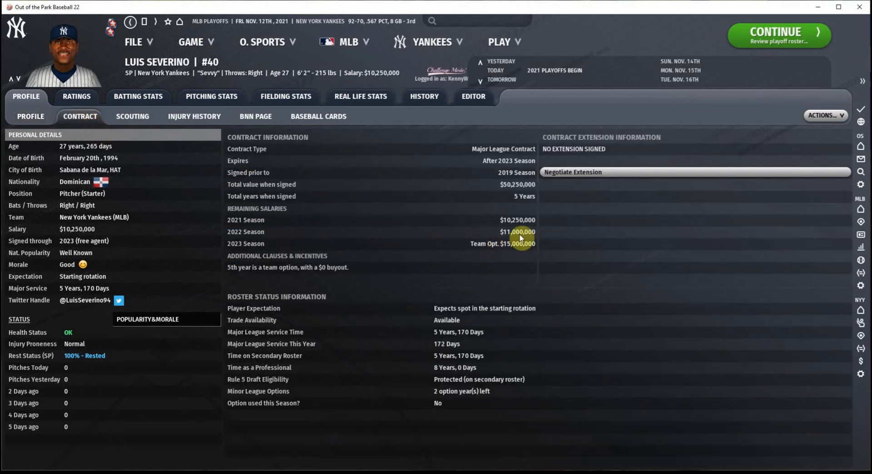
{"action": "mouse_move", "coordinate": [520, 241]}
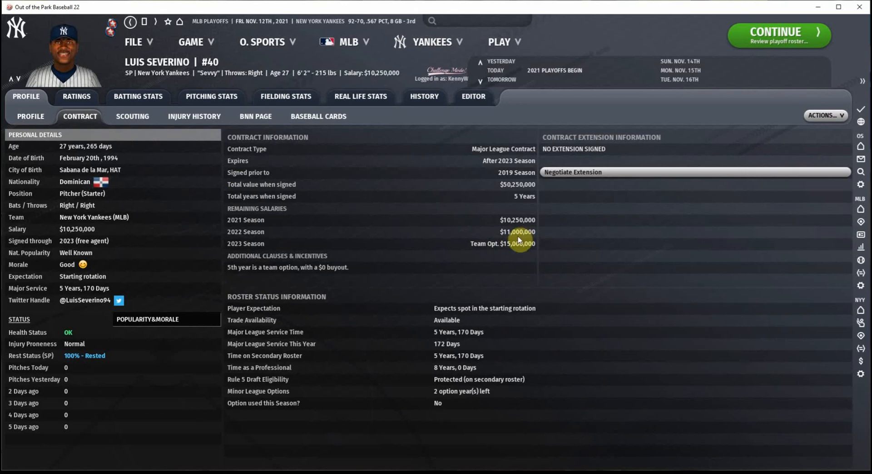
{"action": "mouse_move", "coordinate": [516, 250]}
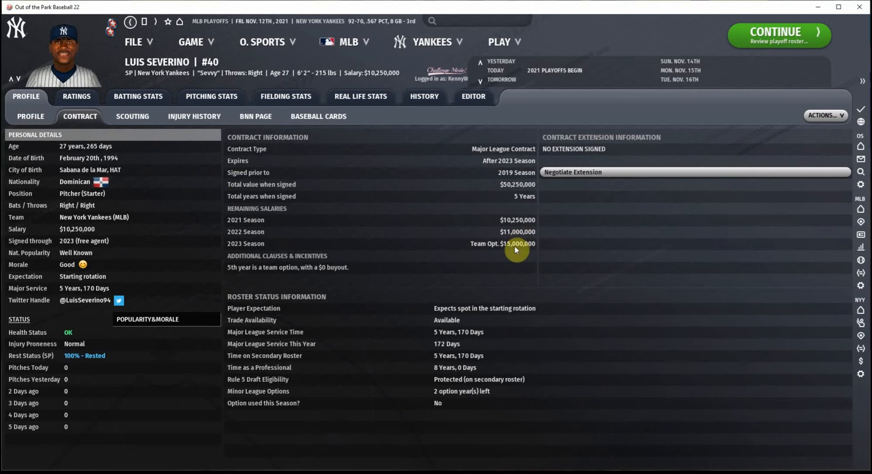
{"action": "mouse_move", "coordinate": [423, 264]}
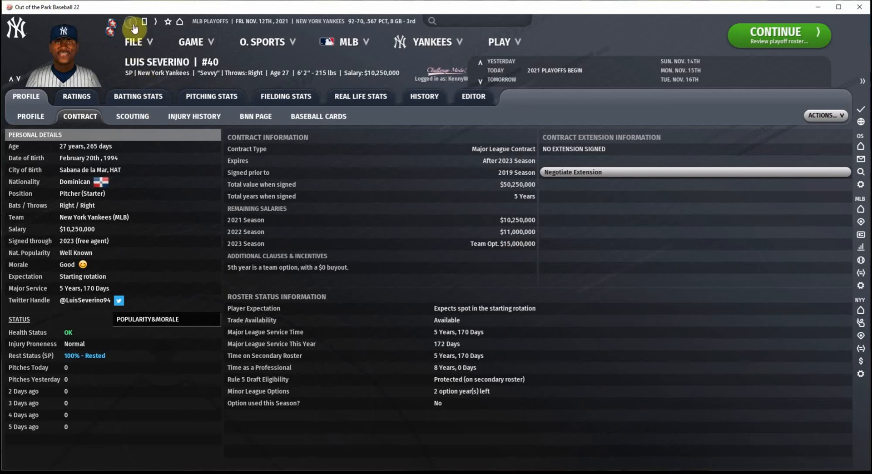
{"action": "mouse_move", "coordinate": [133, 27]}
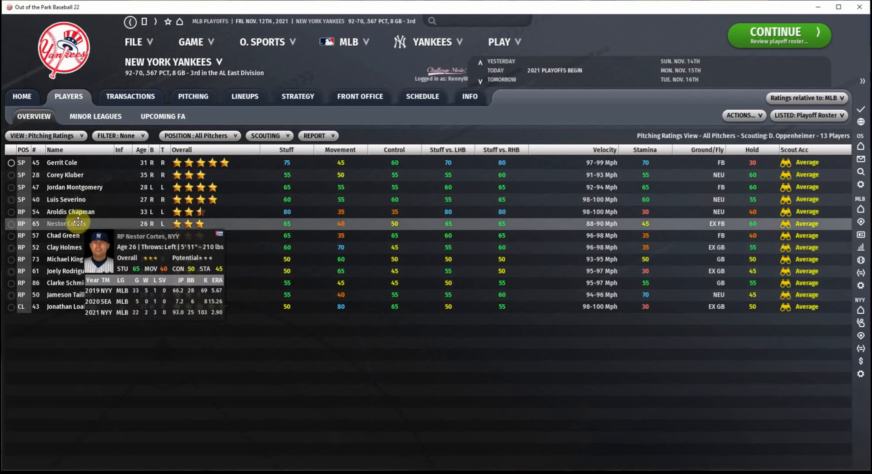
{"action": "mouse_move", "coordinate": [101, 360]}
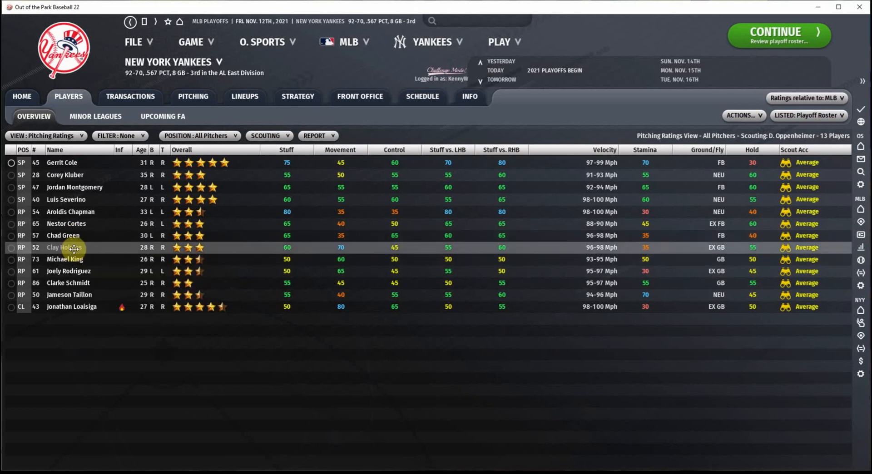
{"action": "mouse_move", "coordinate": [65, 247]}
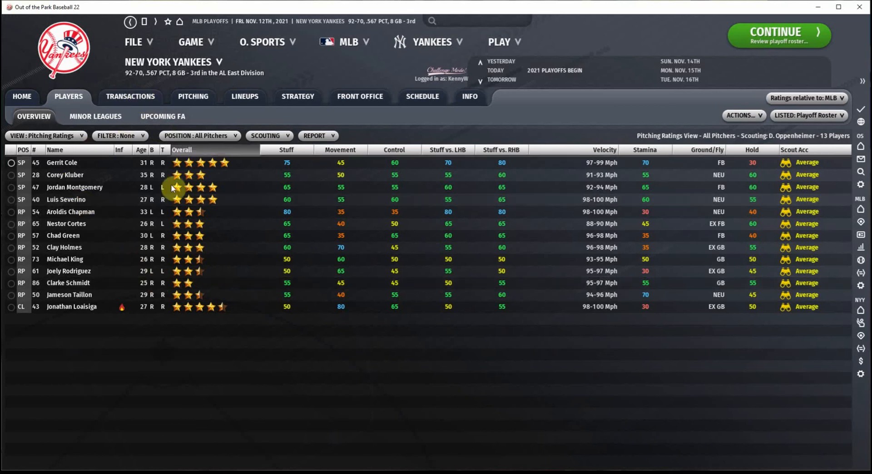
{"action": "left_click", "coordinate": [130, 96]}
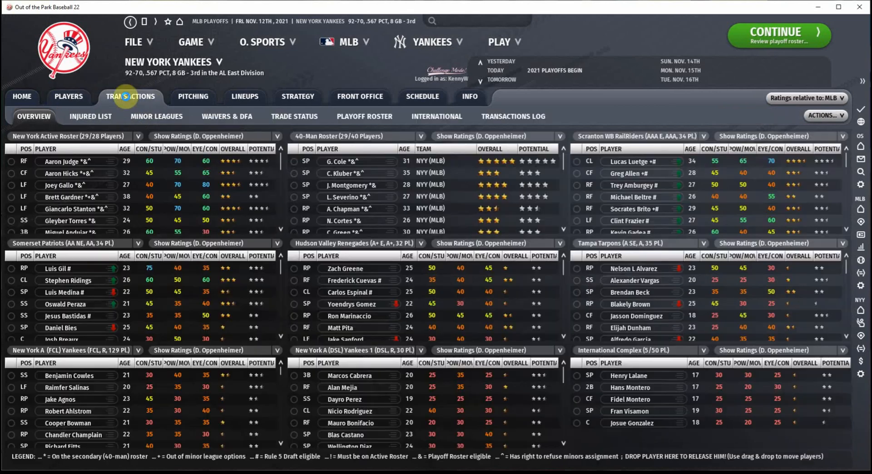
{"action": "left_click", "coordinate": [90, 116]}
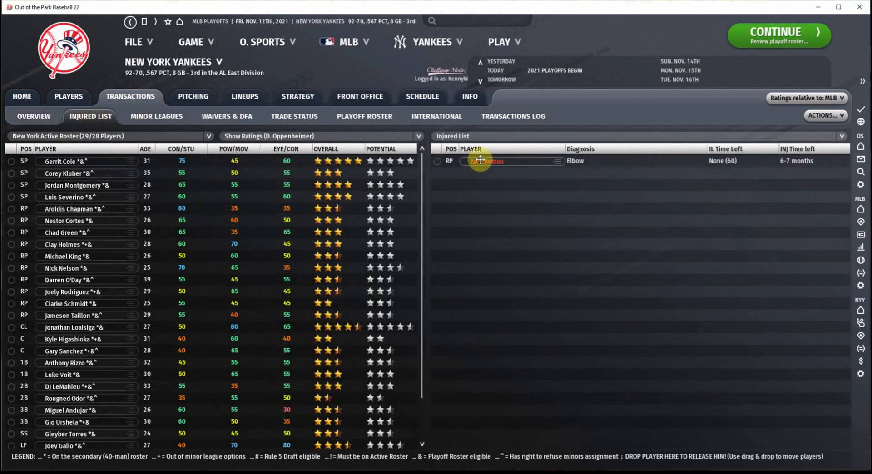
{"action": "left_click", "coordinate": [488, 160]}
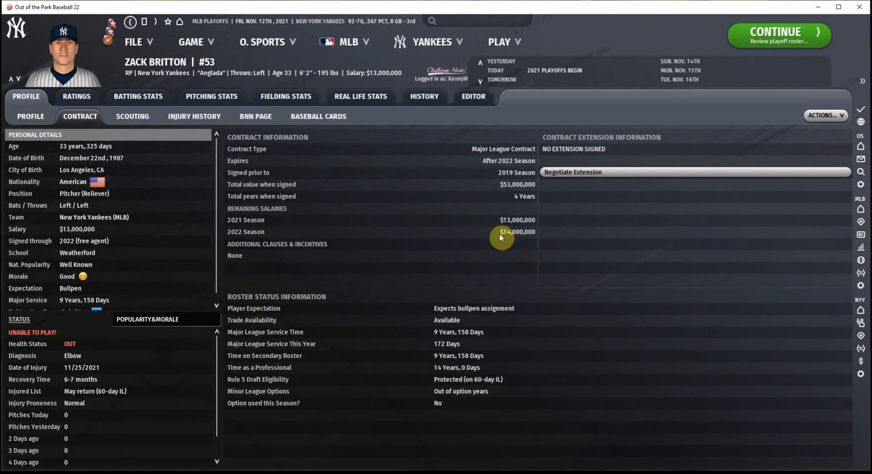
{"action": "mouse_move", "coordinate": [108, 382]}
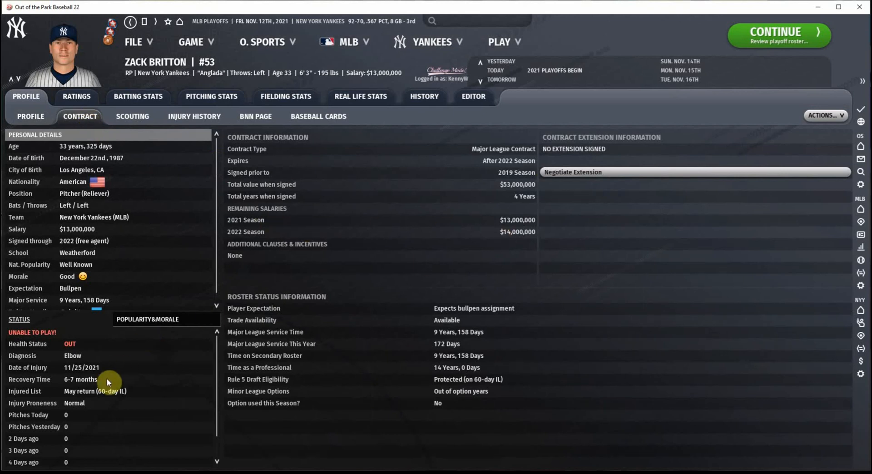
{"action": "mouse_move", "coordinate": [120, 43]}
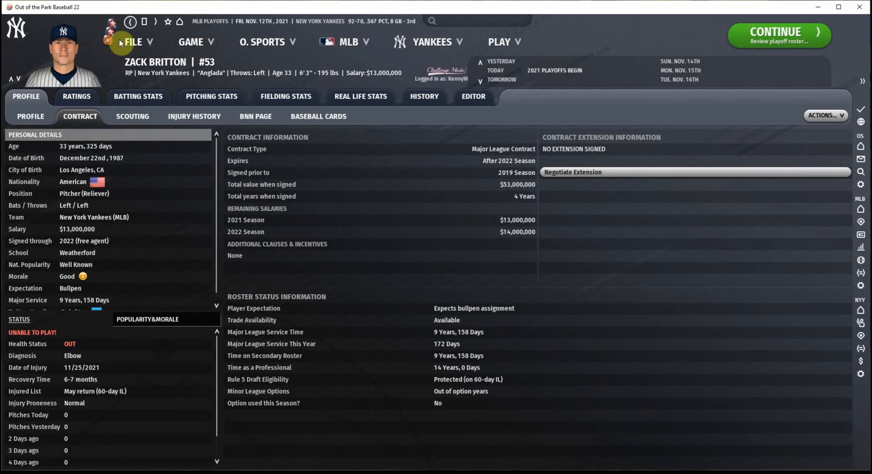
{"action": "left_click", "coordinate": [31, 117]}
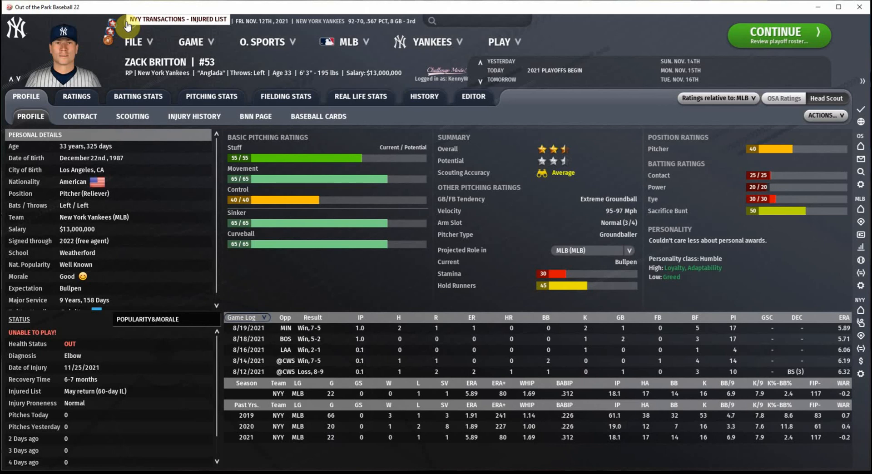
{"action": "left_click", "coordinate": [107, 31]}
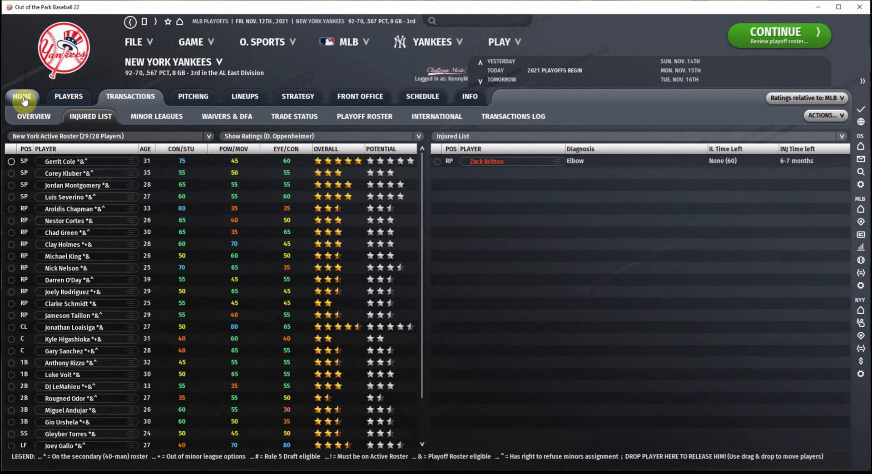
Step: Open the Yankees home page and briefly open the MLB menu without choosing anything
{"action": "left_click", "coordinate": [22, 96]}
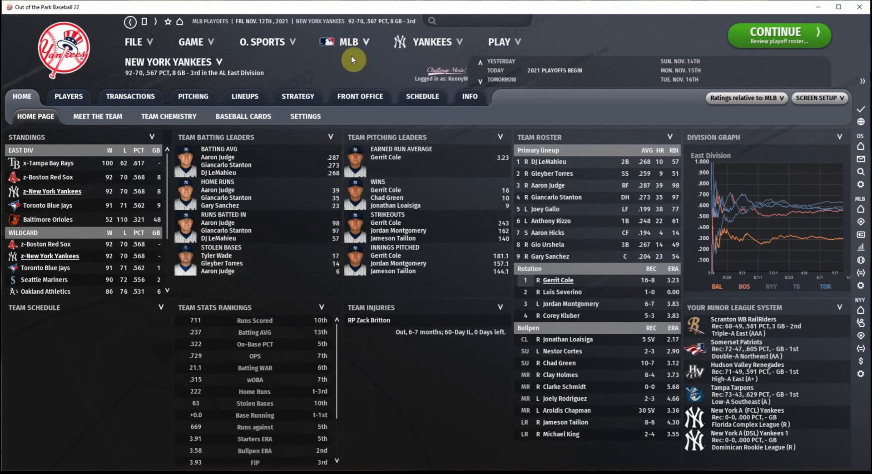
{"action": "left_click", "coordinate": [349, 42]}
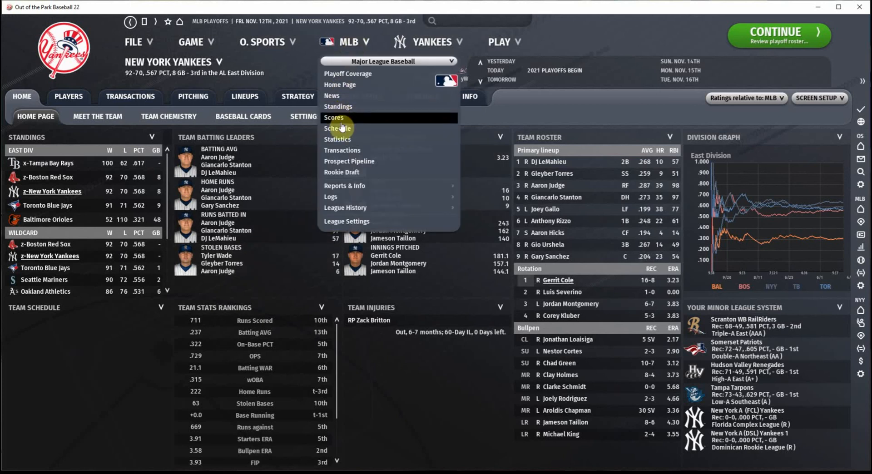
{"action": "mouse_move", "coordinate": [350, 150]}
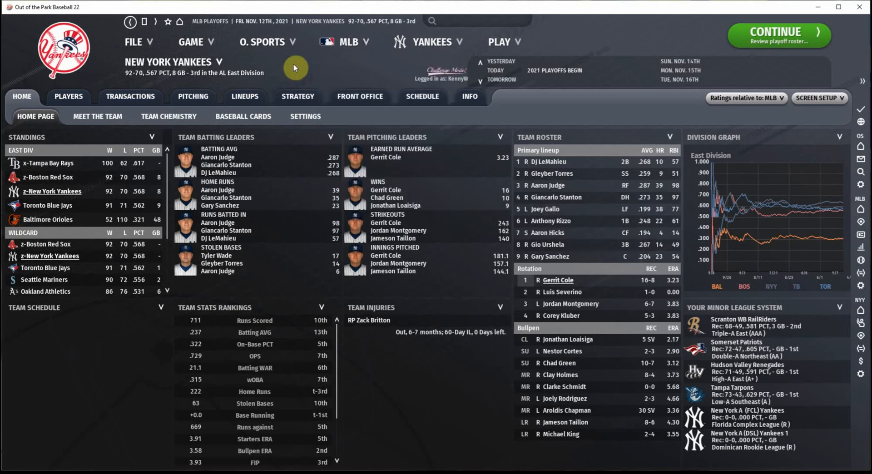
{"action": "mouse_move", "coordinate": [262, 27]}
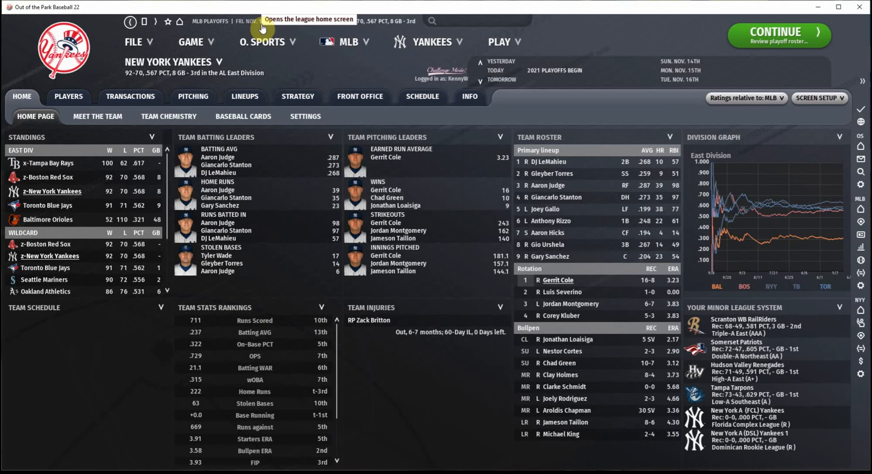
{"action": "mouse_move", "coordinate": [302, 65]}
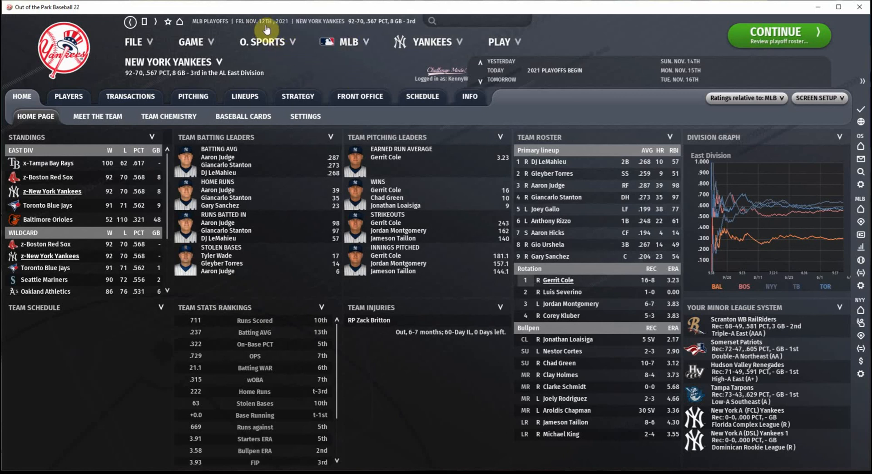
{"action": "mouse_move", "coordinate": [431, 281]}
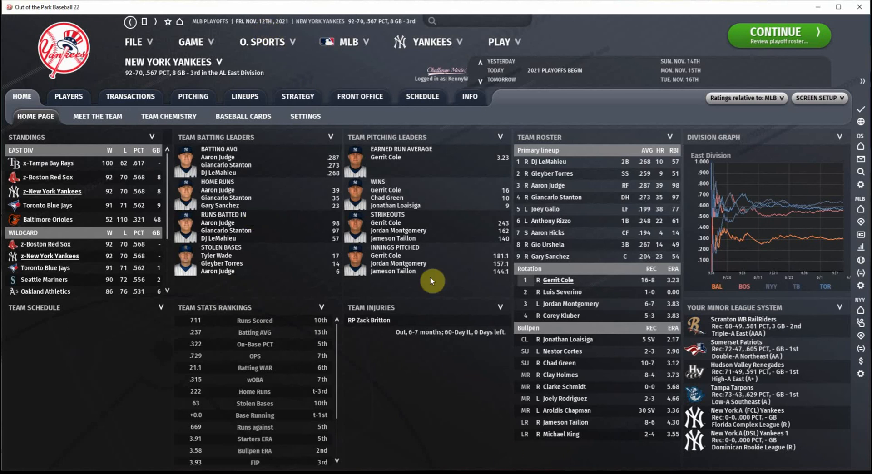
Step: Open MLB Free Agents, switch to Upcoming FA, and filter to All Batters (72 players)
{"action": "left_click", "coordinate": [348, 41]}
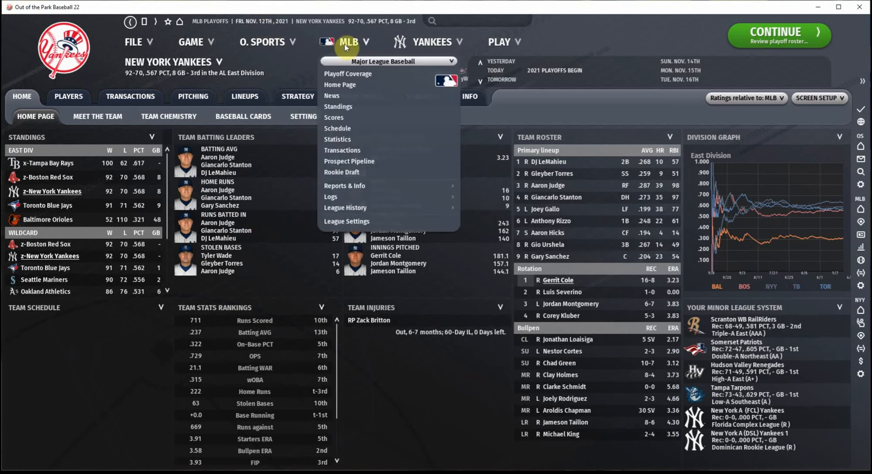
{"action": "mouse_move", "coordinate": [333, 117]}
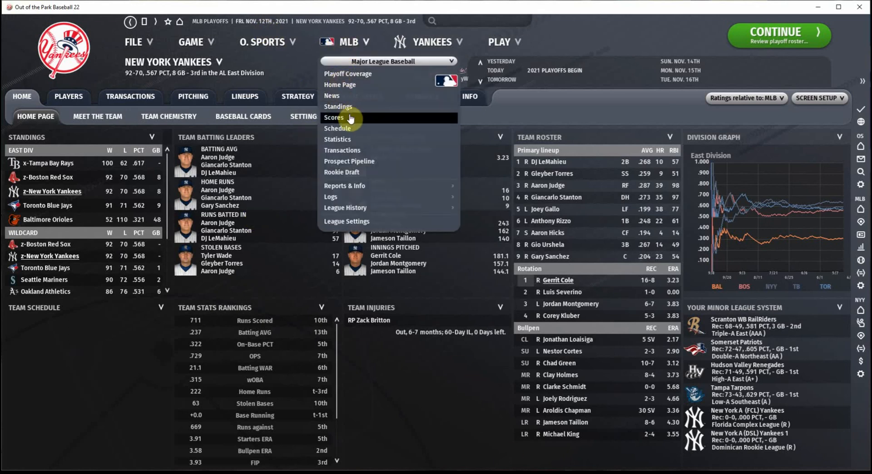
{"action": "left_click", "coordinate": [334, 117]}
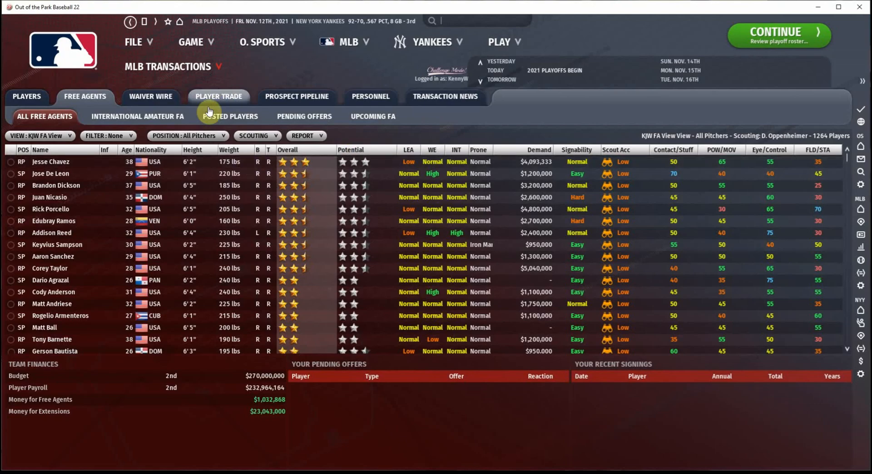
{"action": "mouse_move", "coordinate": [219, 96]}
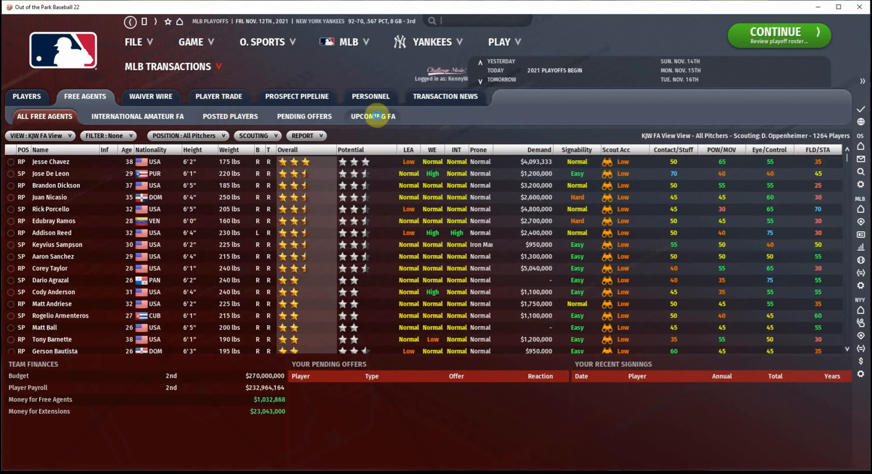
{"action": "left_click", "coordinate": [373, 116]}
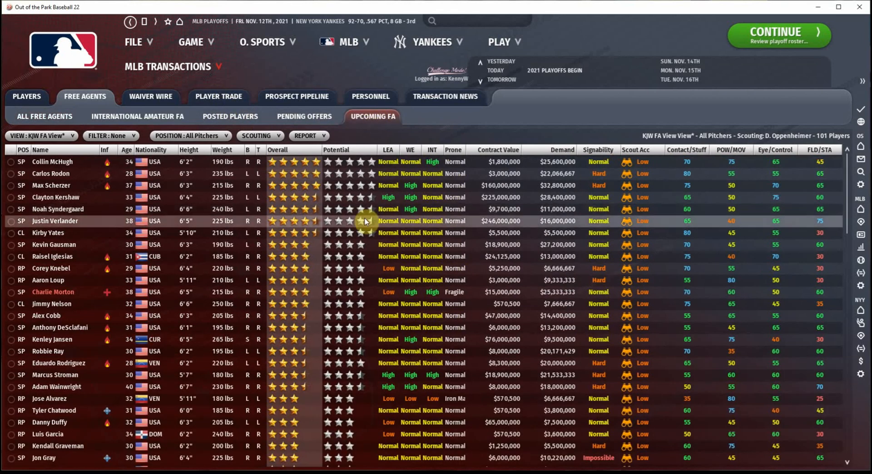
{"action": "mouse_move", "coordinate": [59, 186]}
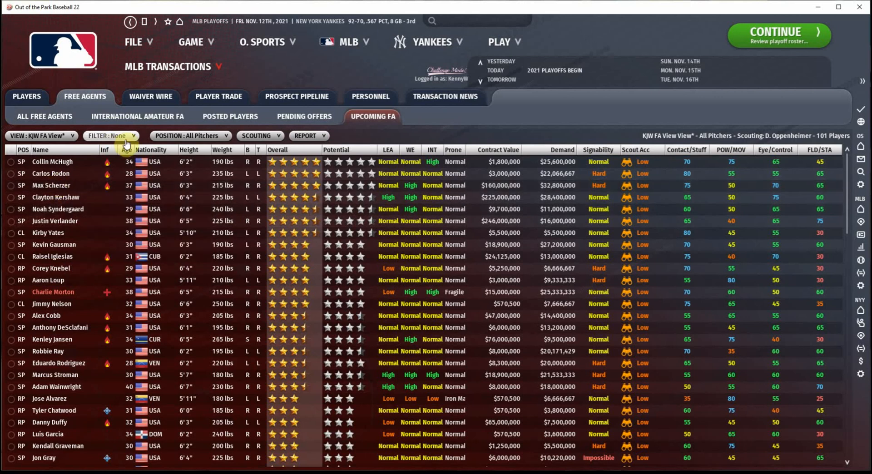
{"action": "left_click", "coordinate": [190, 136]}
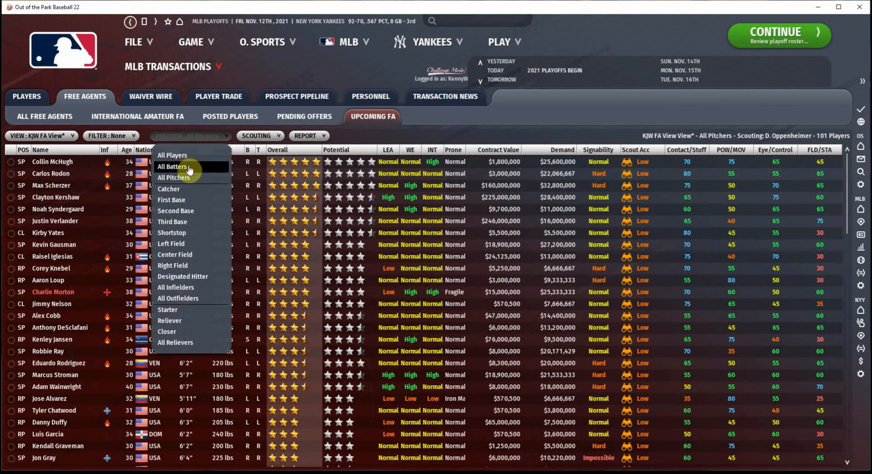
{"action": "left_click", "coordinate": [173, 167]}
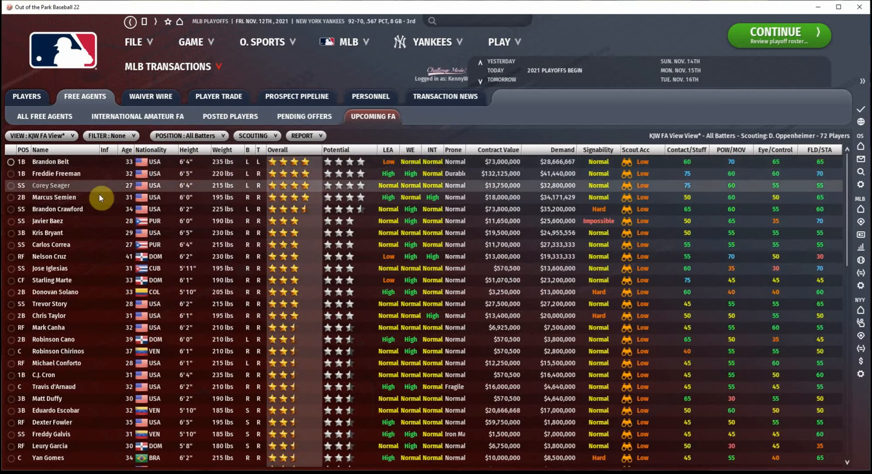
{"action": "mouse_move", "coordinate": [53, 186]}
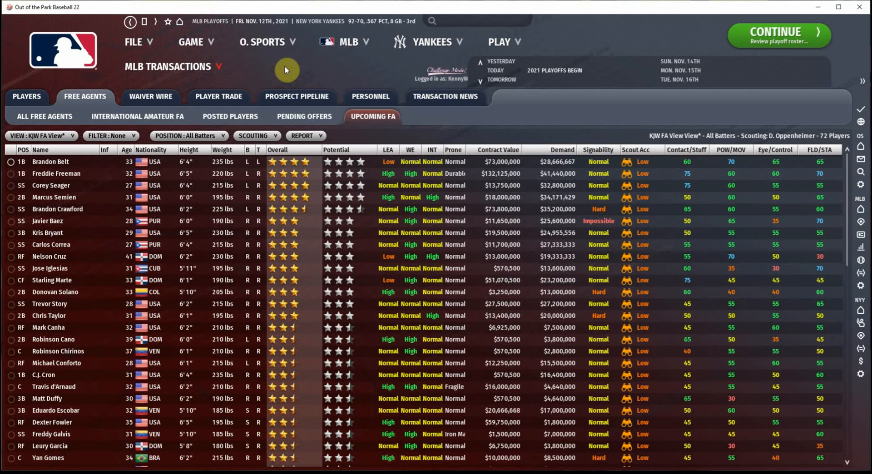
Step: From the Manager's Office, read Hal Steinbrenner's New Goals message in News & Mail
{"action": "left_click", "coordinate": [267, 41]}
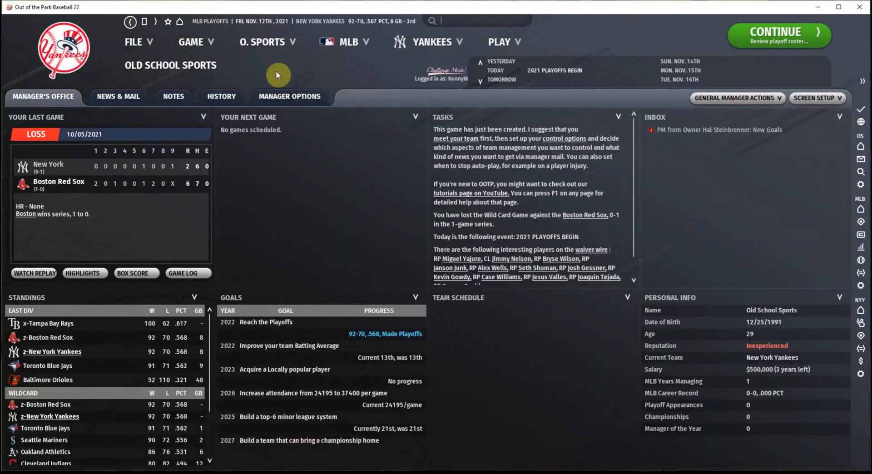
{"action": "mouse_move", "coordinate": [312, 206]}
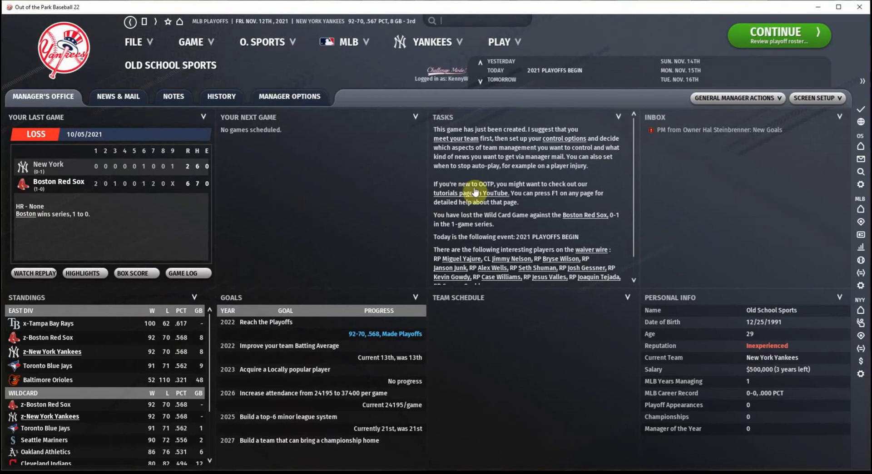
{"action": "left_click", "coordinate": [118, 96]}
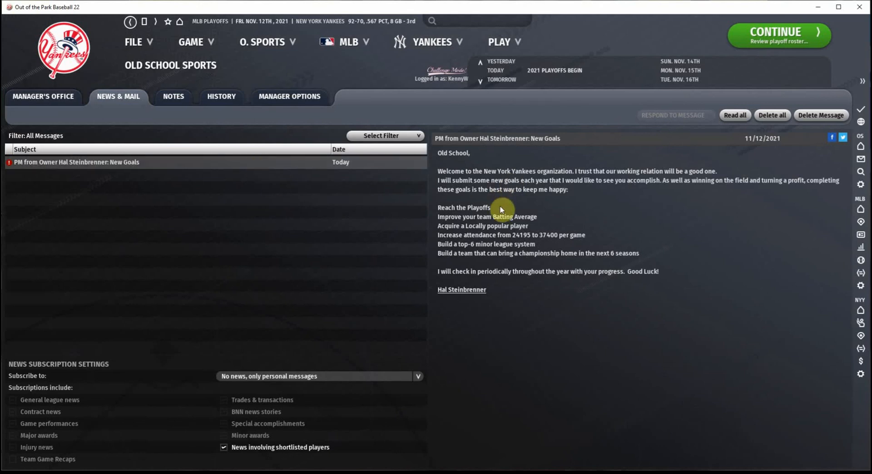
{"action": "mouse_move", "coordinate": [513, 217]}
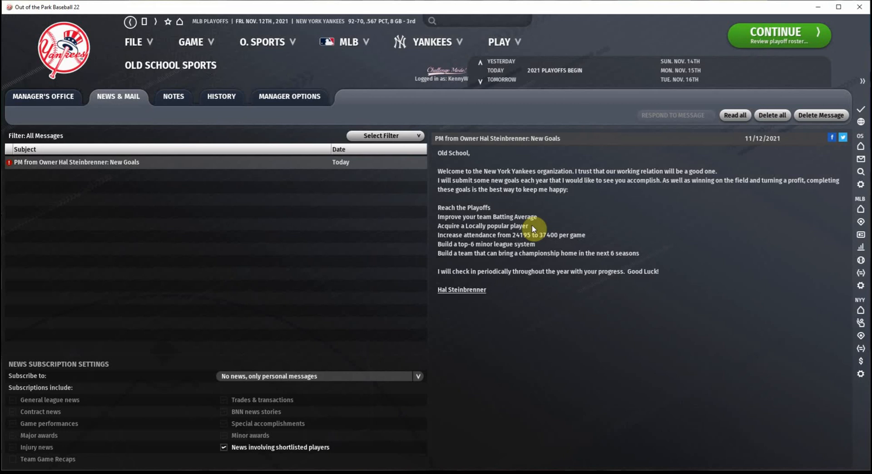
{"action": "mouse_move", "coordinate": [432, 50]}
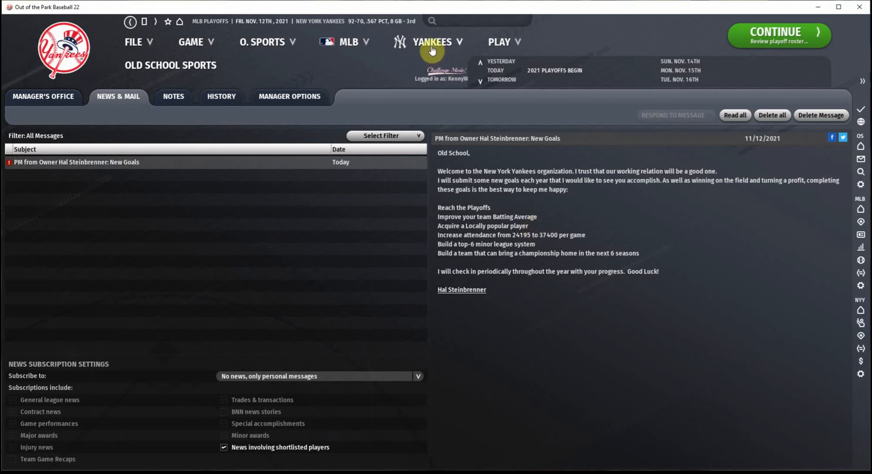
Step: Return to the Yankees Team Home Screen with standings, leaders, roster and injuries
{"action": "left_click", "coordinate": [431, 41]}
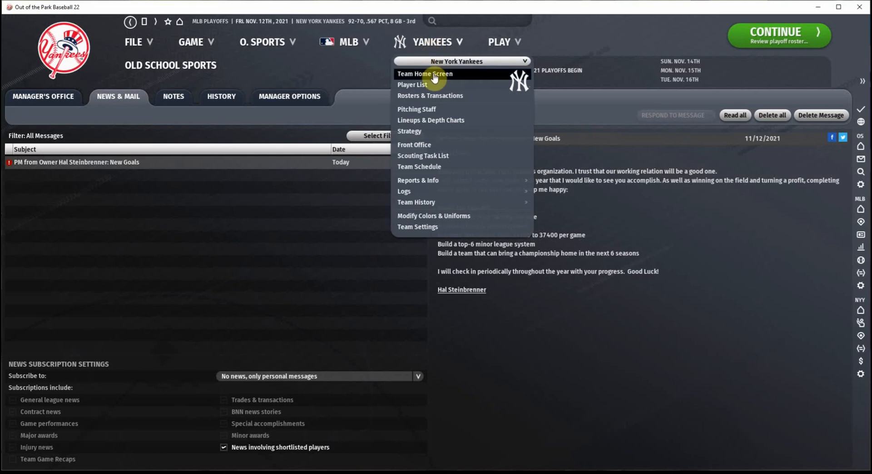
{"action": "left_click", "coordinate": [425, 74]}
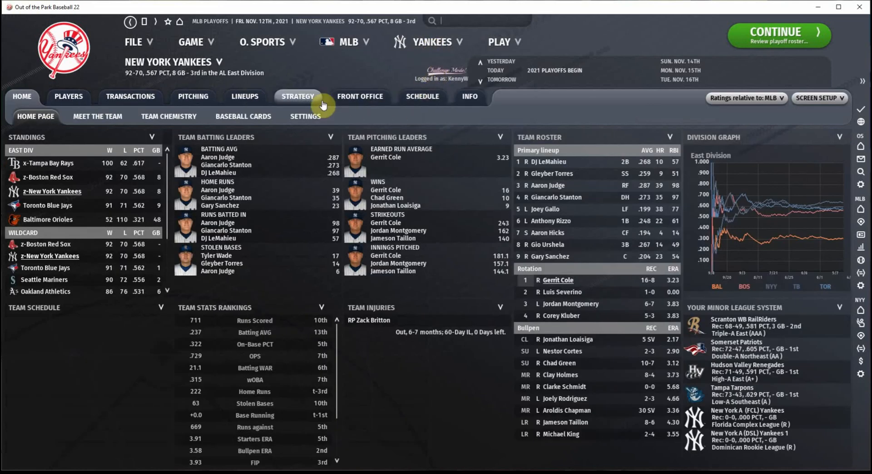
{"action": "mouse_move", "coordinate": [304, 72]}
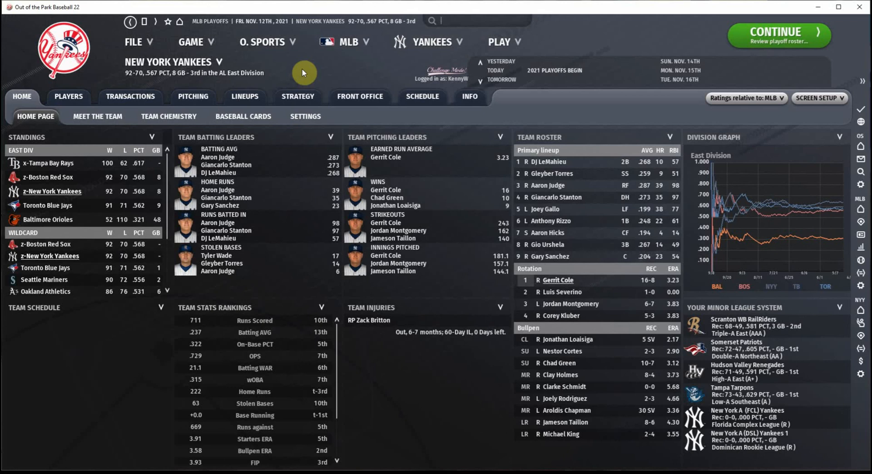
{"action": "mouse_move", "coordinate": [451, 371]}
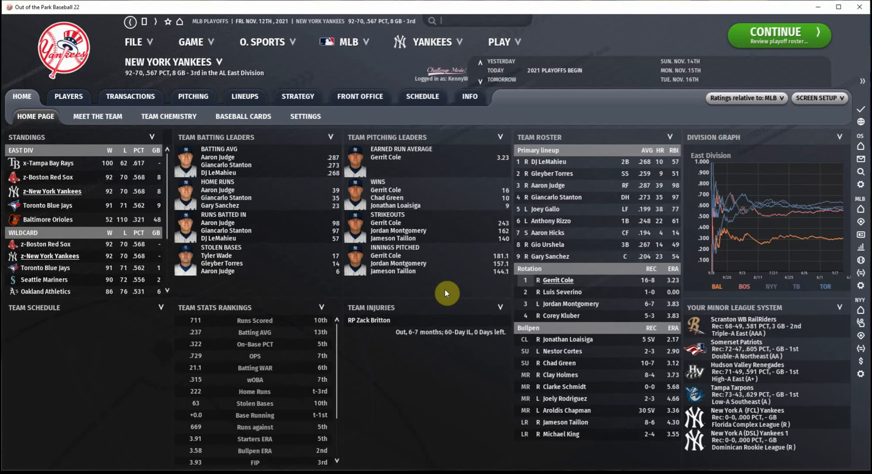
{"action": "mouse_move", "coordinate": [96, 129]}
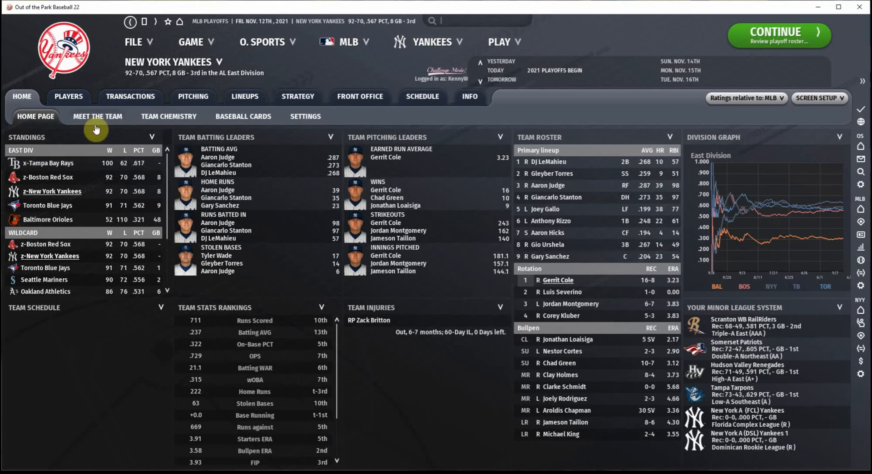
Step: View the Yankees front office finances: budget, payroll, revenue, expenses and attendance
{"action": "left_click", "coordinate": [429, 42]}
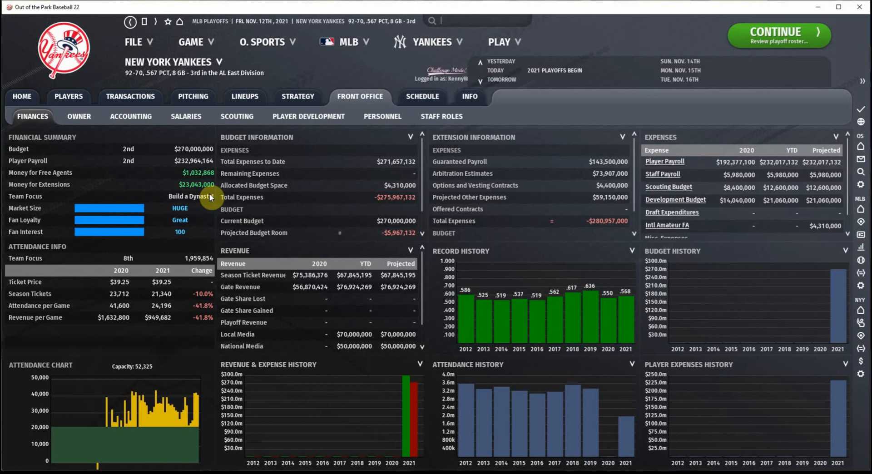
{"action": "mouse_move", "coordinate": [79, 138]}
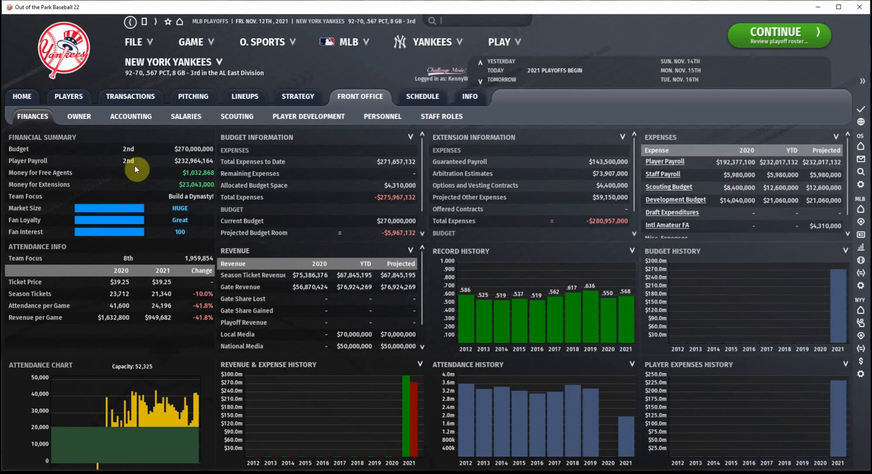
{"action": "mouse_move", "coordinate": [139, 200]}
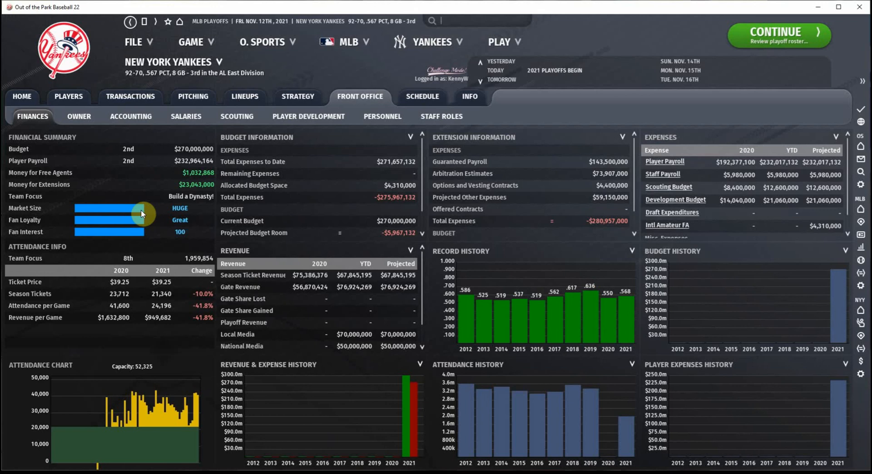
{"action": "mouse_move", "coordinate": [302, 41]}
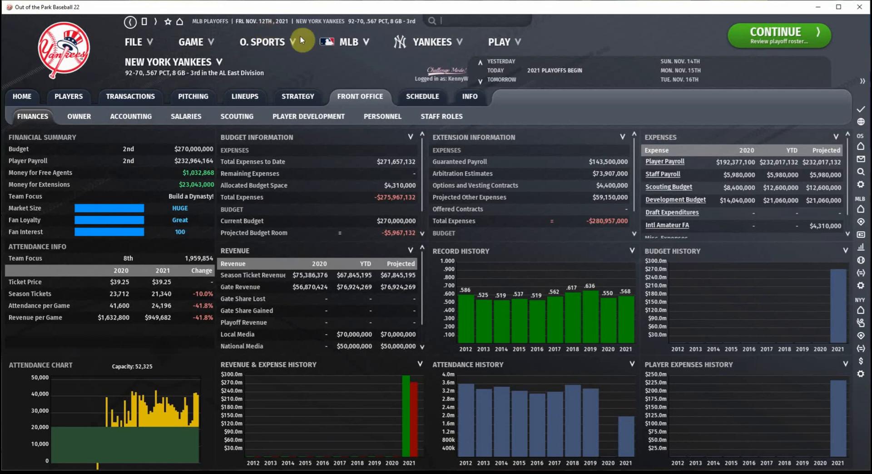
{"action": "left_click", "coordinate": [432, 42]}
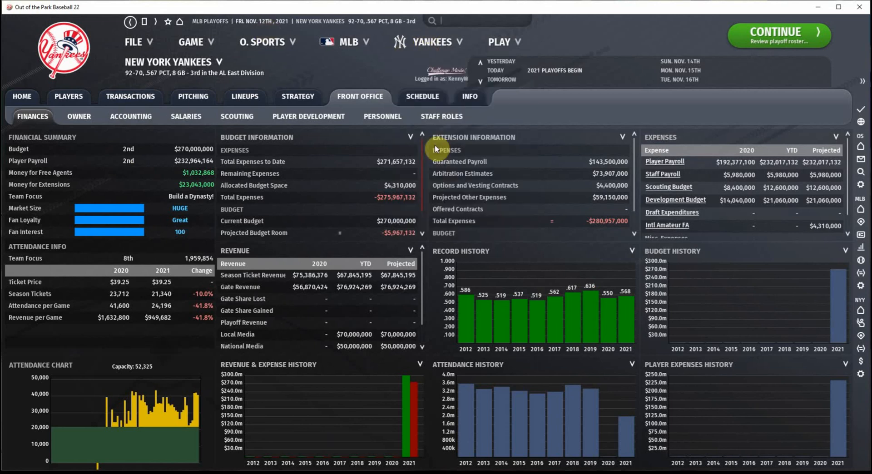
Step: Browse the Yankees Personnel list of coaches and salaries across affiliates
{"action": "left_click", "coordinate": [382, 117]}
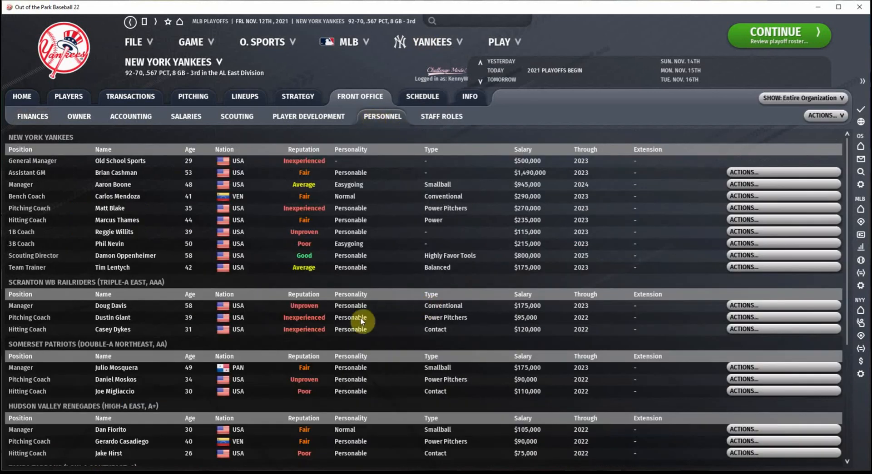
{"action": "scroll", "scroll_direction": "down", "scroll_amount": 3}
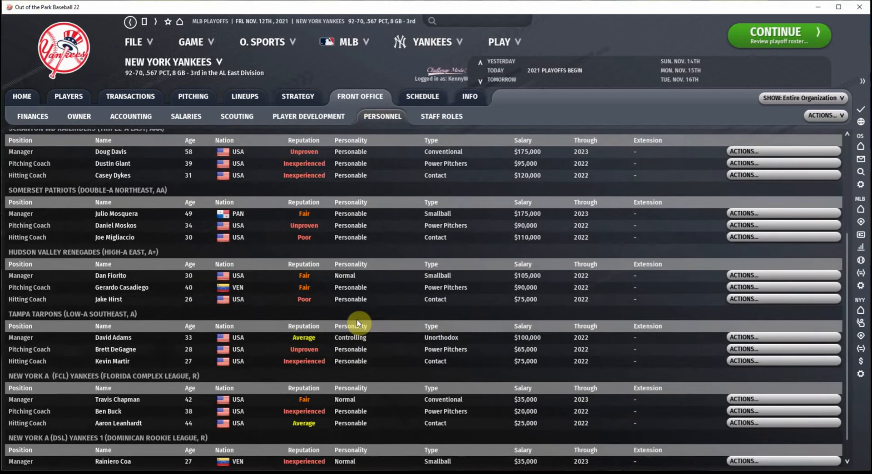
{"action": "scroll", "scroll_direction": "down", "scroll_amount": 3}
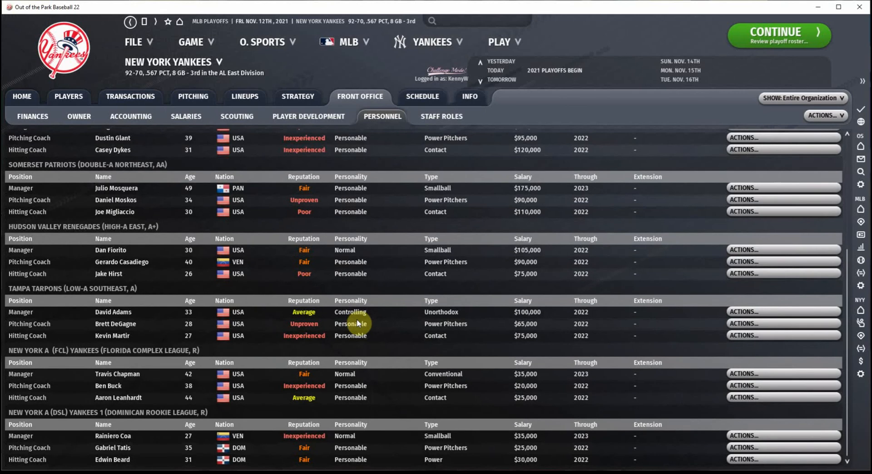